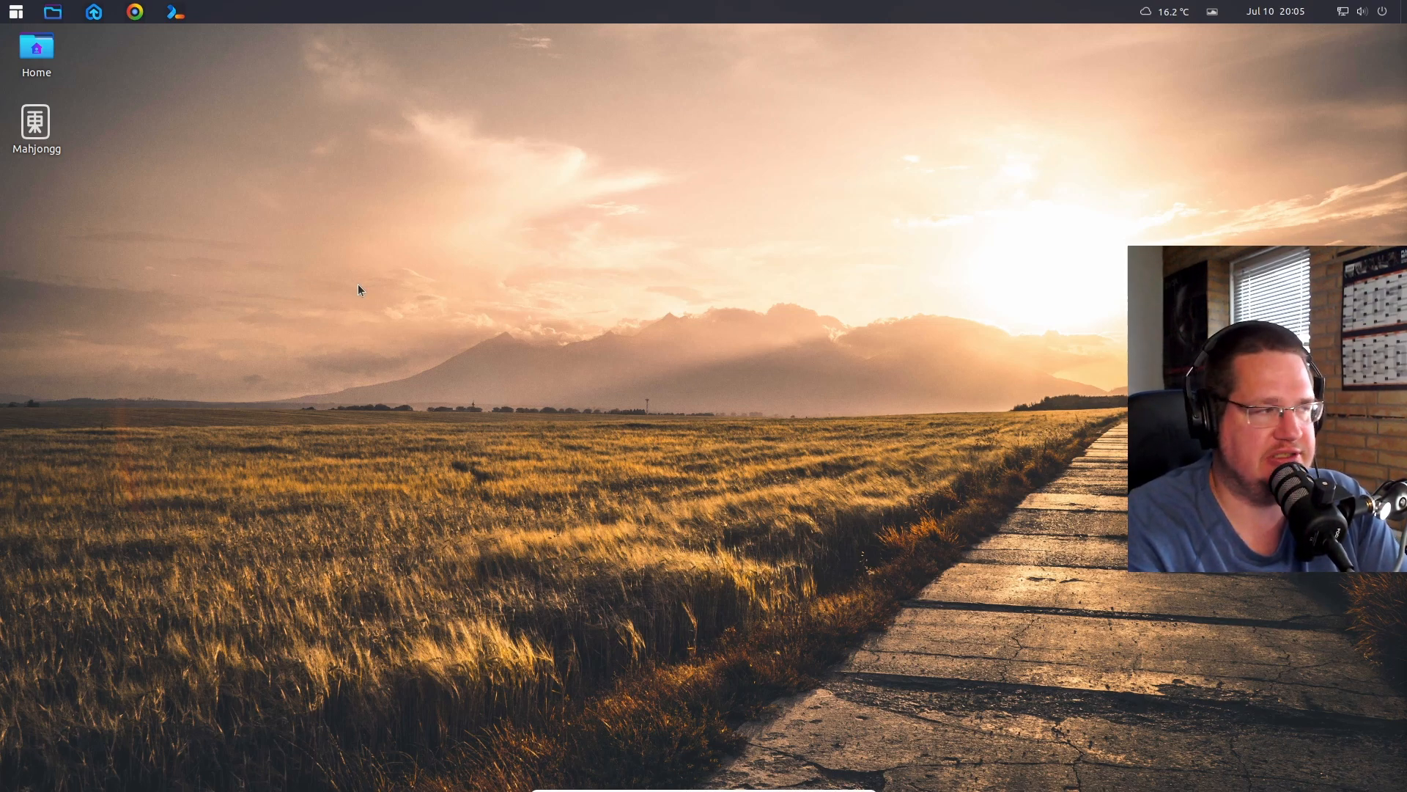
pyautogui.moveTo(144, 48)
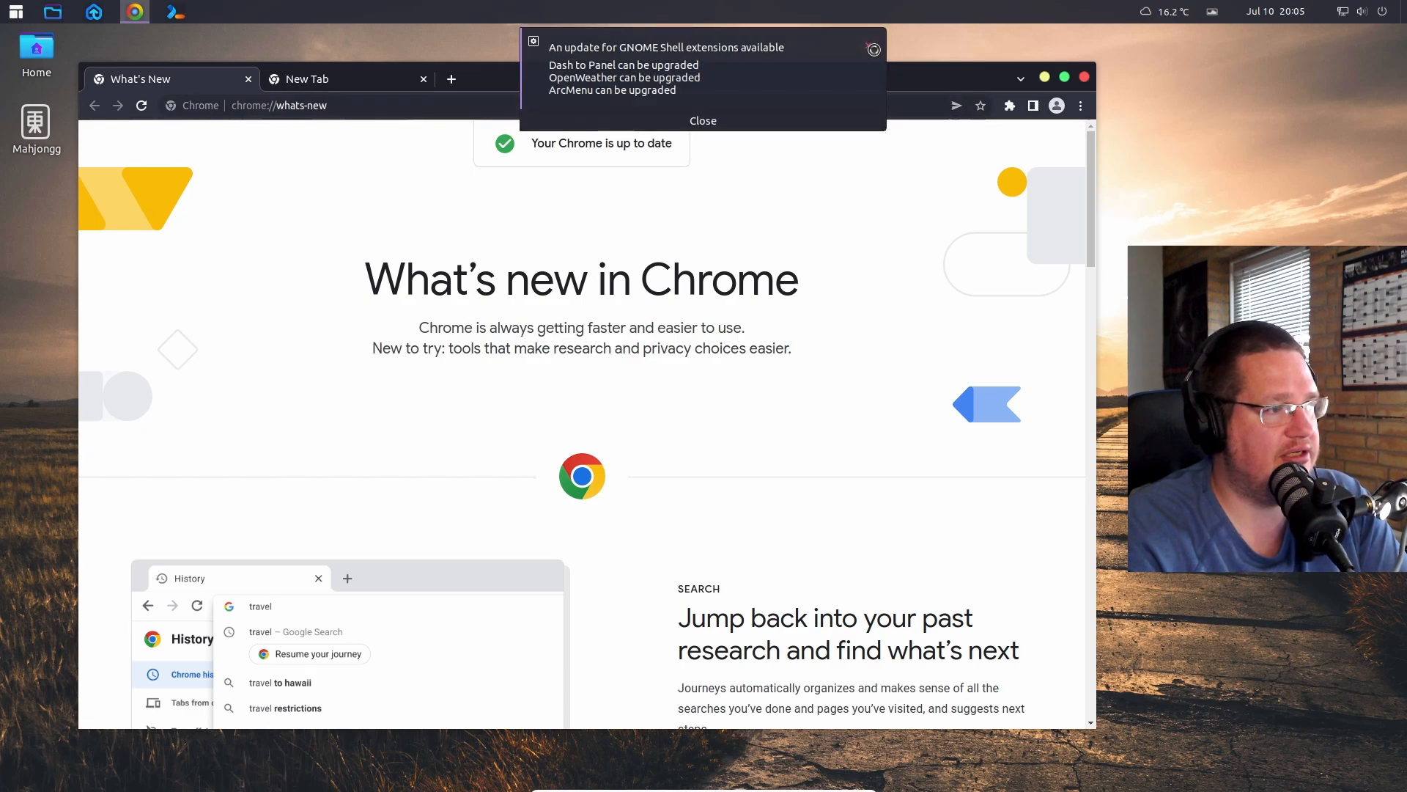
# - Dismiss Chrome's extensions update notification and focus the address bar
pyautogui.click(703, 121)
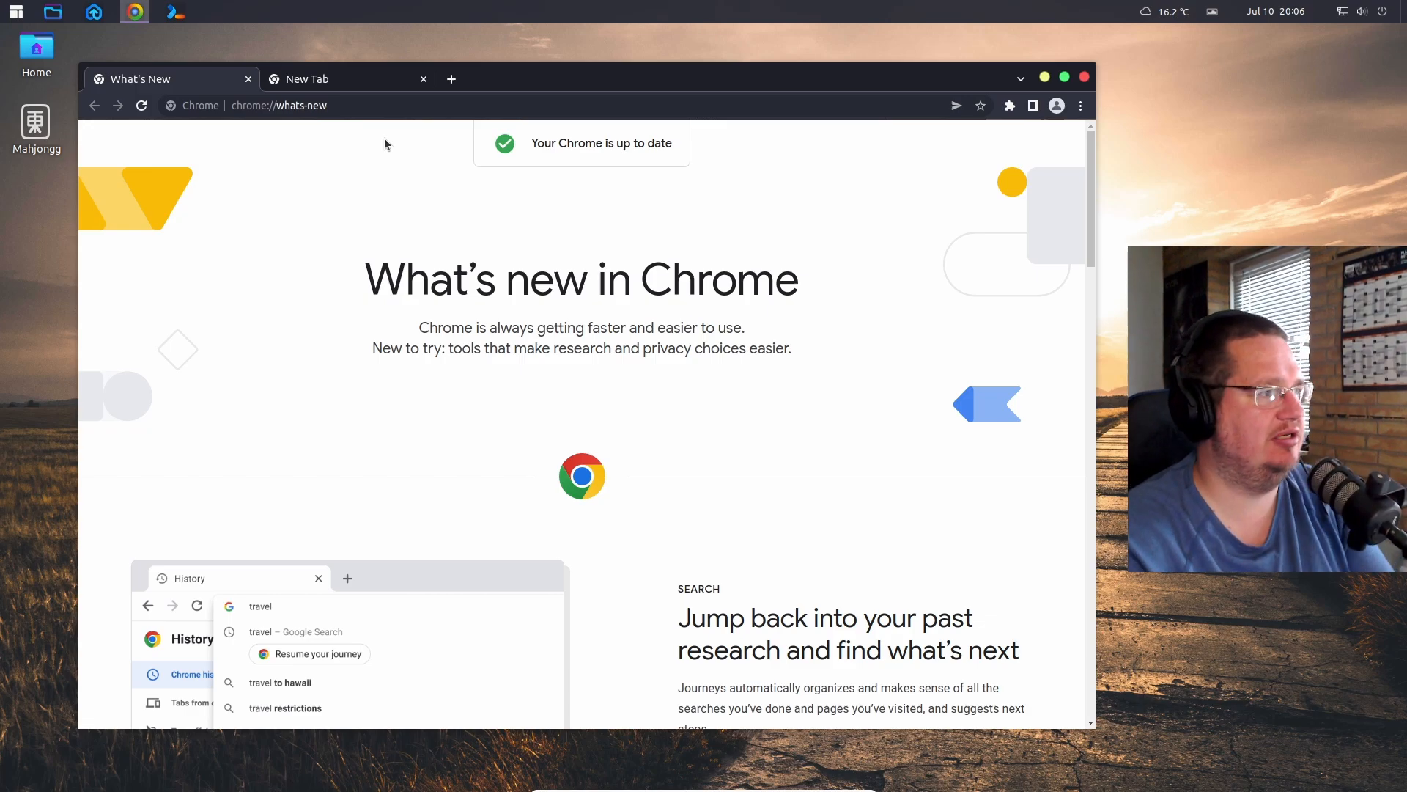
pyautogui.click(215, 11)
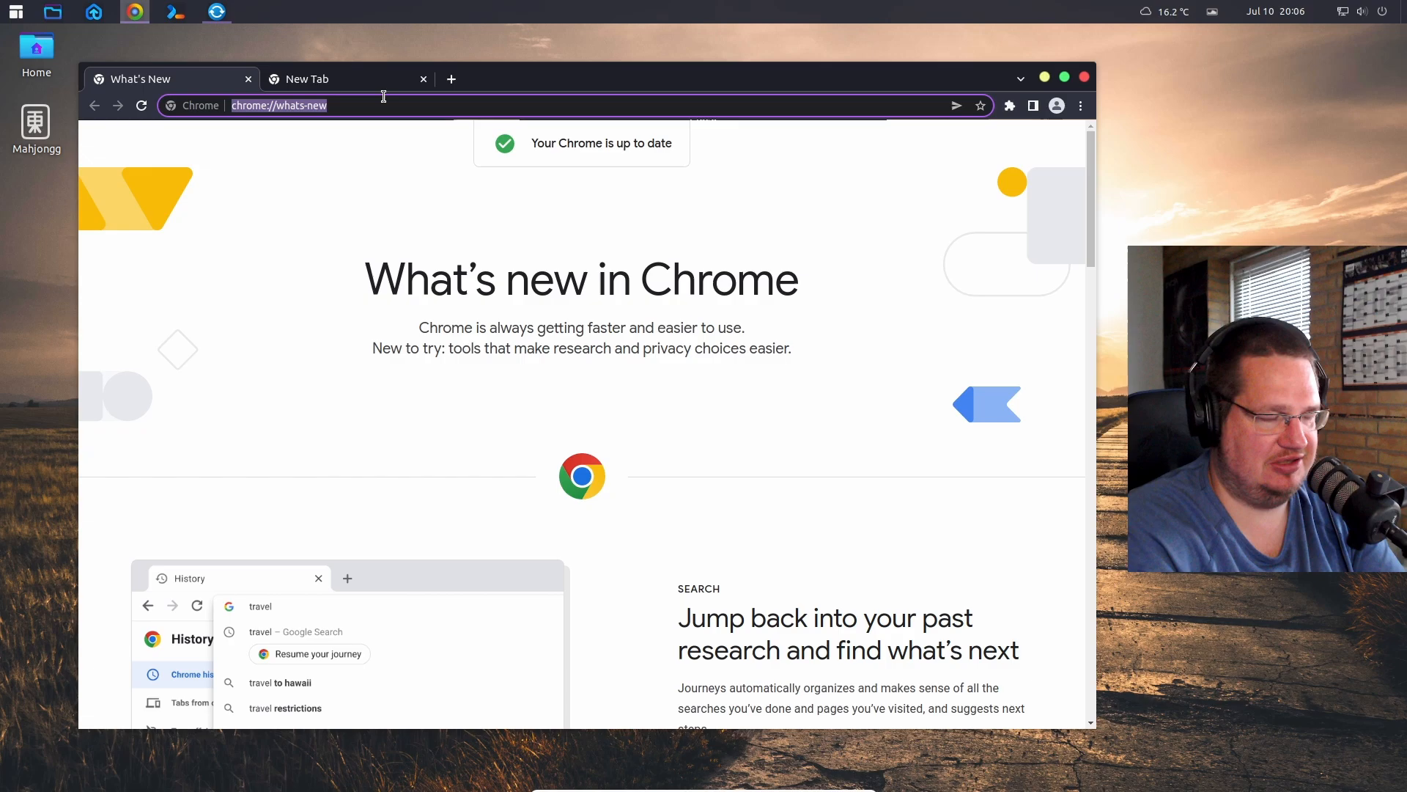
# - Go to DistroWatch and open its distribution search page
pyautogui.write('distro')
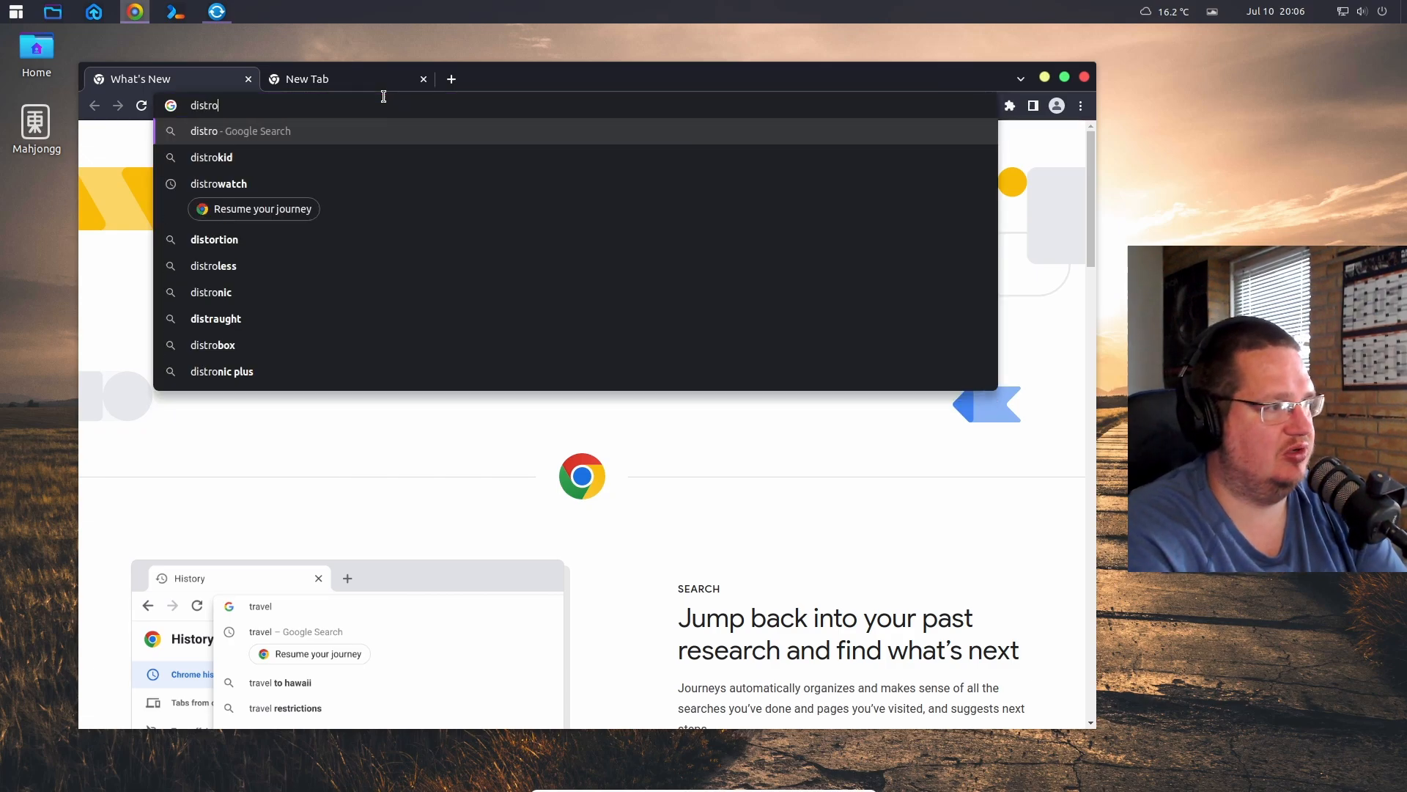
pyautogui.click(218, 183)
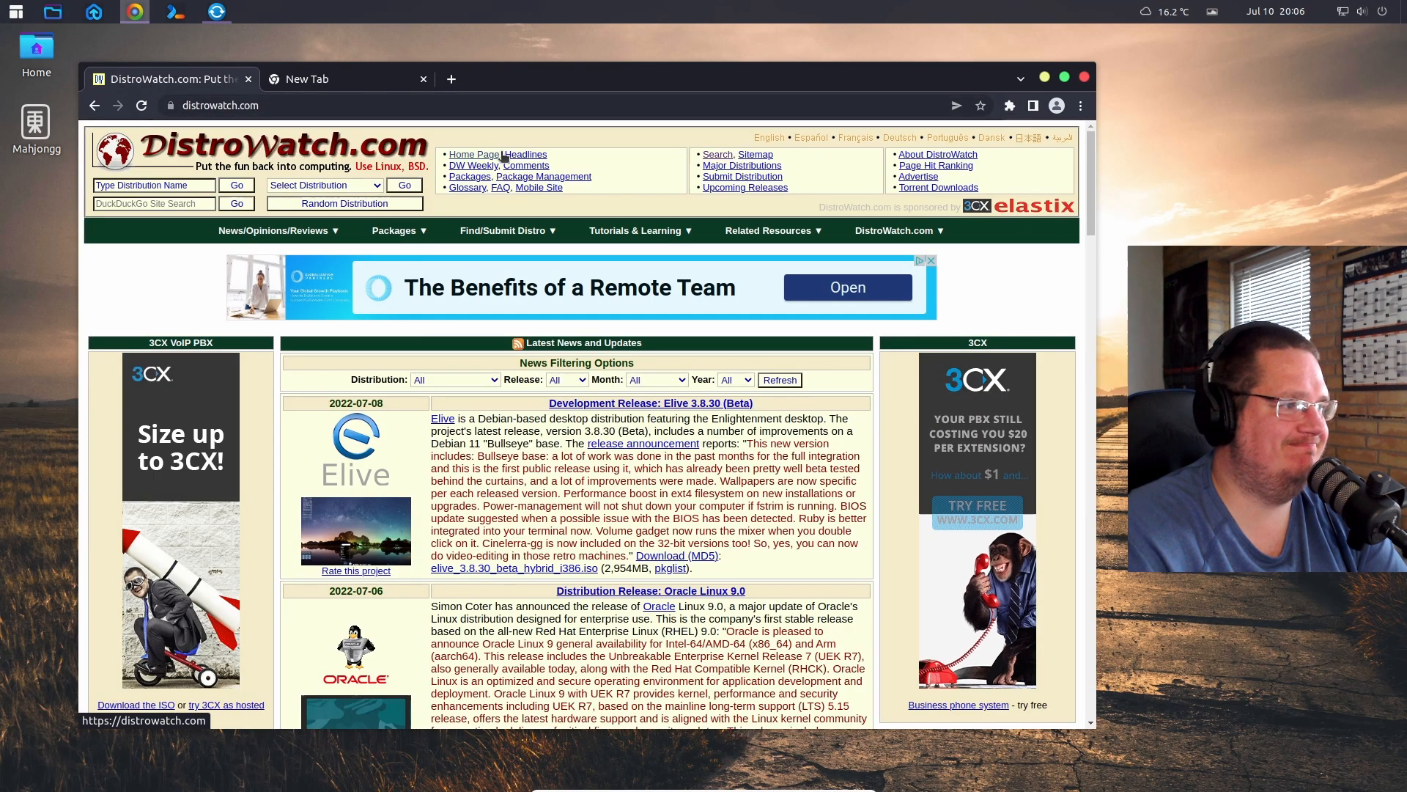
pyautogui.click(699, 155)
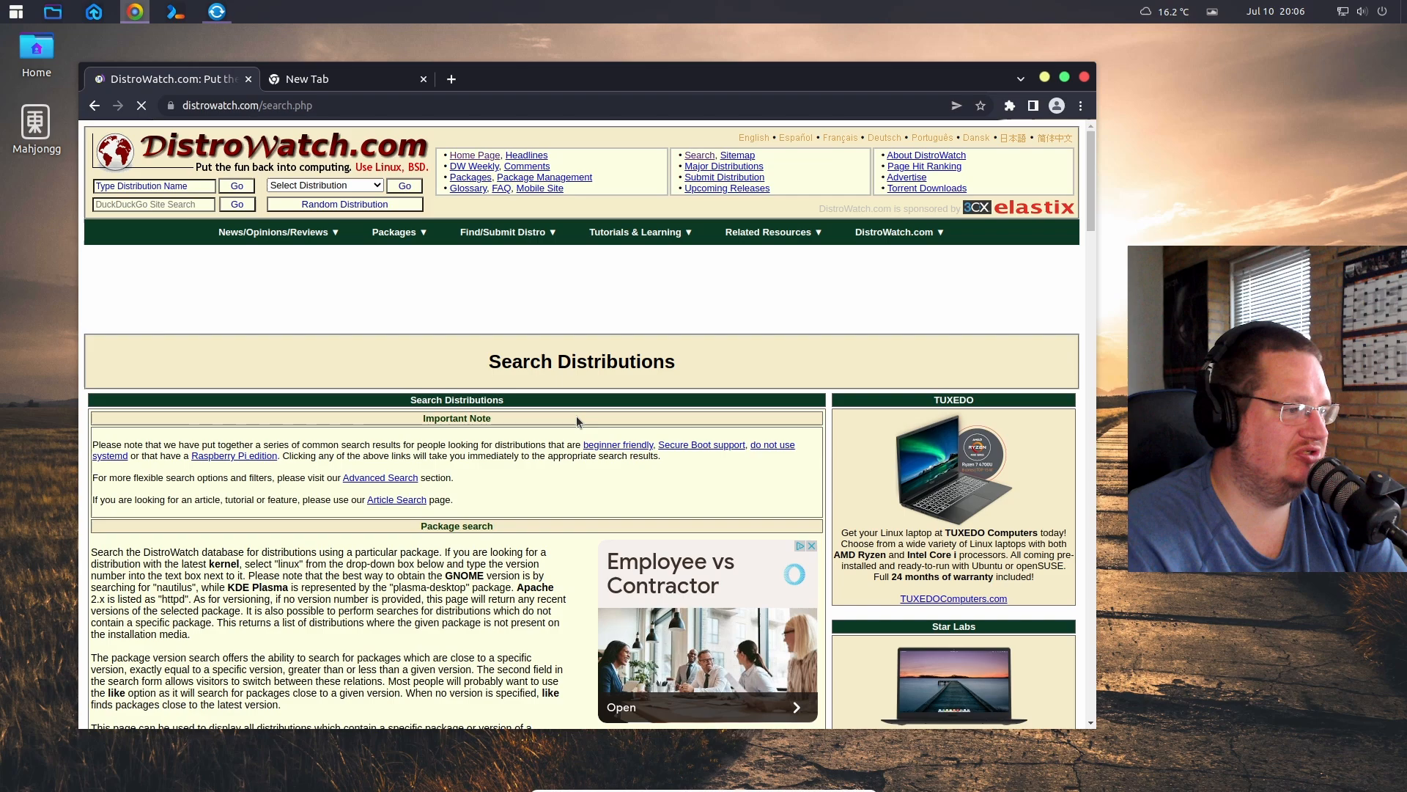
# - Filter the search by 'Based on' Ubuntu and browse the 54 active results
pyautogui.scroll(-3)
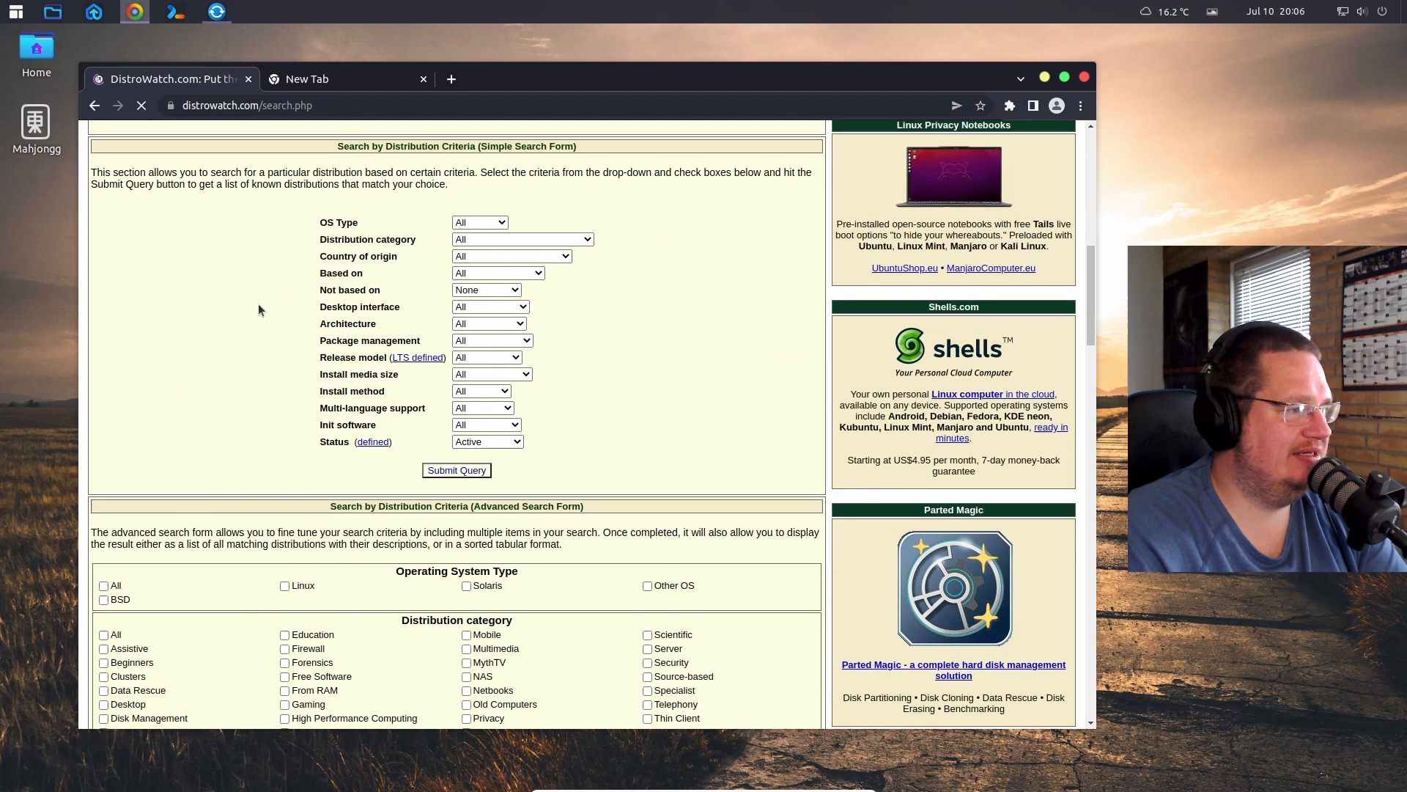
pyautogui.click(496, 273)
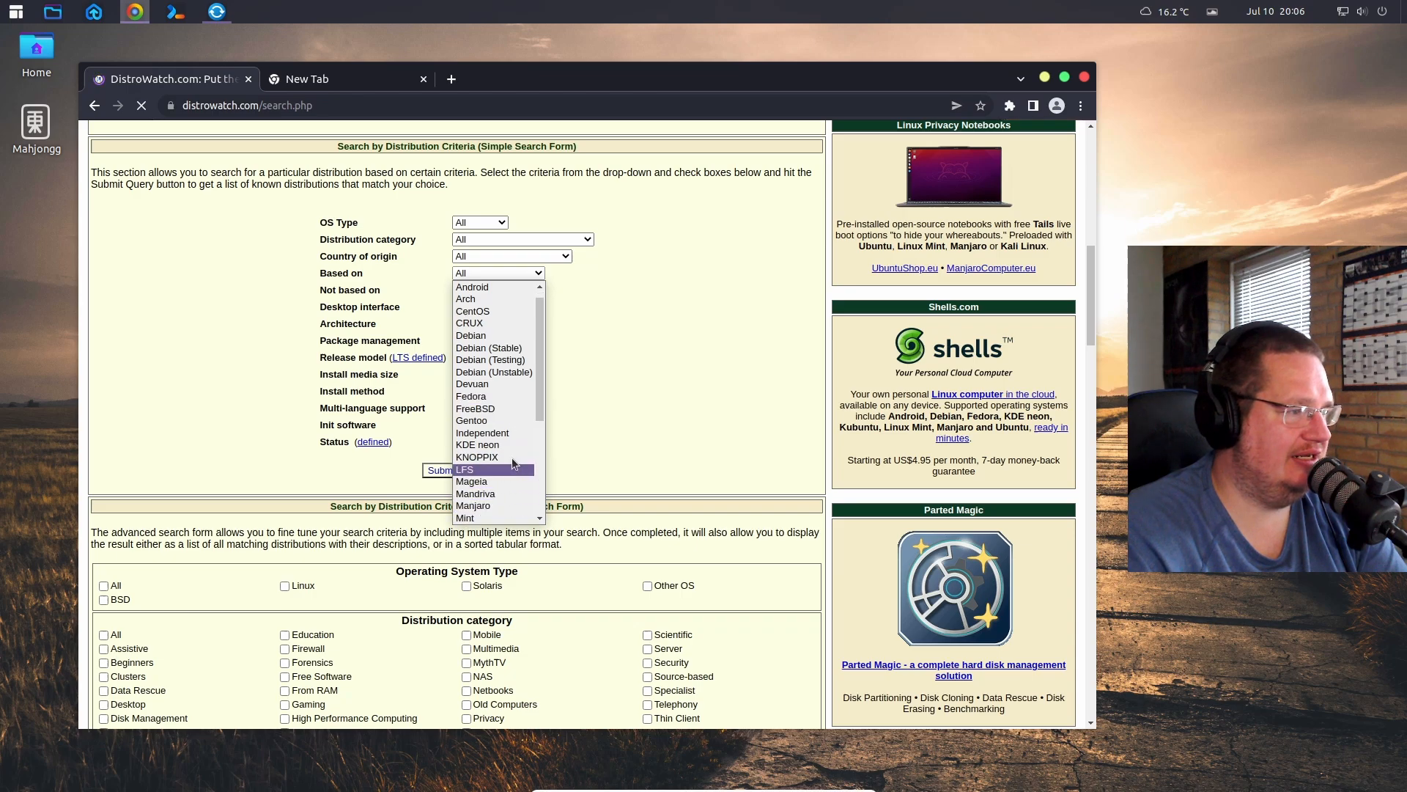
pyautogui.scroll(-3)
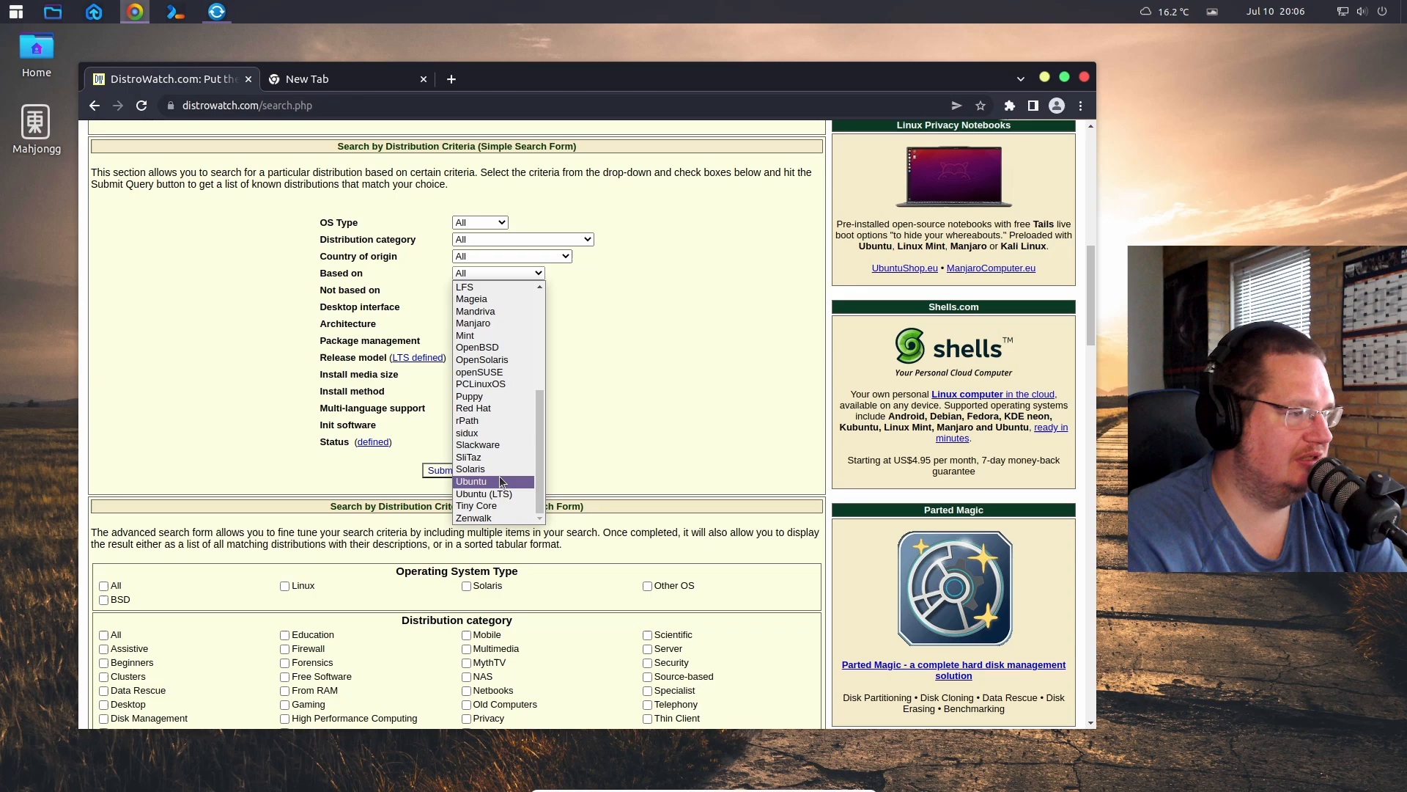
pyautogui.click(471, 480)
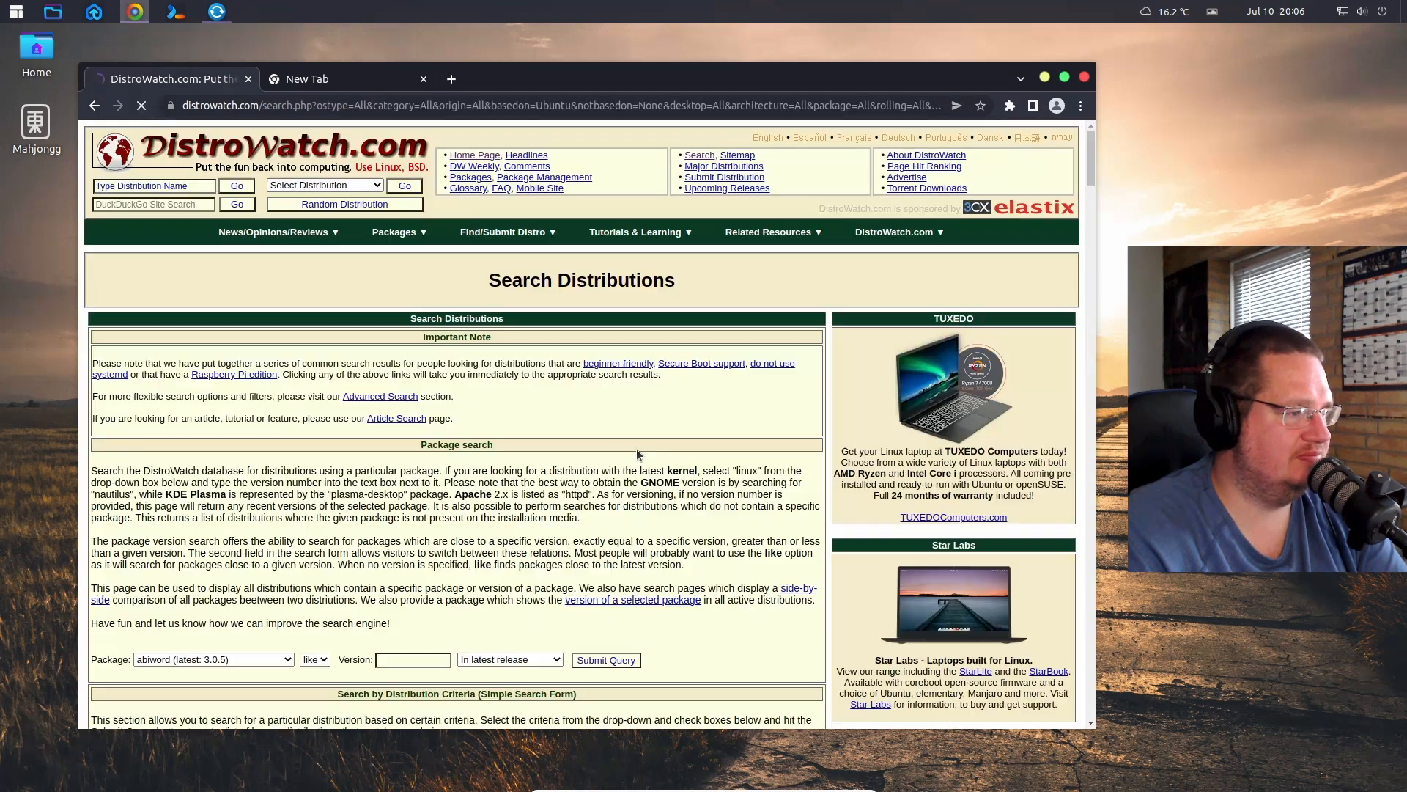
pyautogui.scroll(-3)
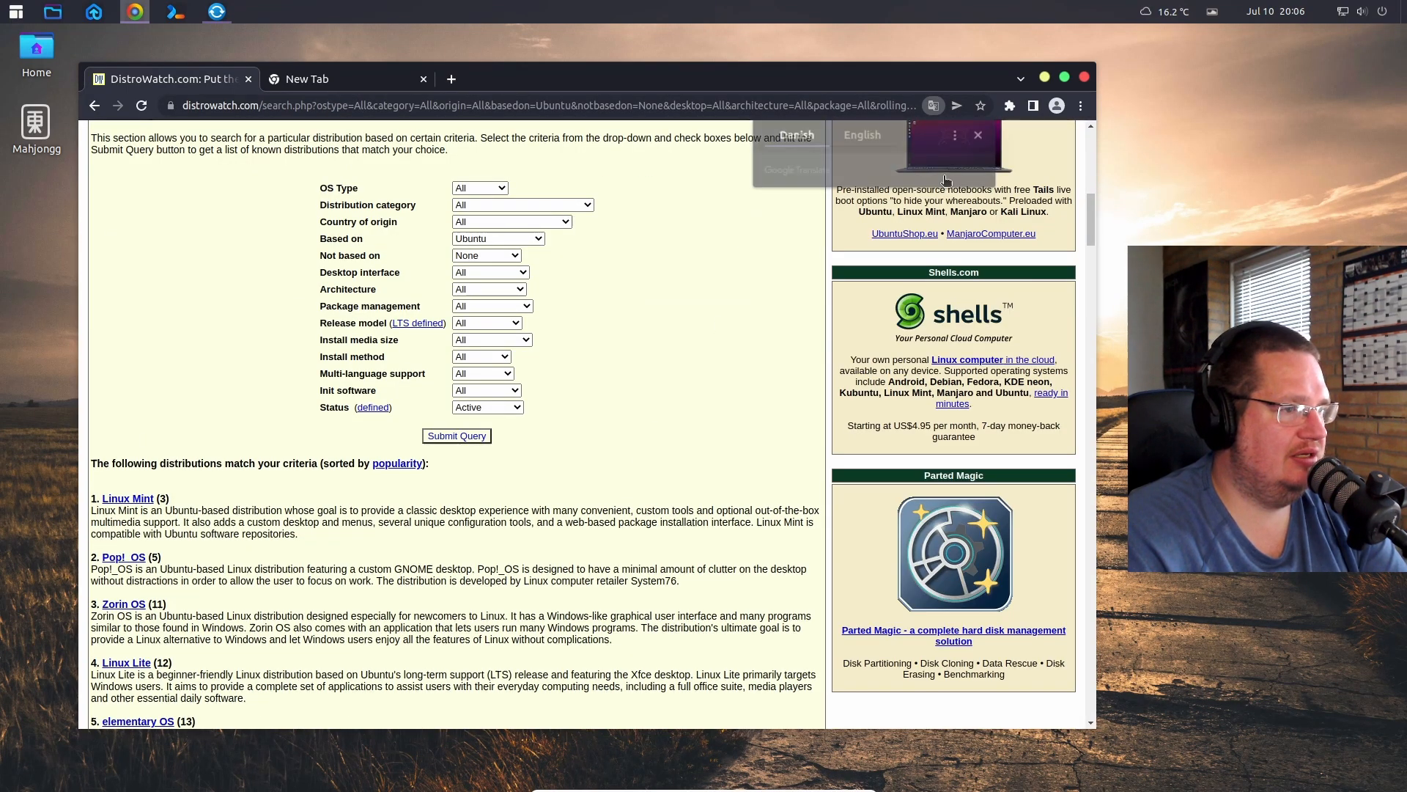
pyautogui.scroll(-3)
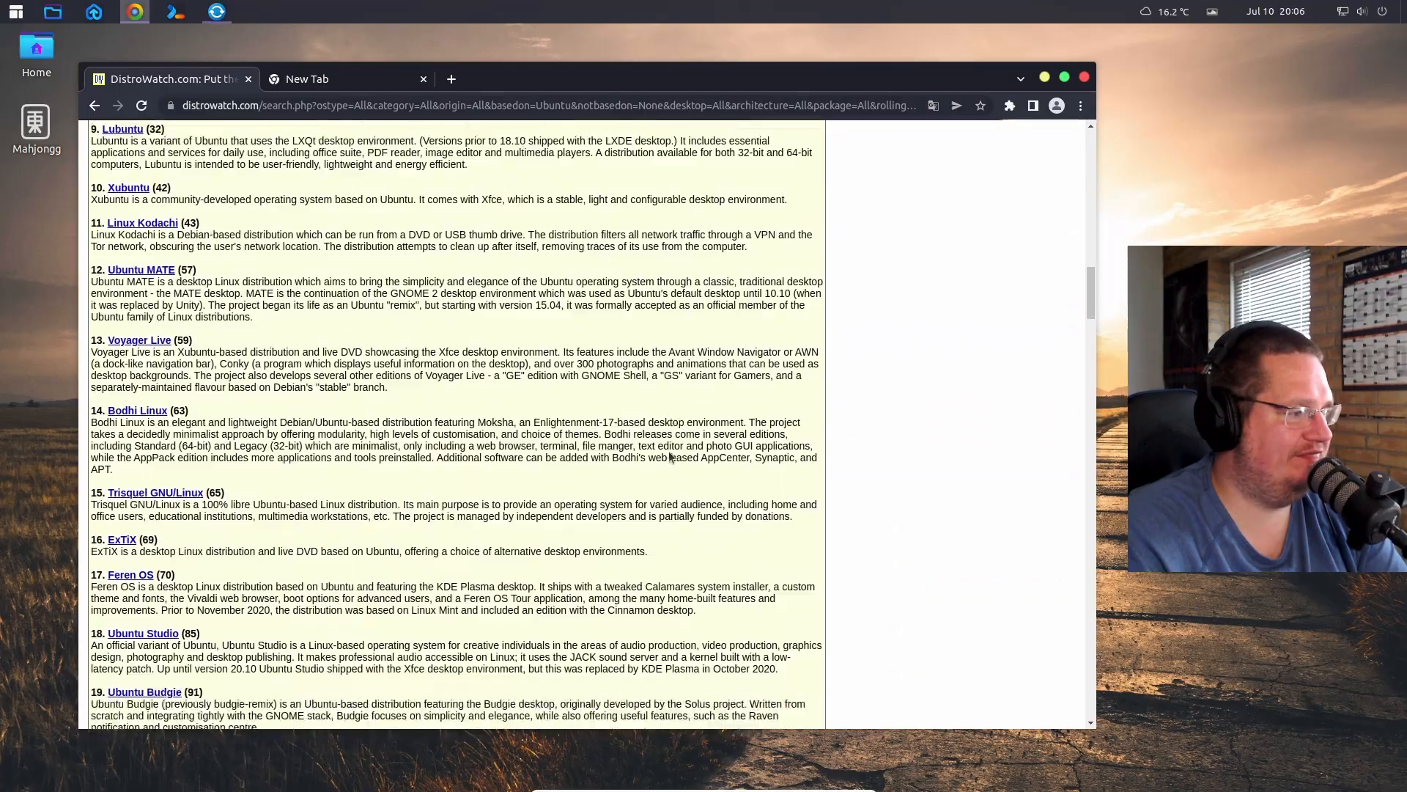
pyautogui.scroll(-3)
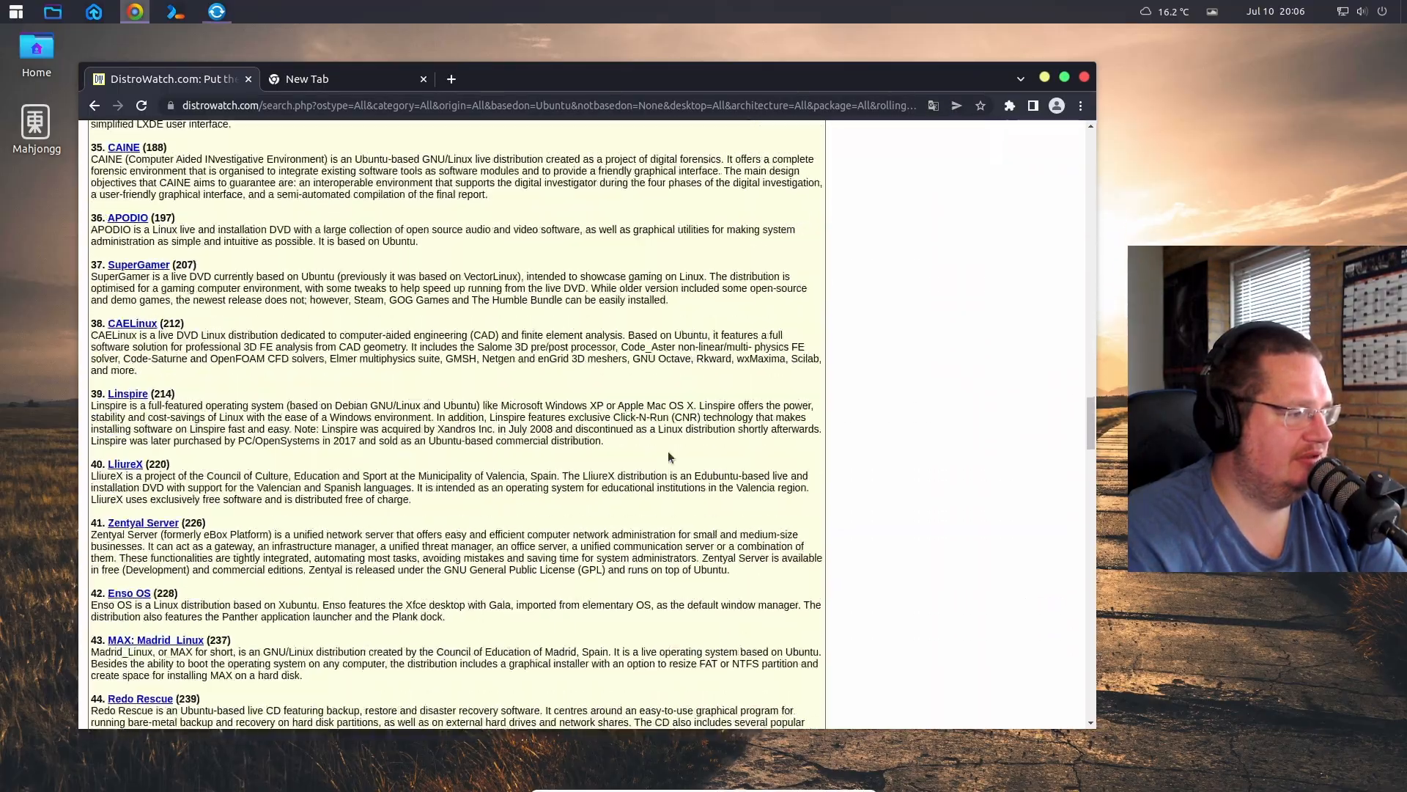
pyautogui.scroll(-3)
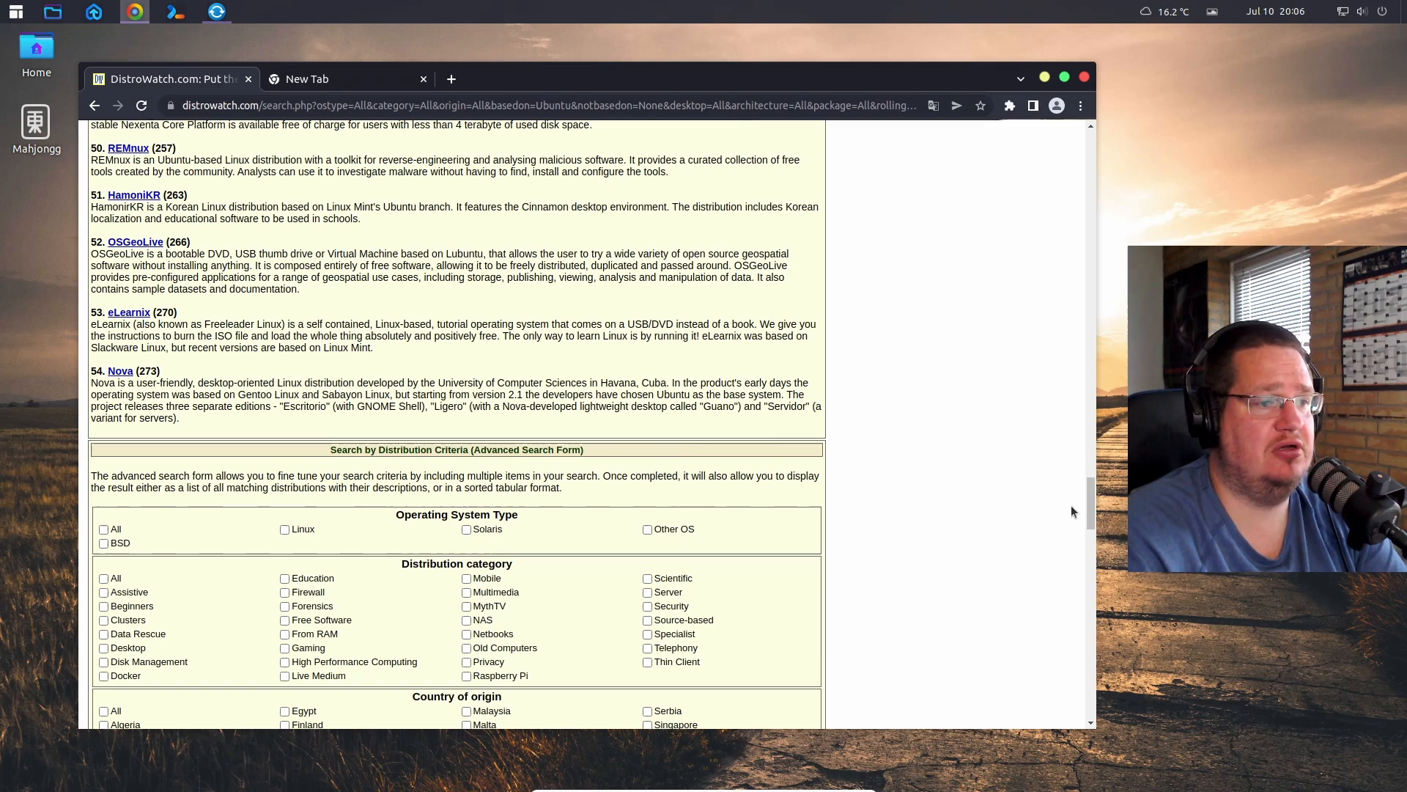
pyautogui.scroll(3)
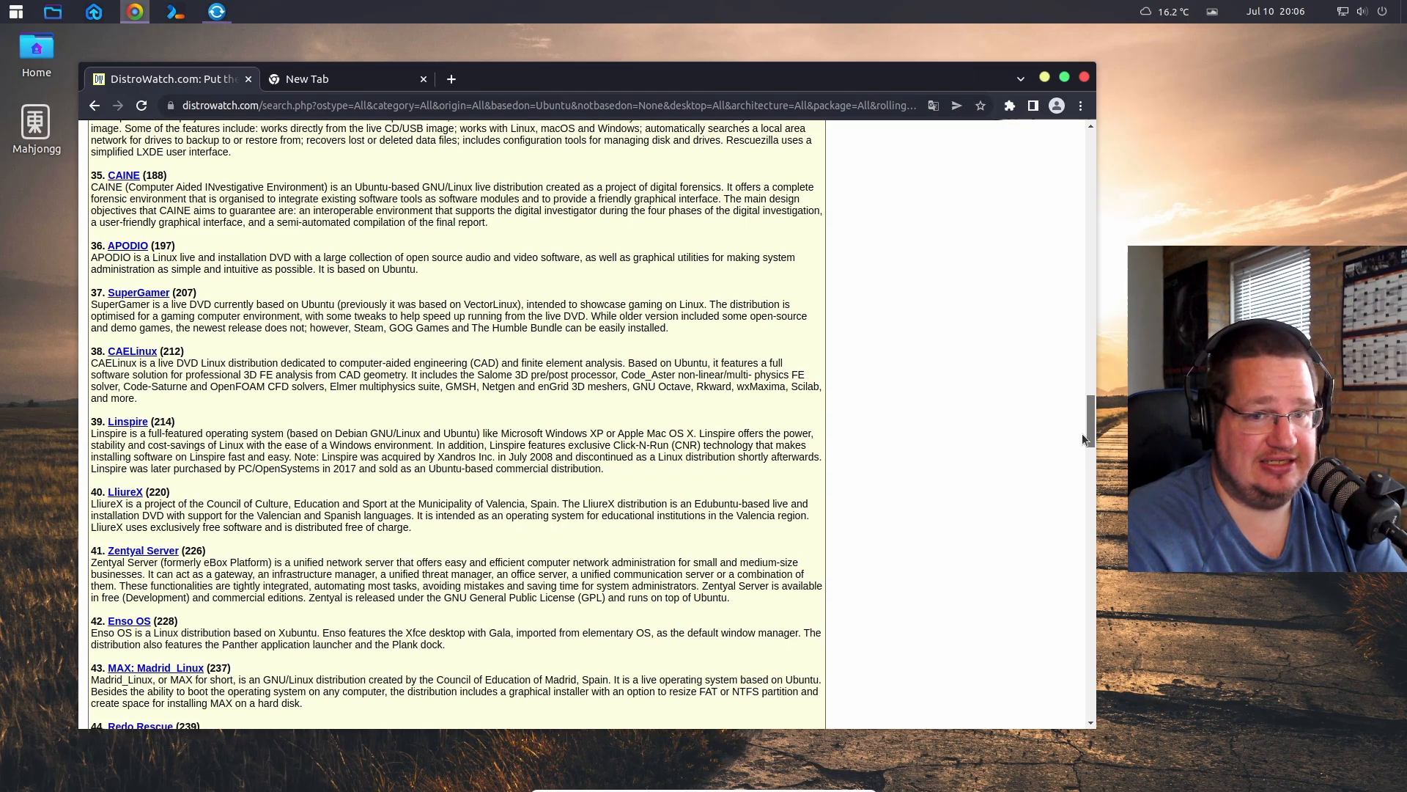
pyautogui.scroll(3)
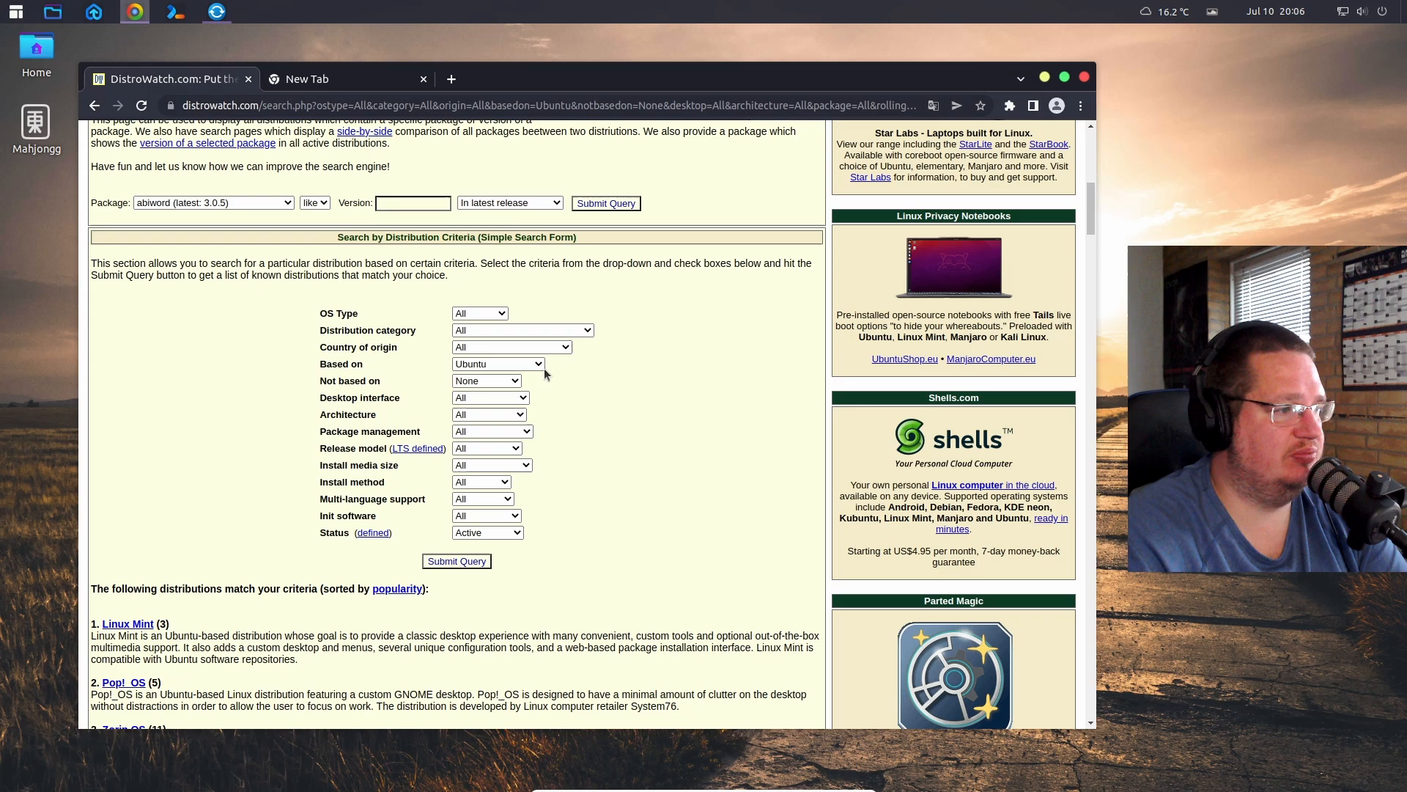
# - Change the 'Based on' filter to Ubuntu (LTS), narrowing results to 19 distributions
pyautogui.click(499, 364)
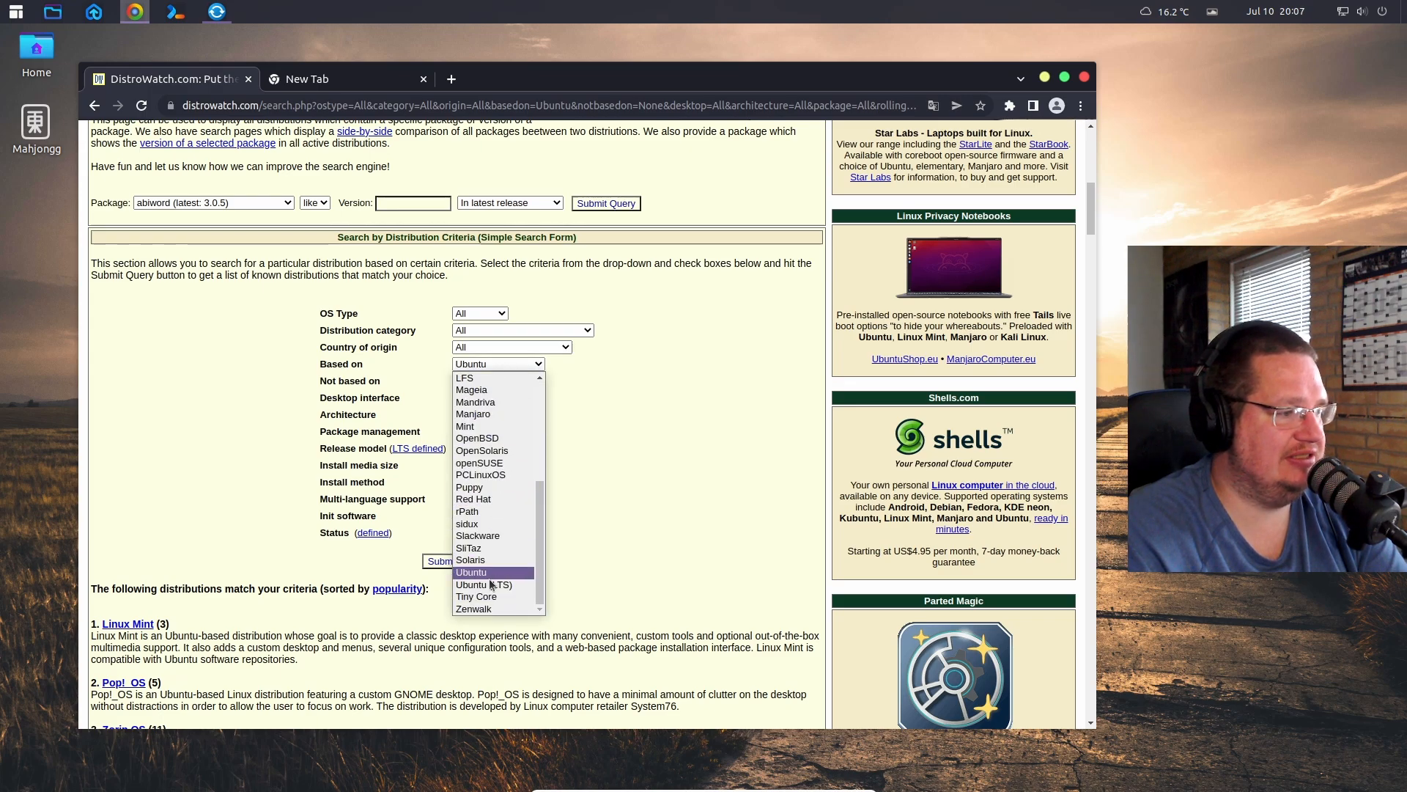
pyautogui.click(483, 584)
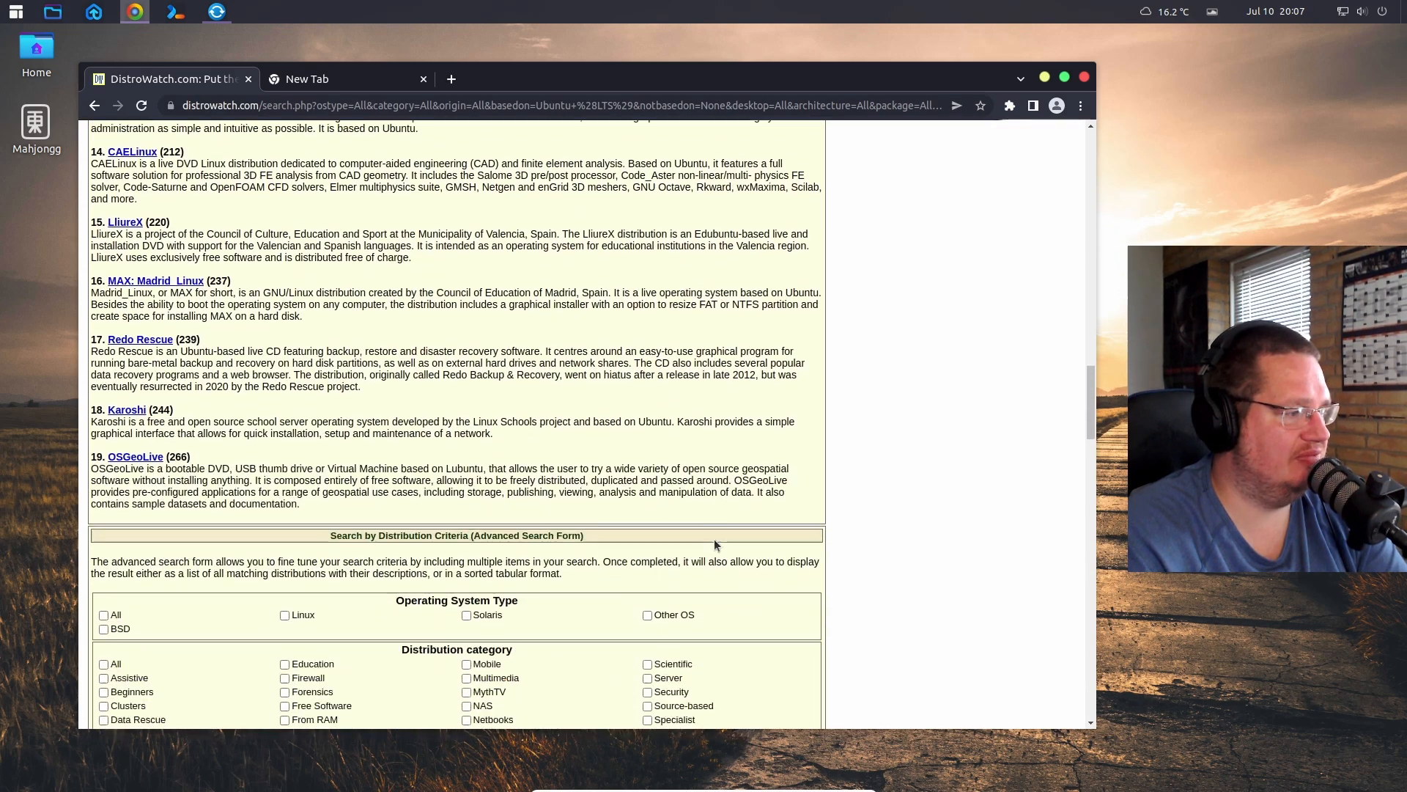
pyautogui.scroll(-3)
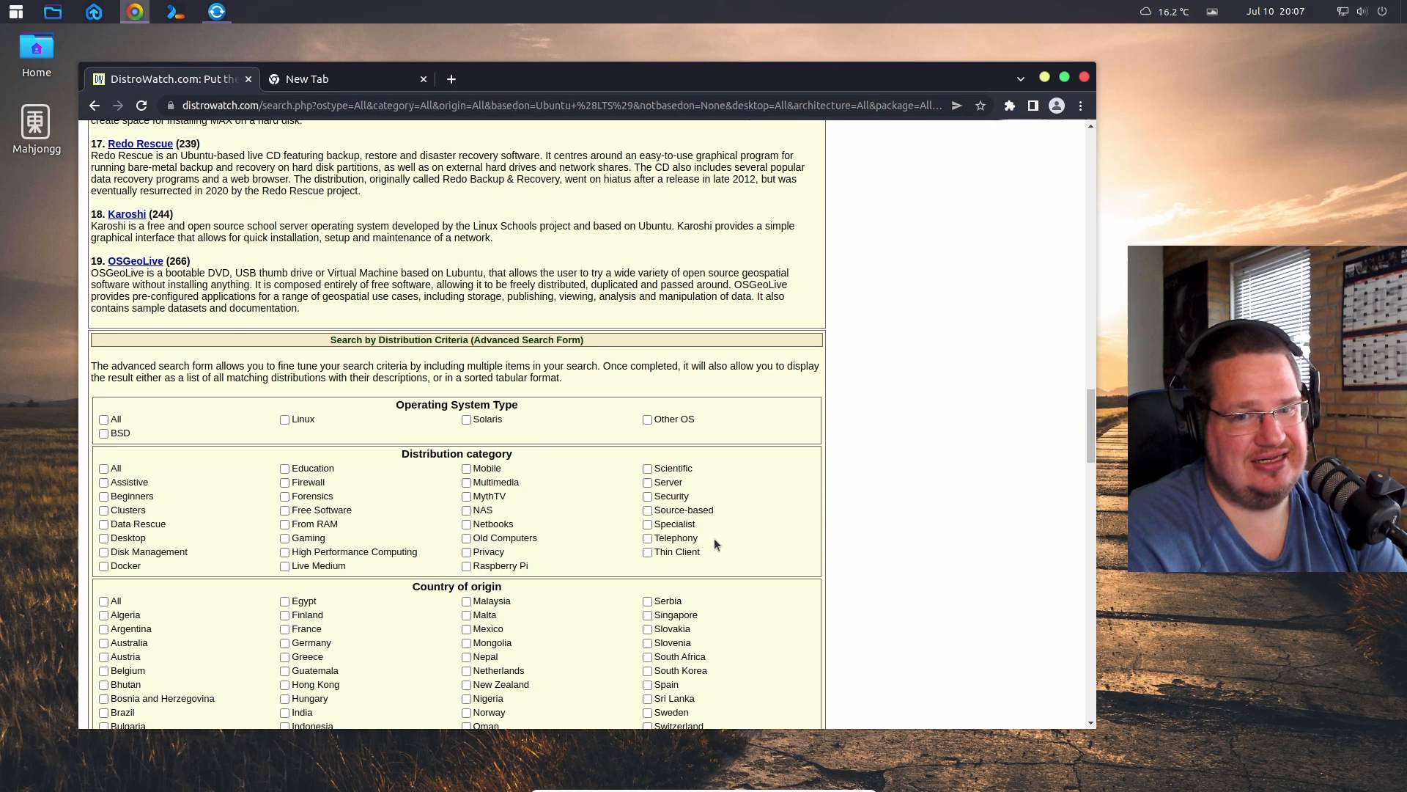
pyautogui.scroll(3)
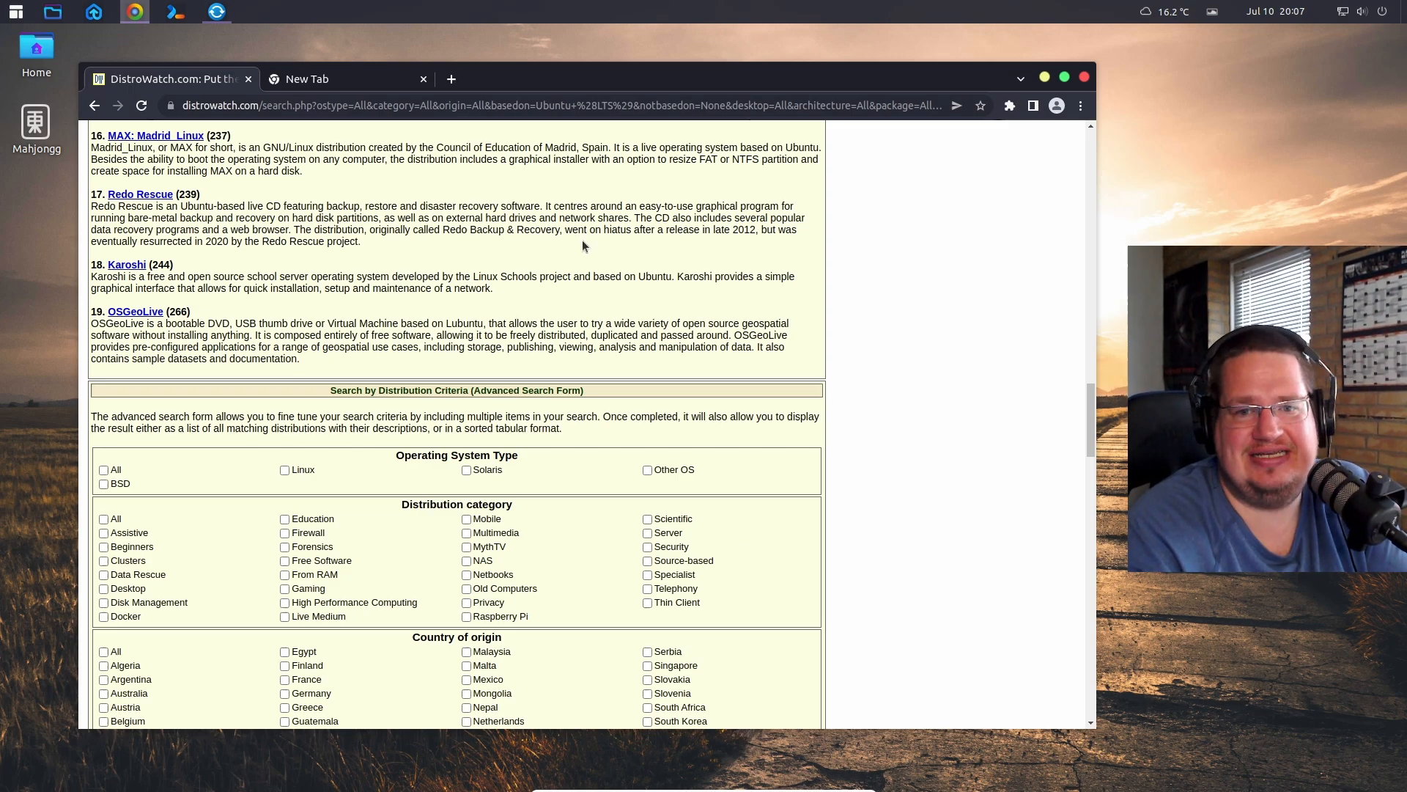
pyautogui.scroll(-3)
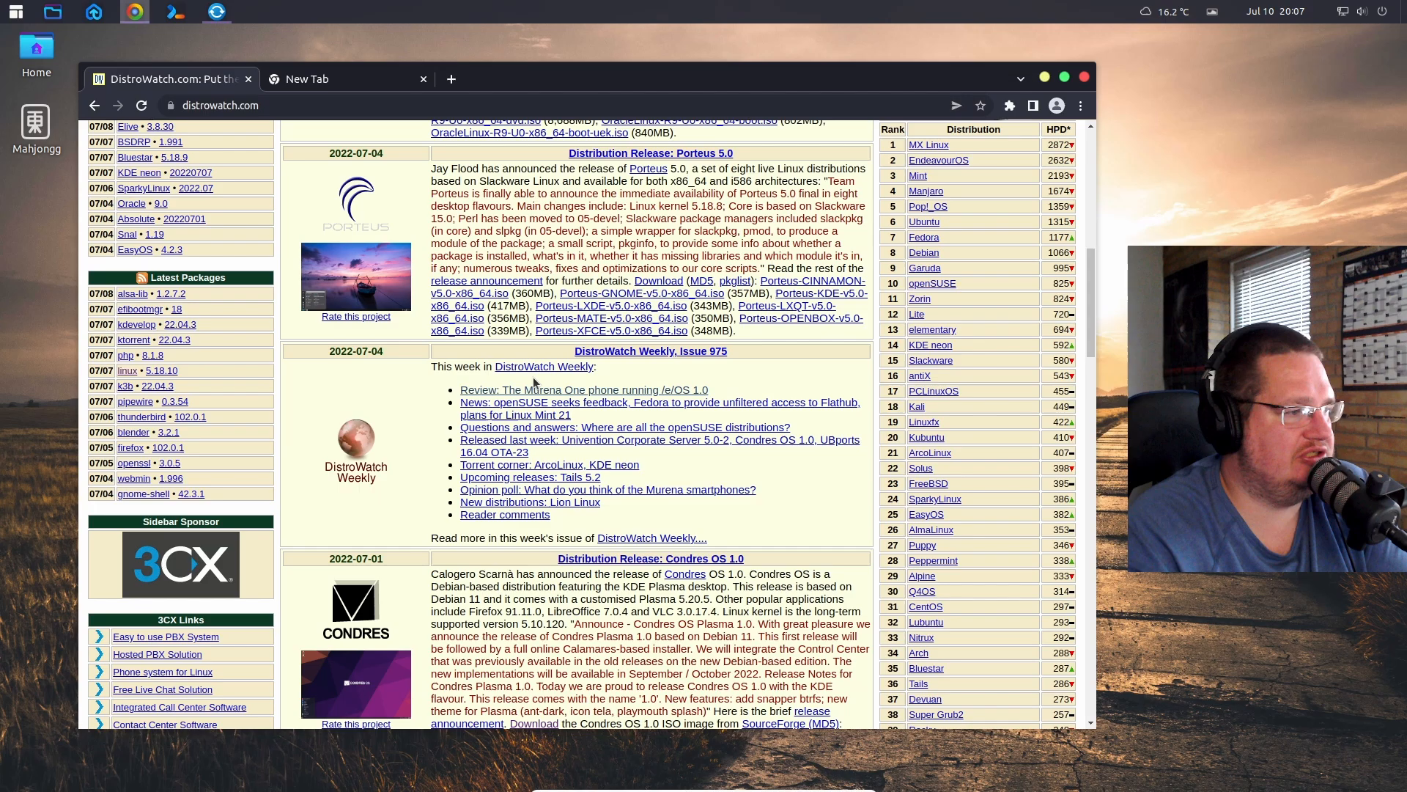
# - Read DistroWatch Weekly issue 975 through to its website news and database summary
pyautogui.click(650, 351)
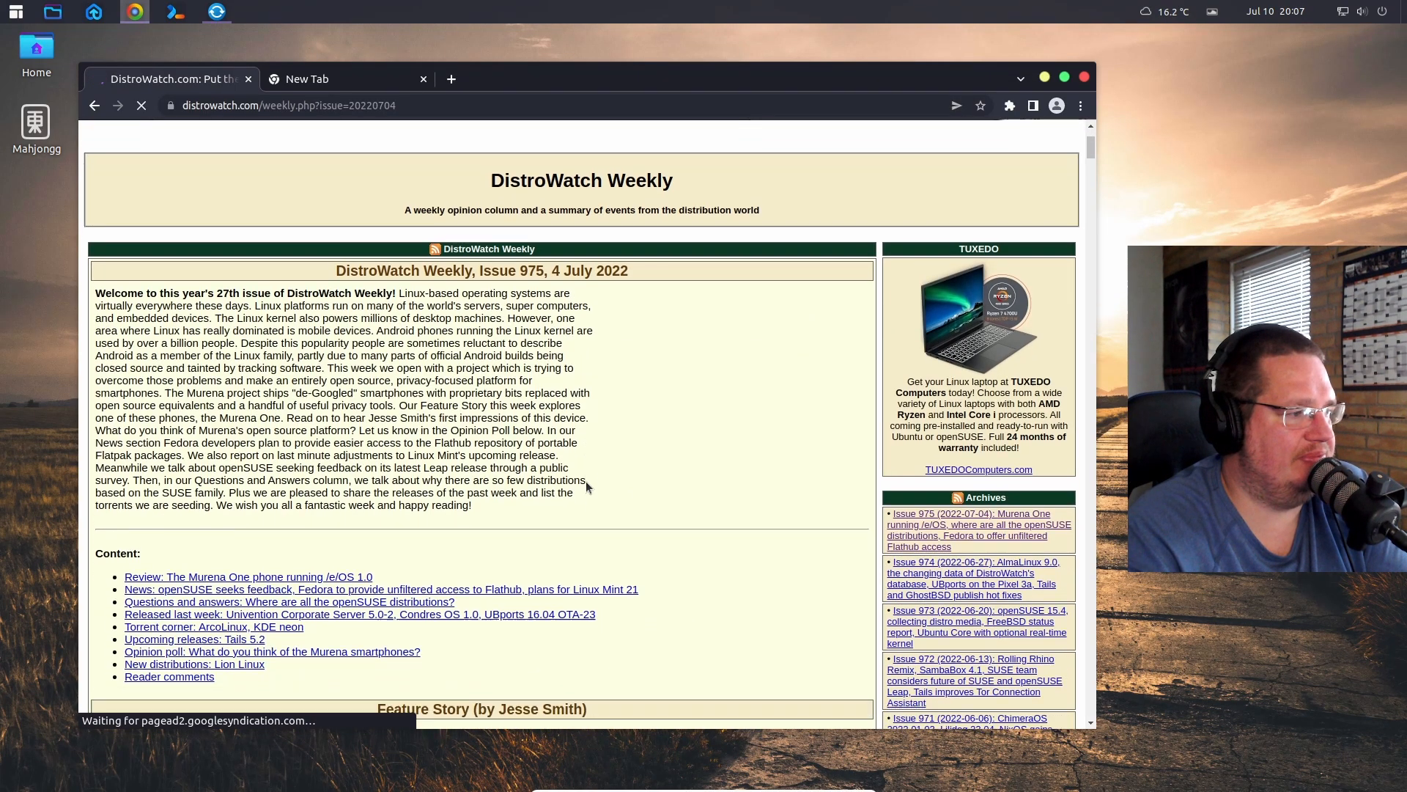
pyautogui.scroll(-3)
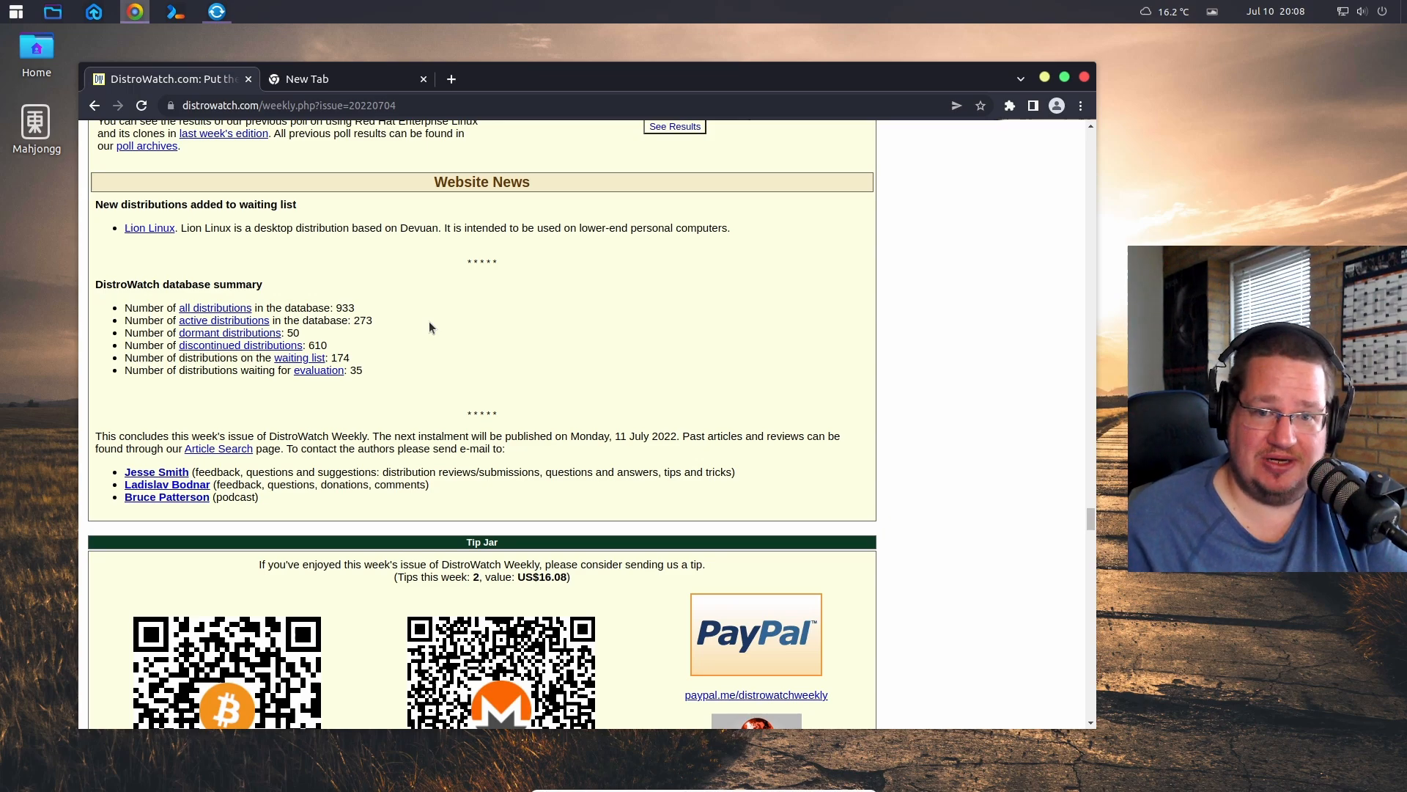
pyautogui.click(287, 105)
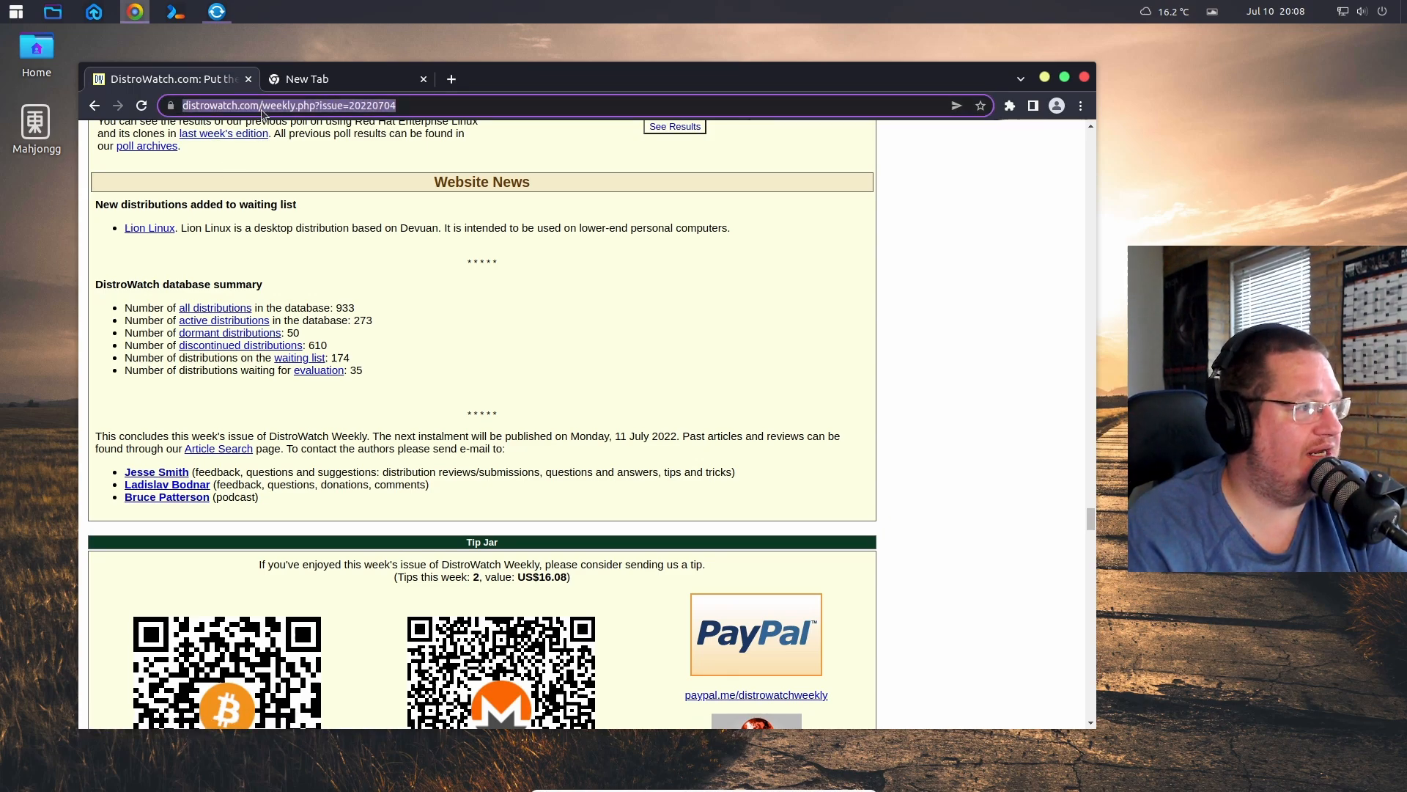
# - Load ubuntu.com from the 'ub' address-bar suggestion and scroll its home page
pyautogui.write('ub')
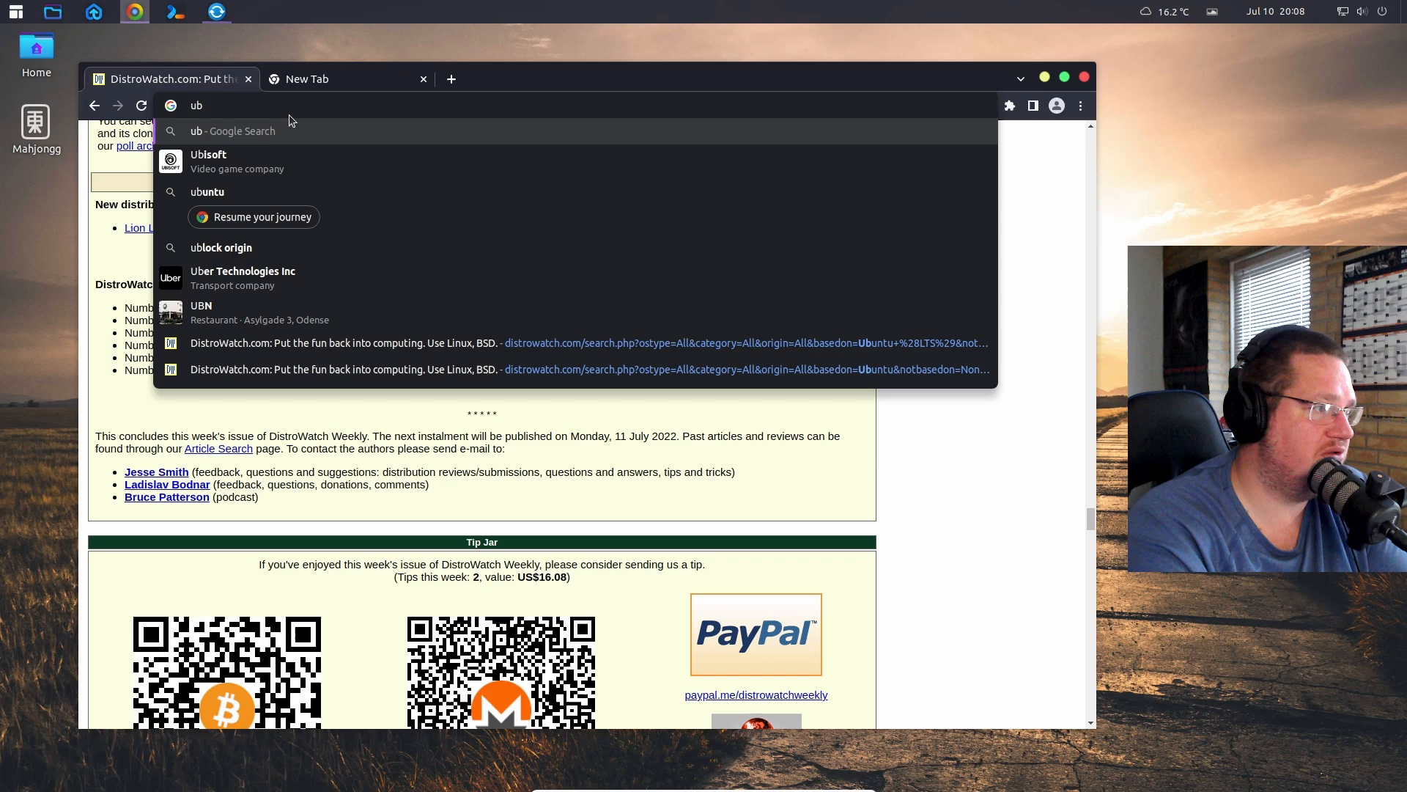
pyautogui.click(207, 191)
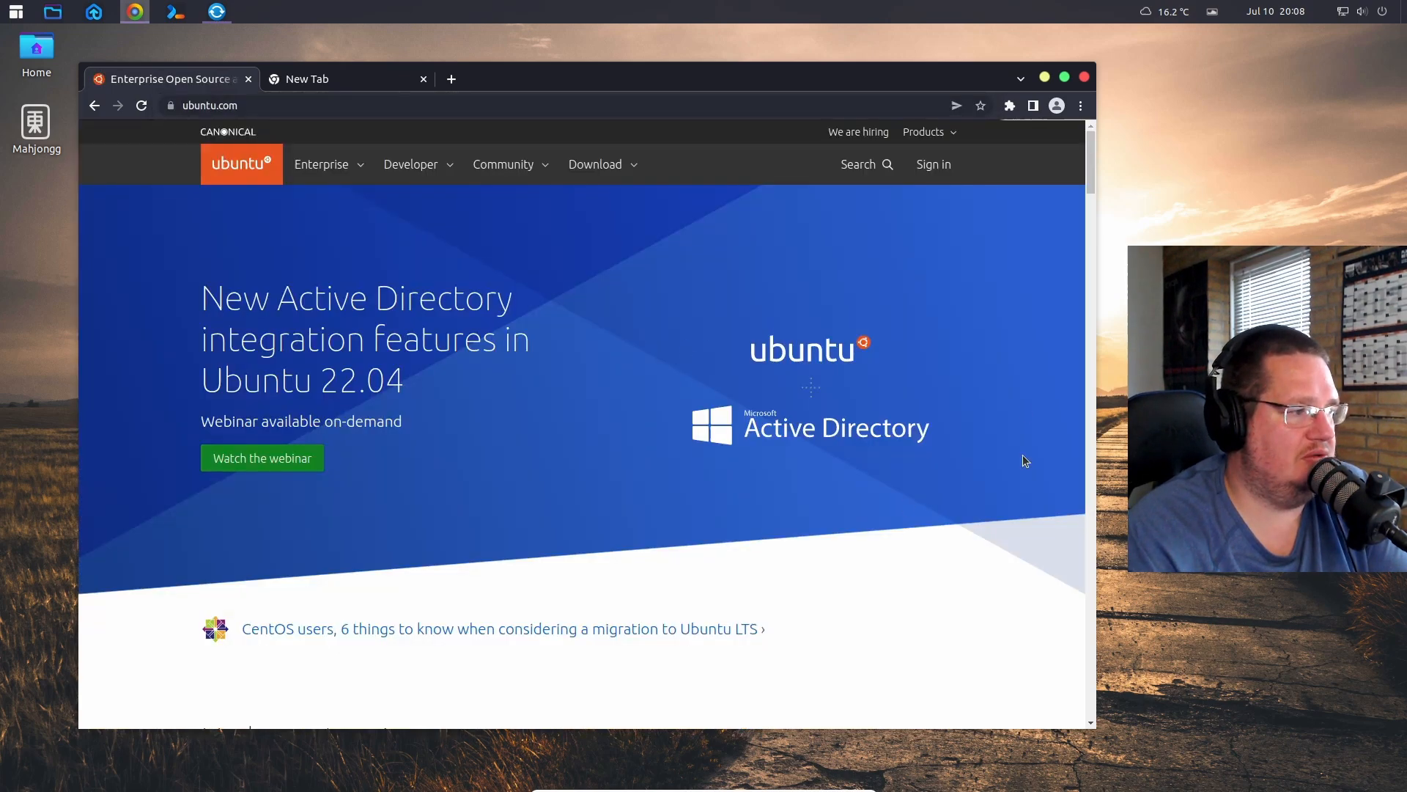
pyautogui.moveTo(876, 392)
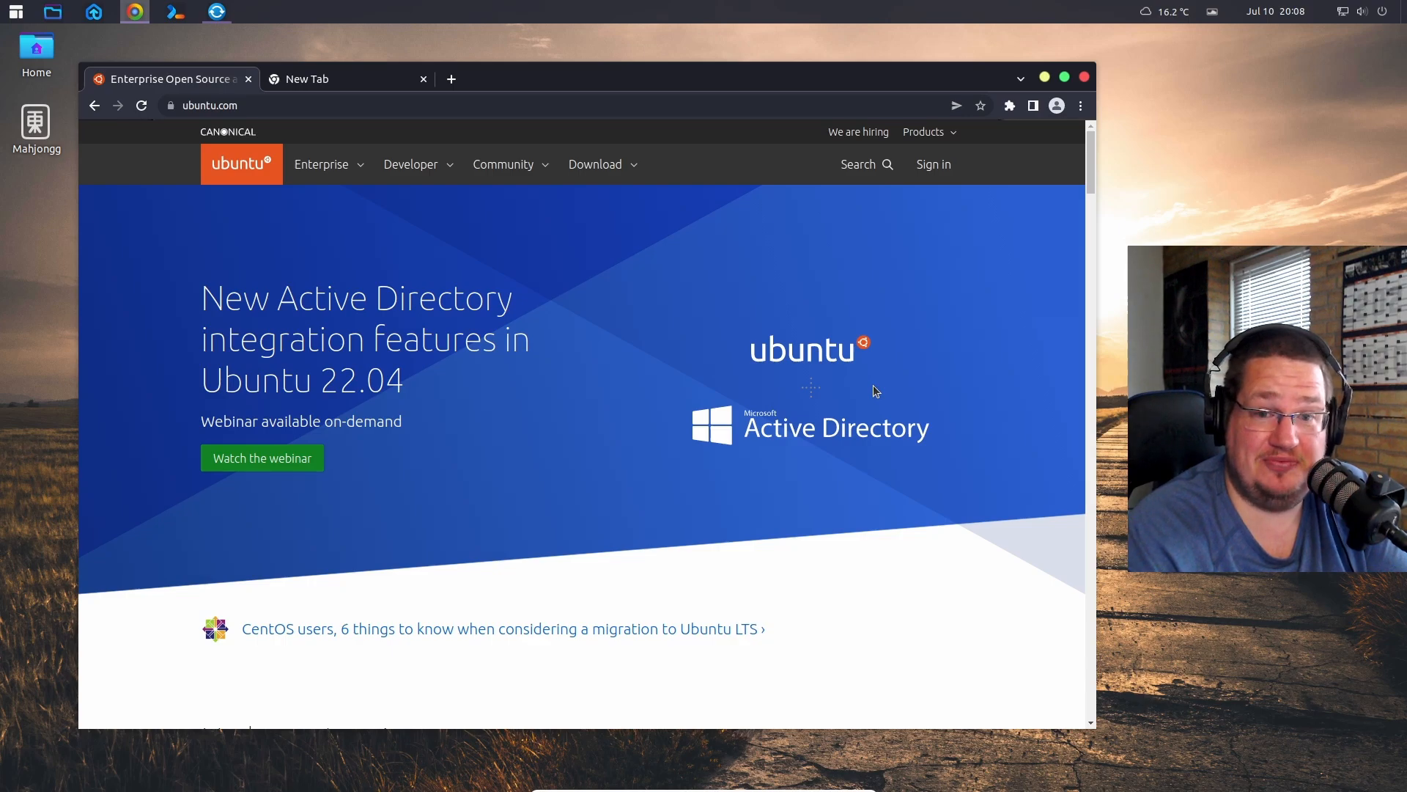
pyautogui.scroll(-3)
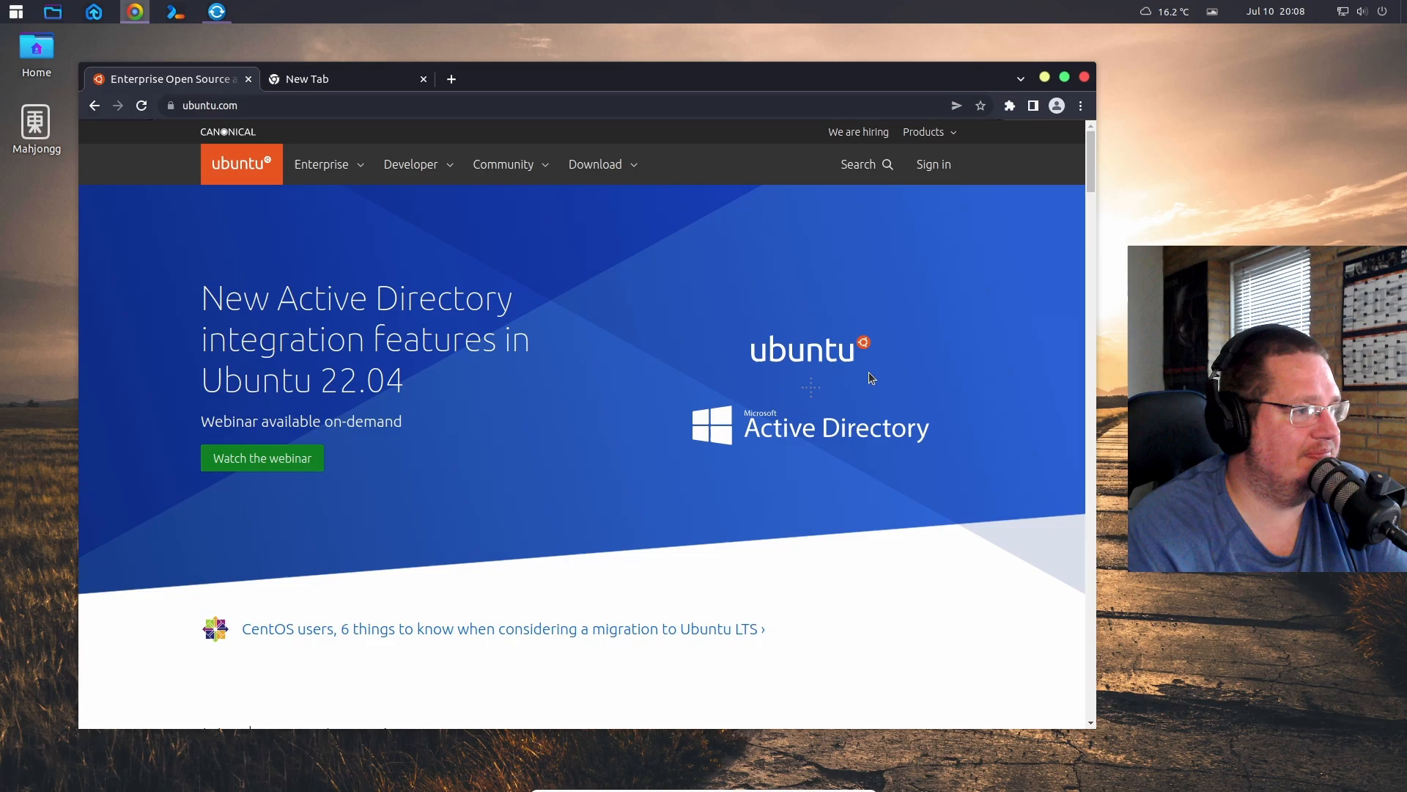
# - Expand ubuntu.com's Enterprise menu and scroll through its OpenStack, Kubernetes, IoT and cloud offerings
pyautogui.click(321, 164)
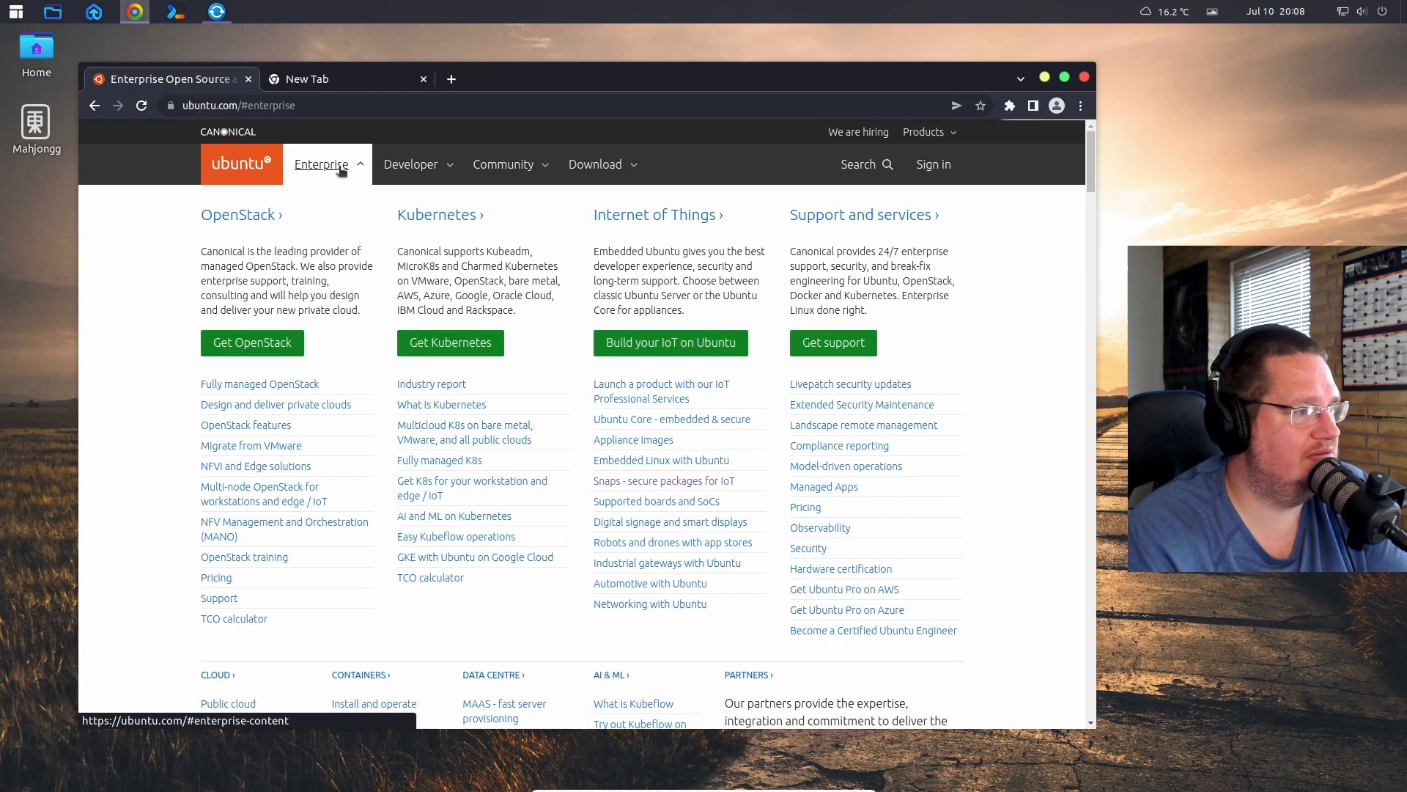
pyautogui.moveTo(1041, 491)
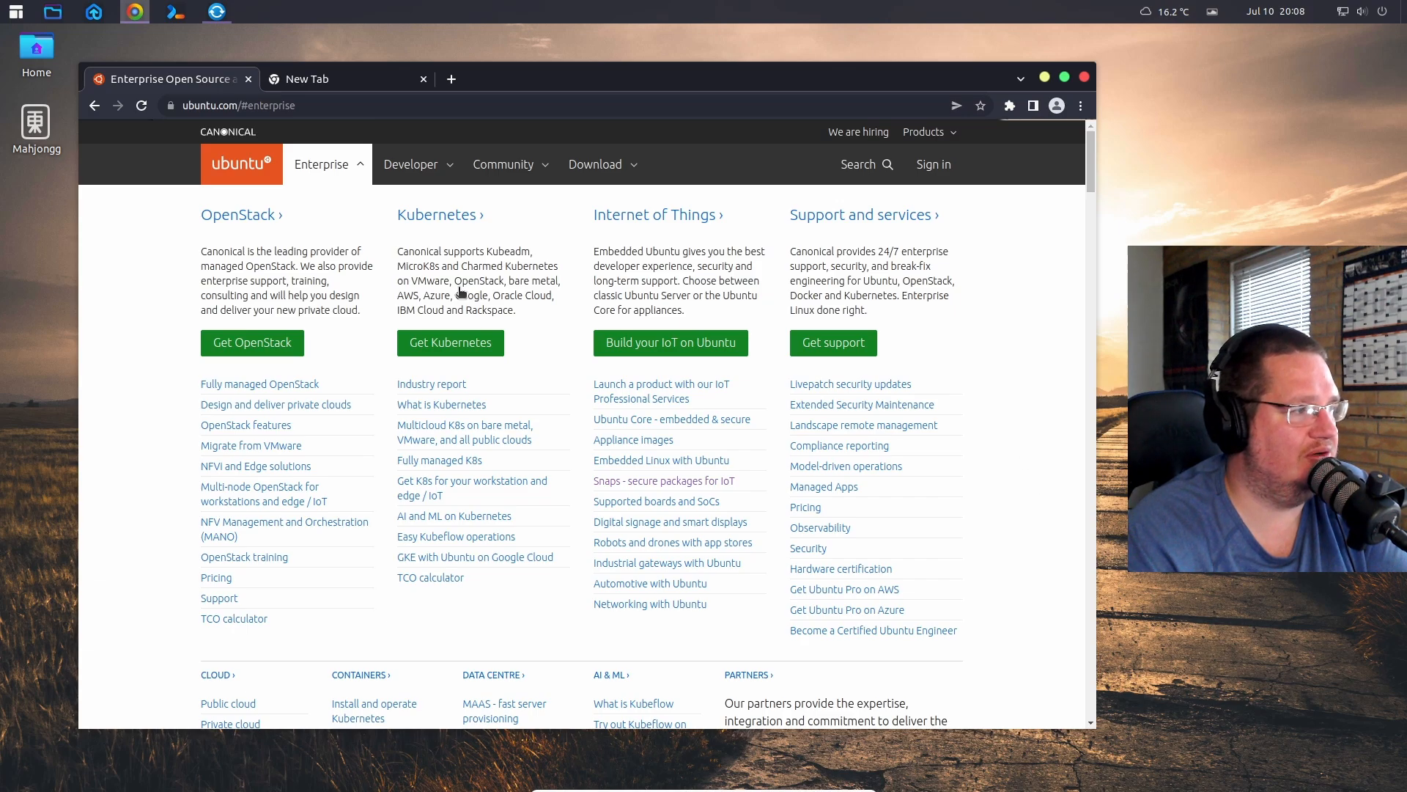
pyautogui.moveTo(551, 232)
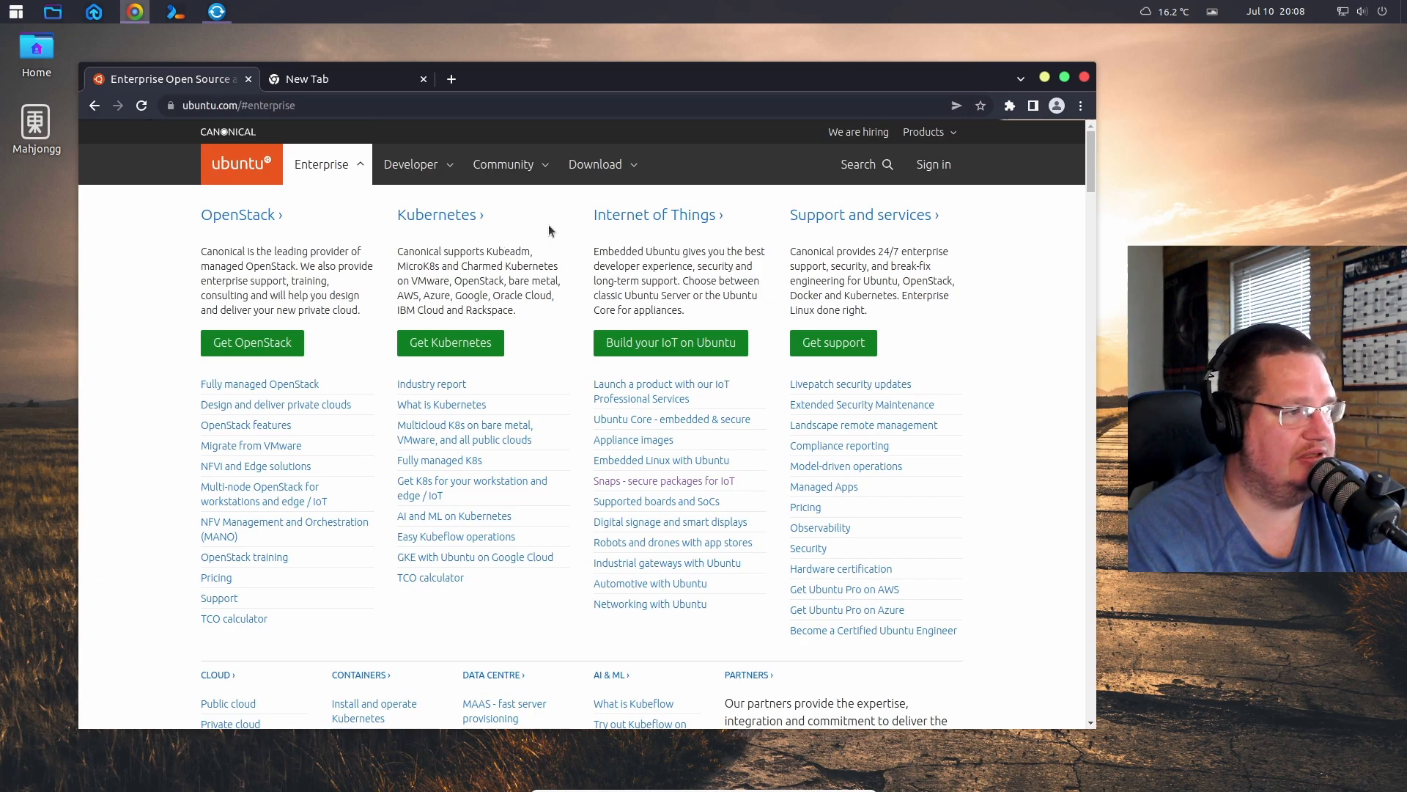
pyautogui.moveTo(960, 275)
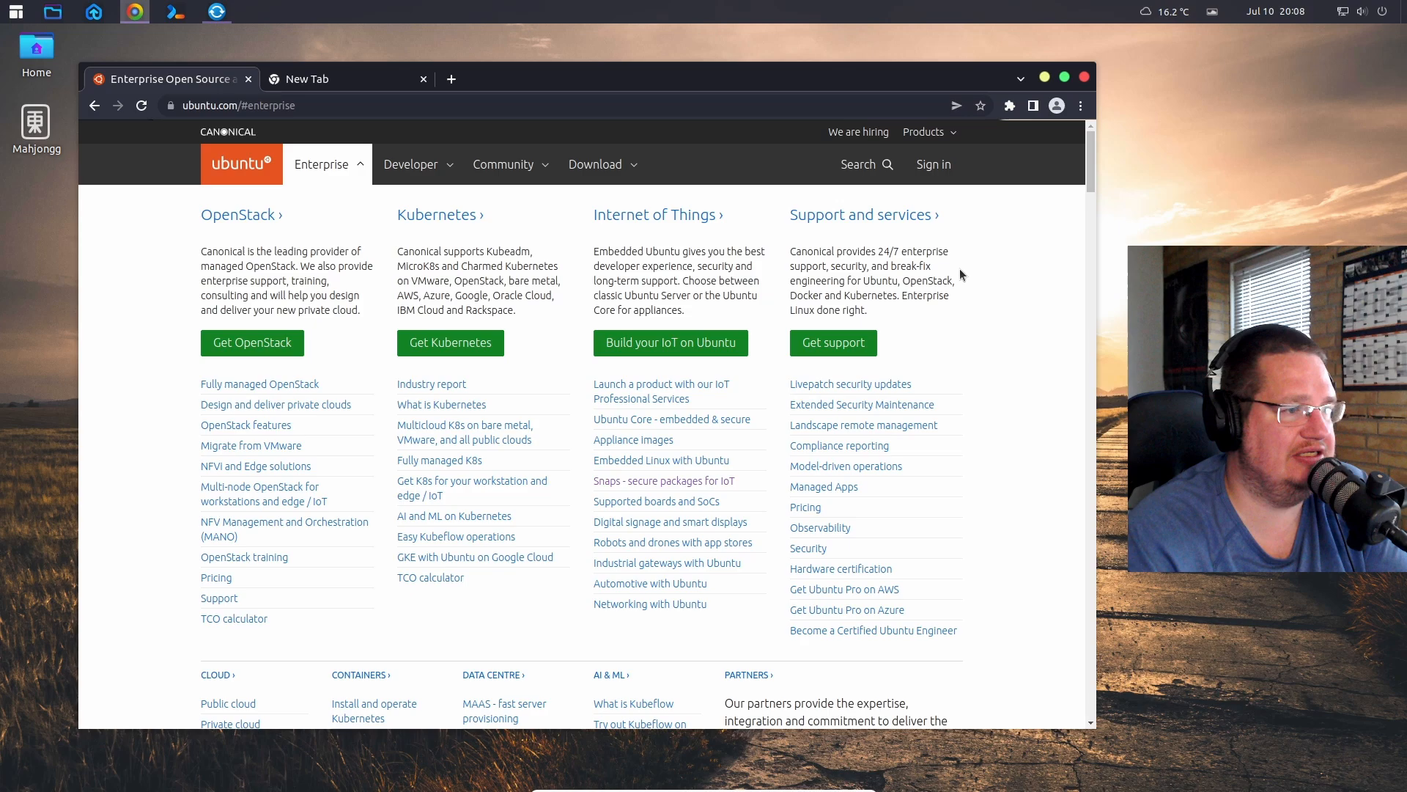
pyautogui.scroll(-3)
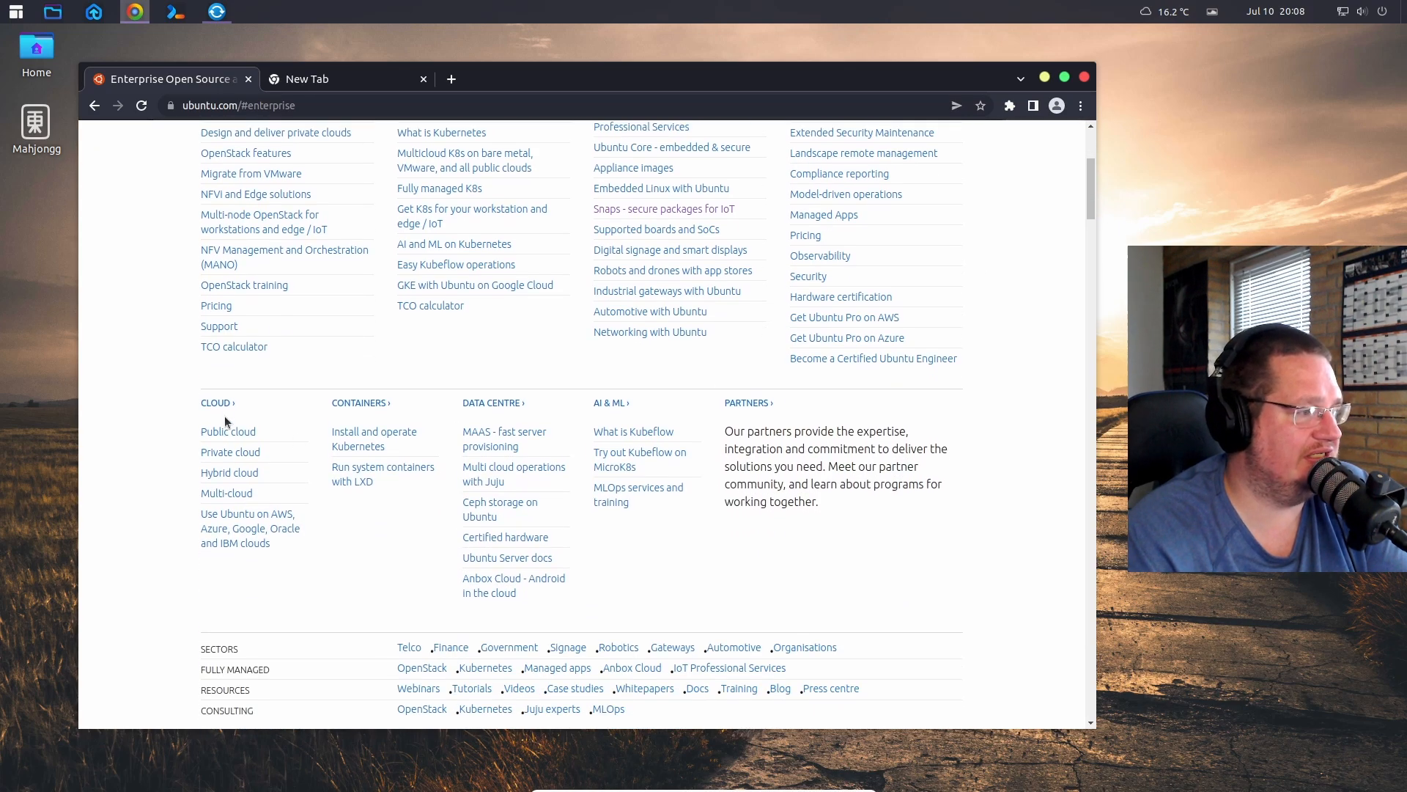
pyautogui.moveTo(505, 537)
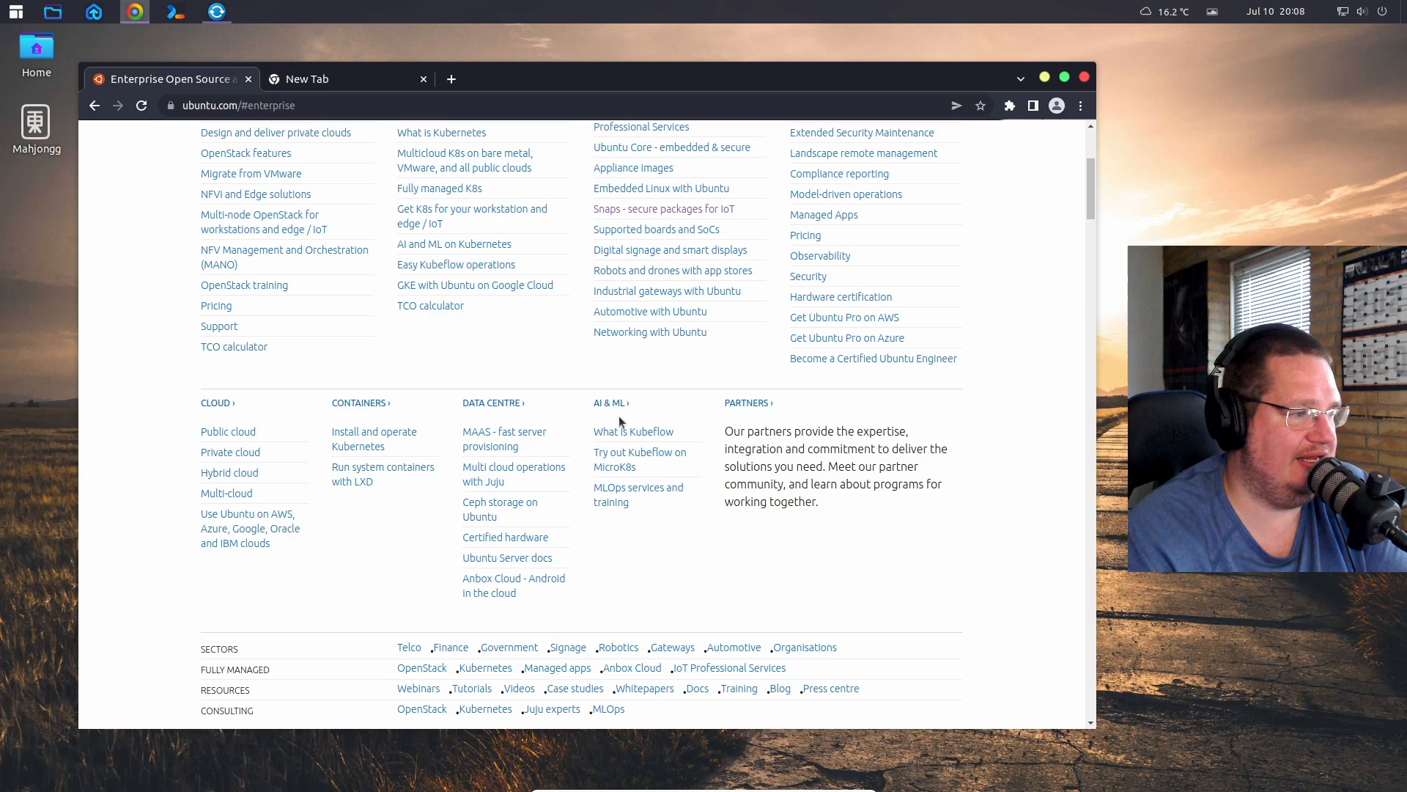
pyautogui.moveTo(1005, 491)
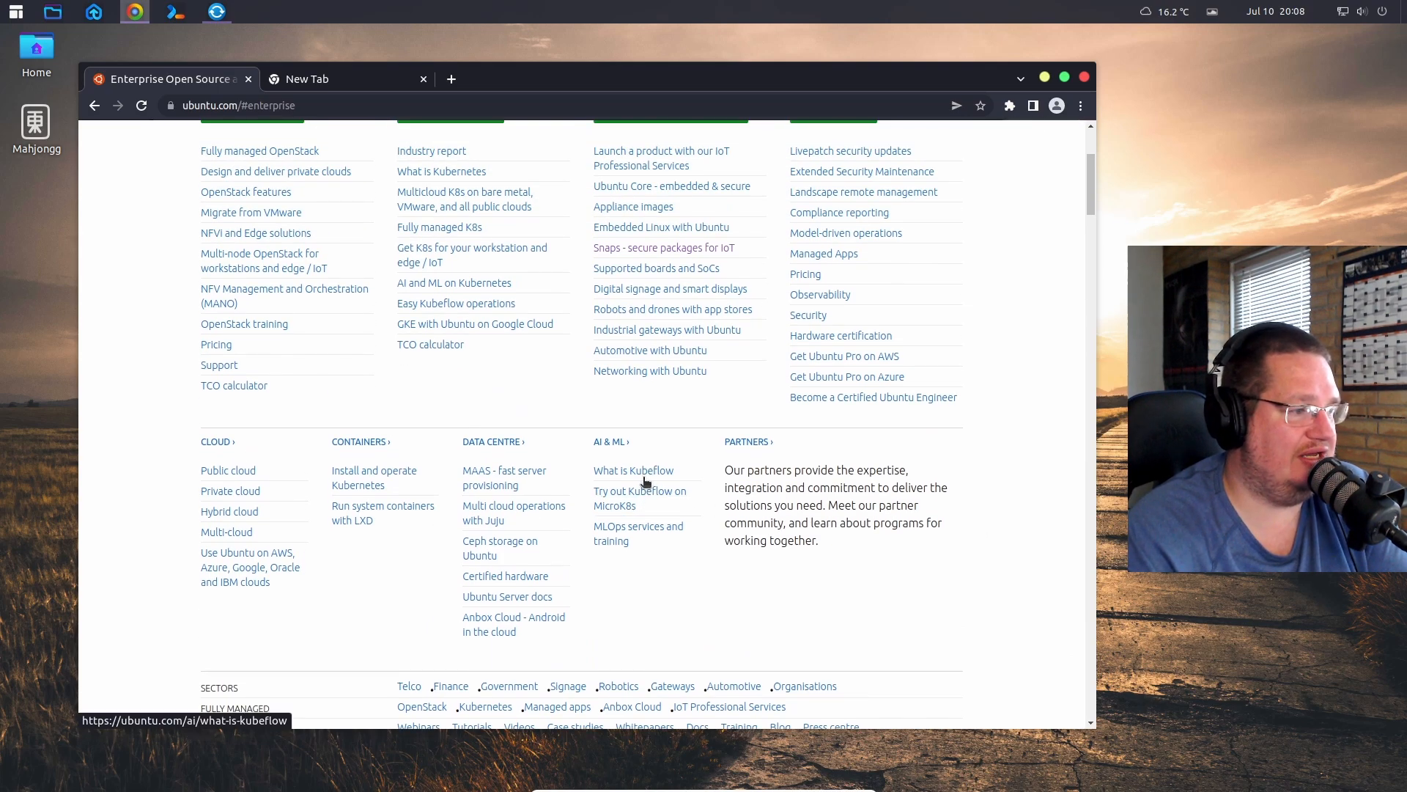
pyautogui.moveTo(493, 576)
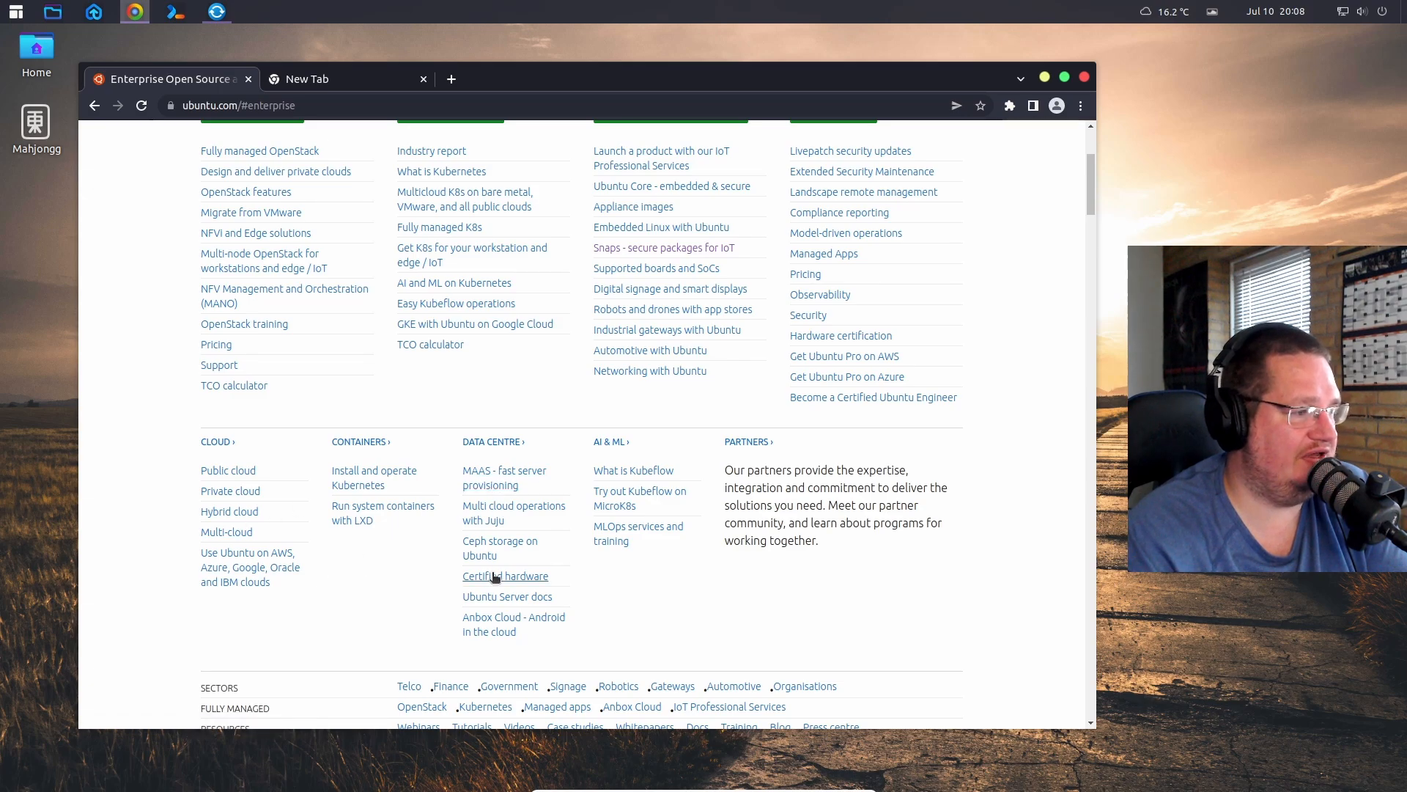
# - Open Certified hardware in a new tab, then view and close the Community menu
pyautogui.click(505, 575)
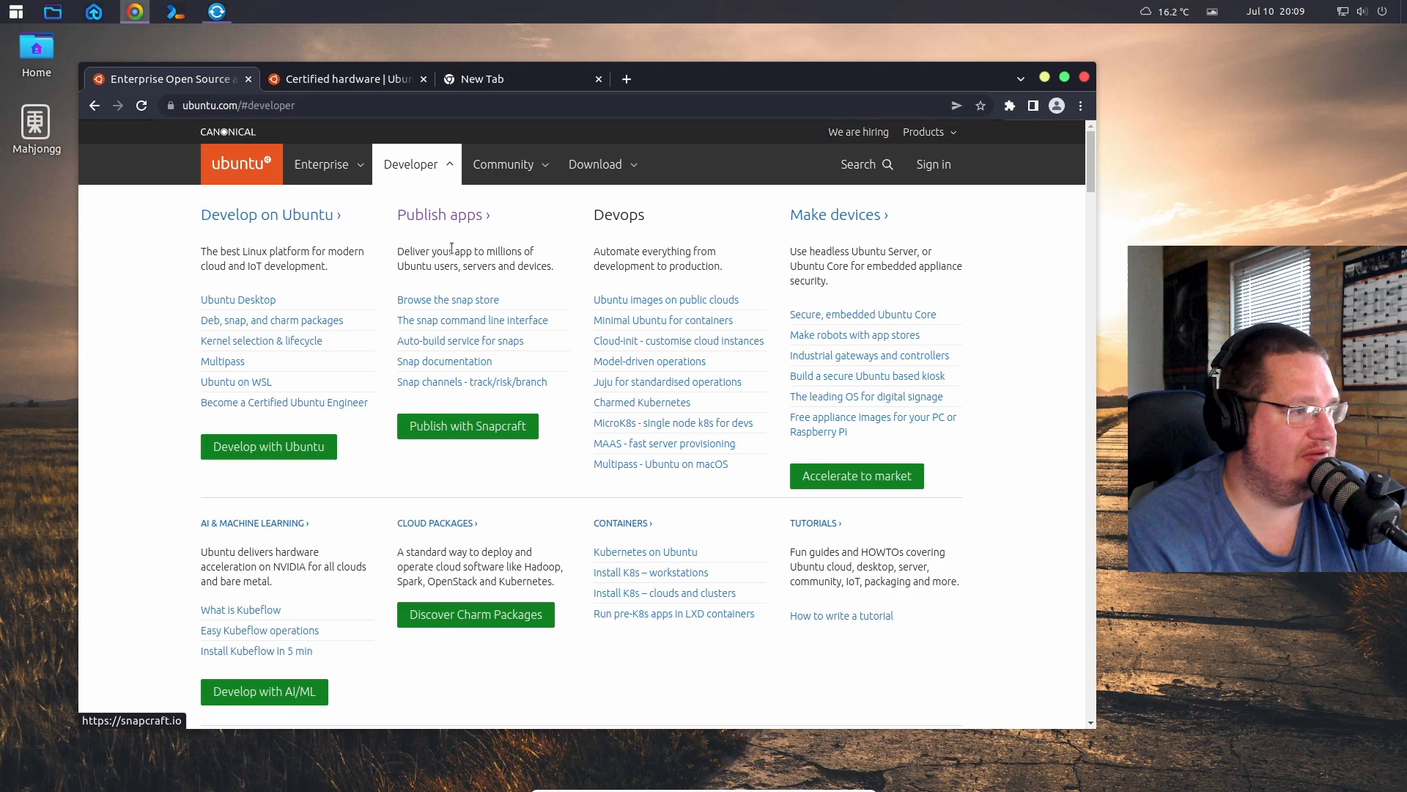
pyautogui.moveTo(504, 165)
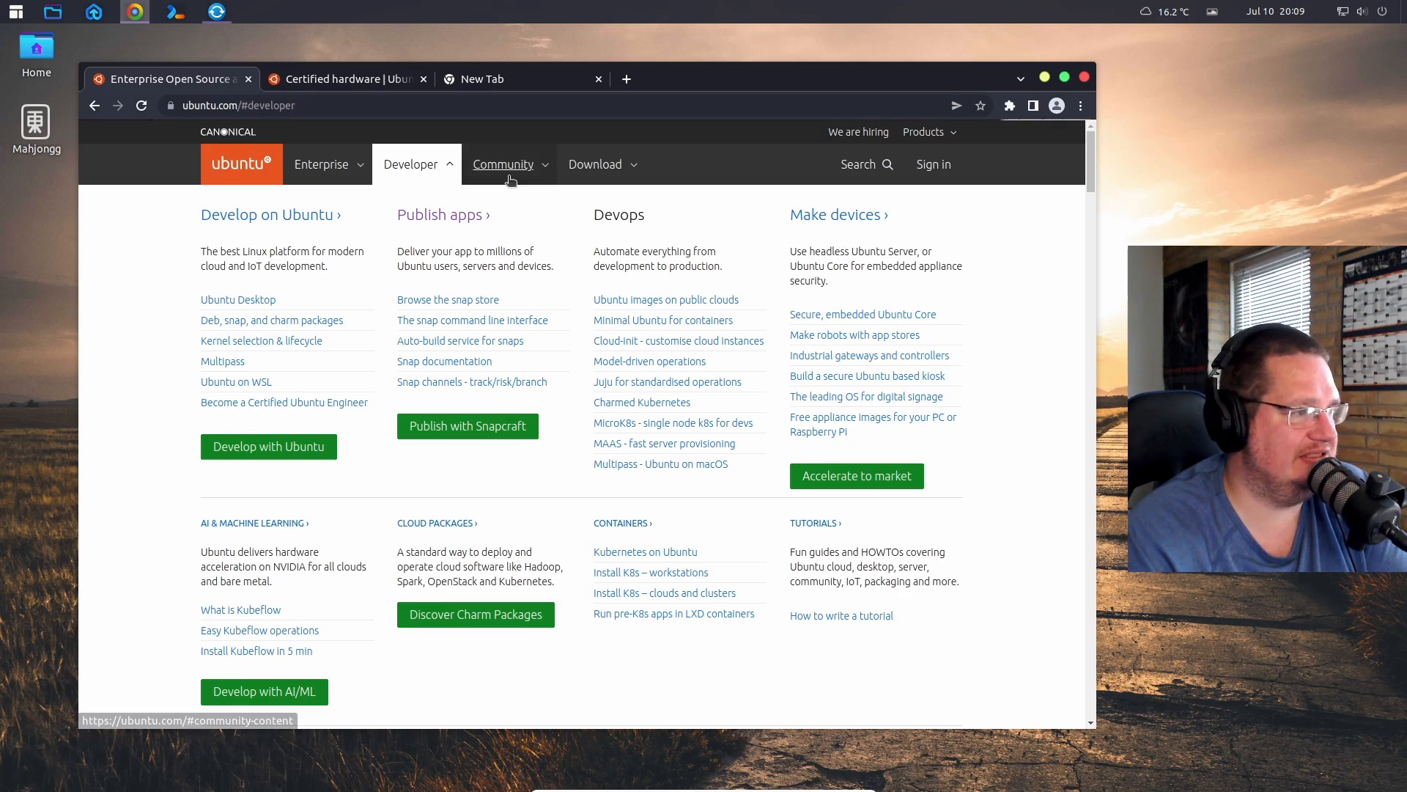
pyautogui.click(504, 164)
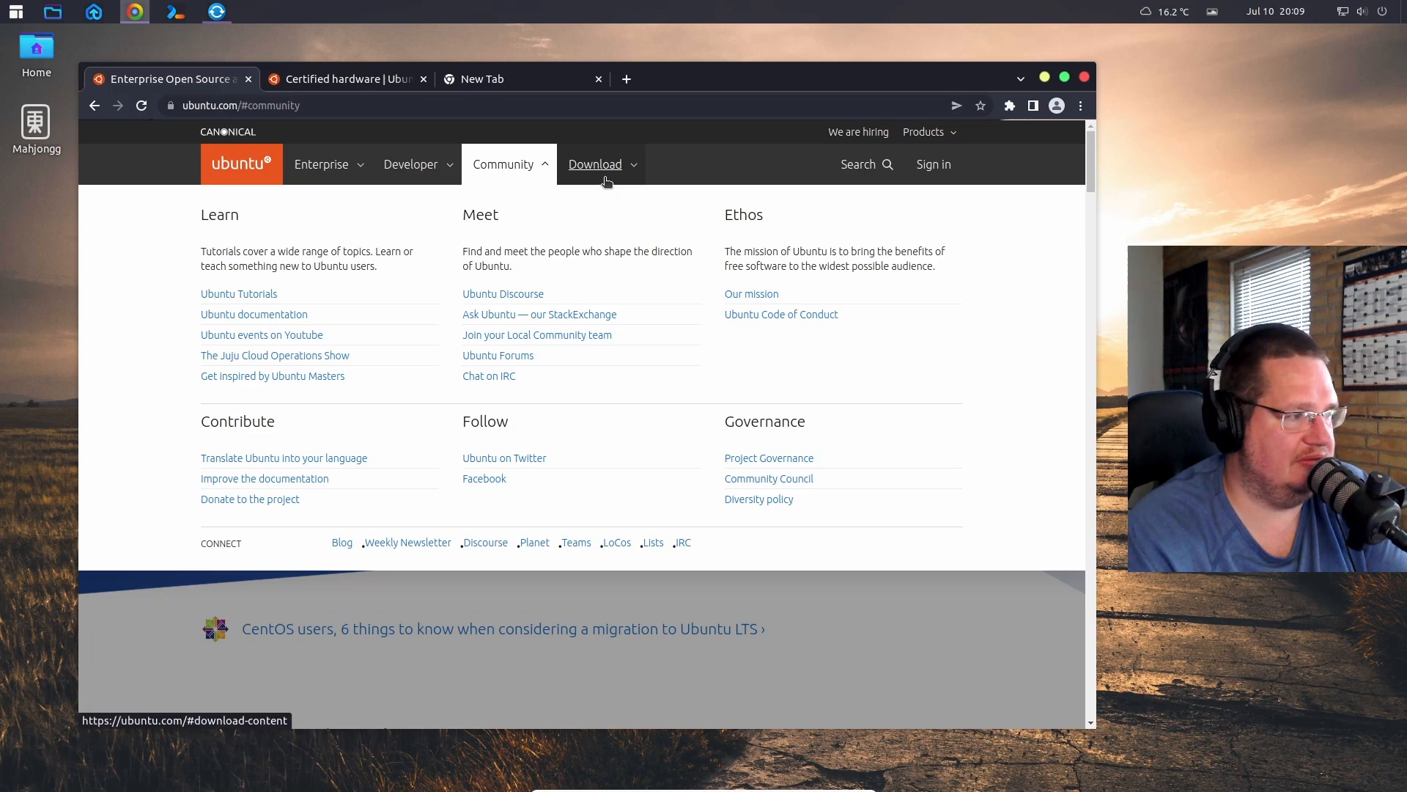
pyautogui.click(595, 164)
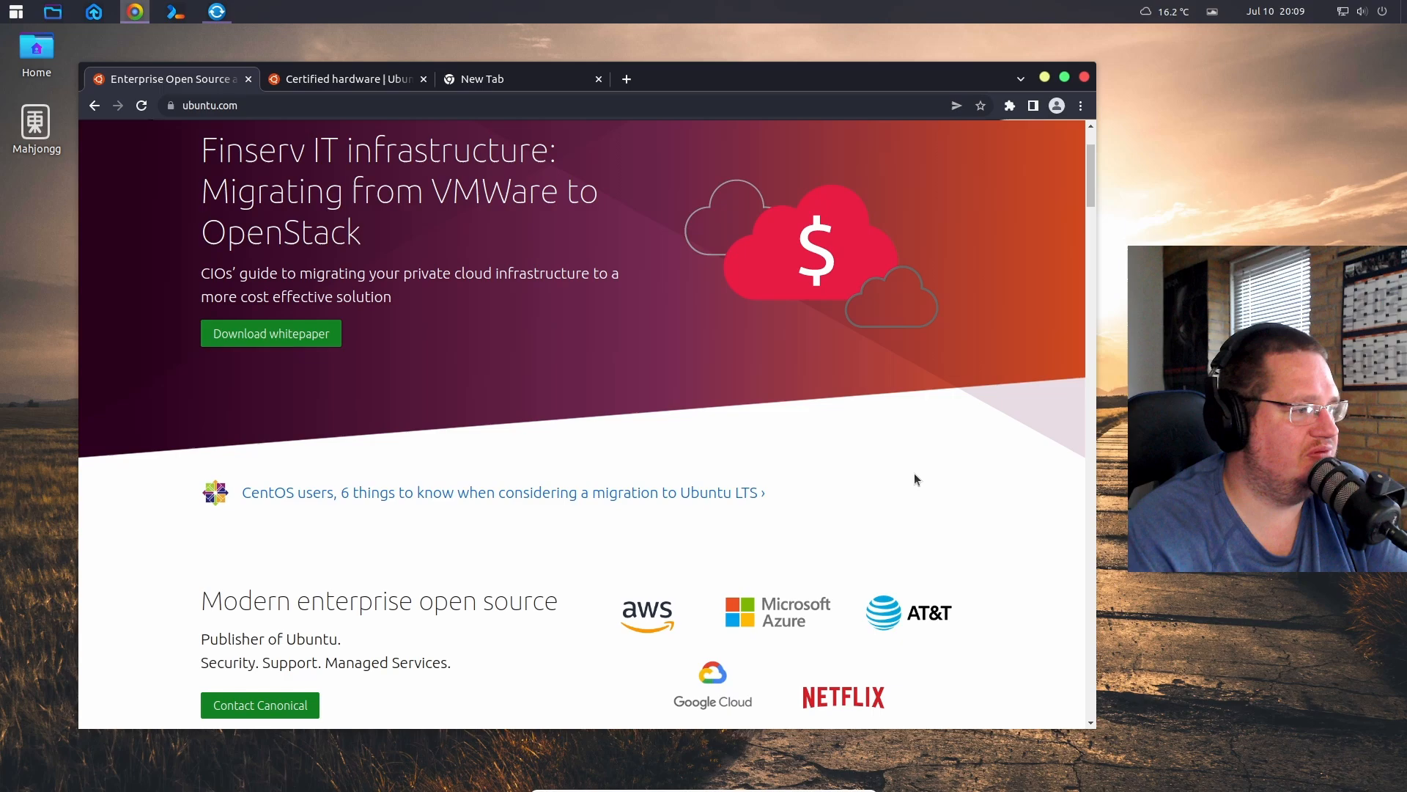
# - Scroll ubuntu.com past the HP, Lenovo, Intel, NVIDIA, AMD and Dell logos to Data centre automation
pyautogui.scroll(-3)
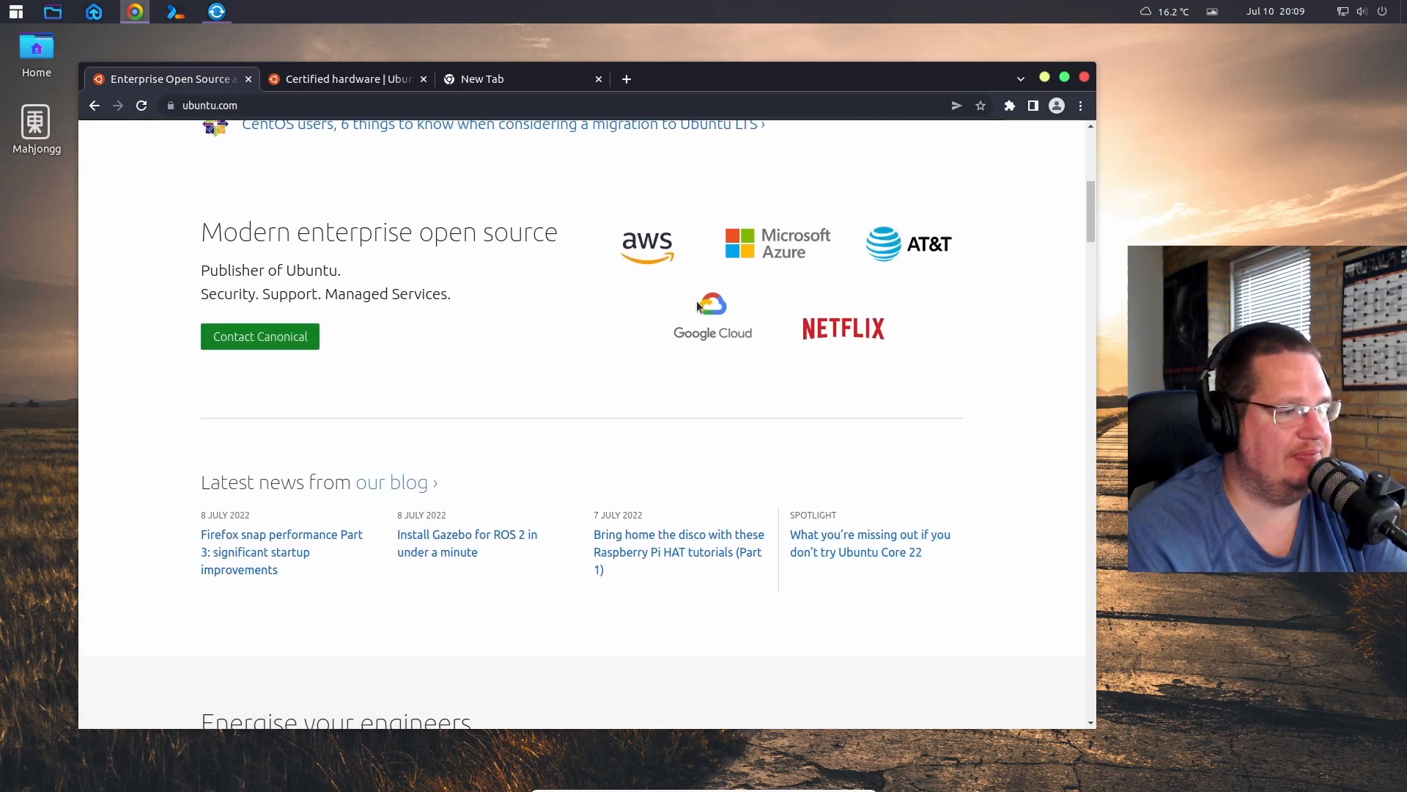
pyautogui.scroll(3)
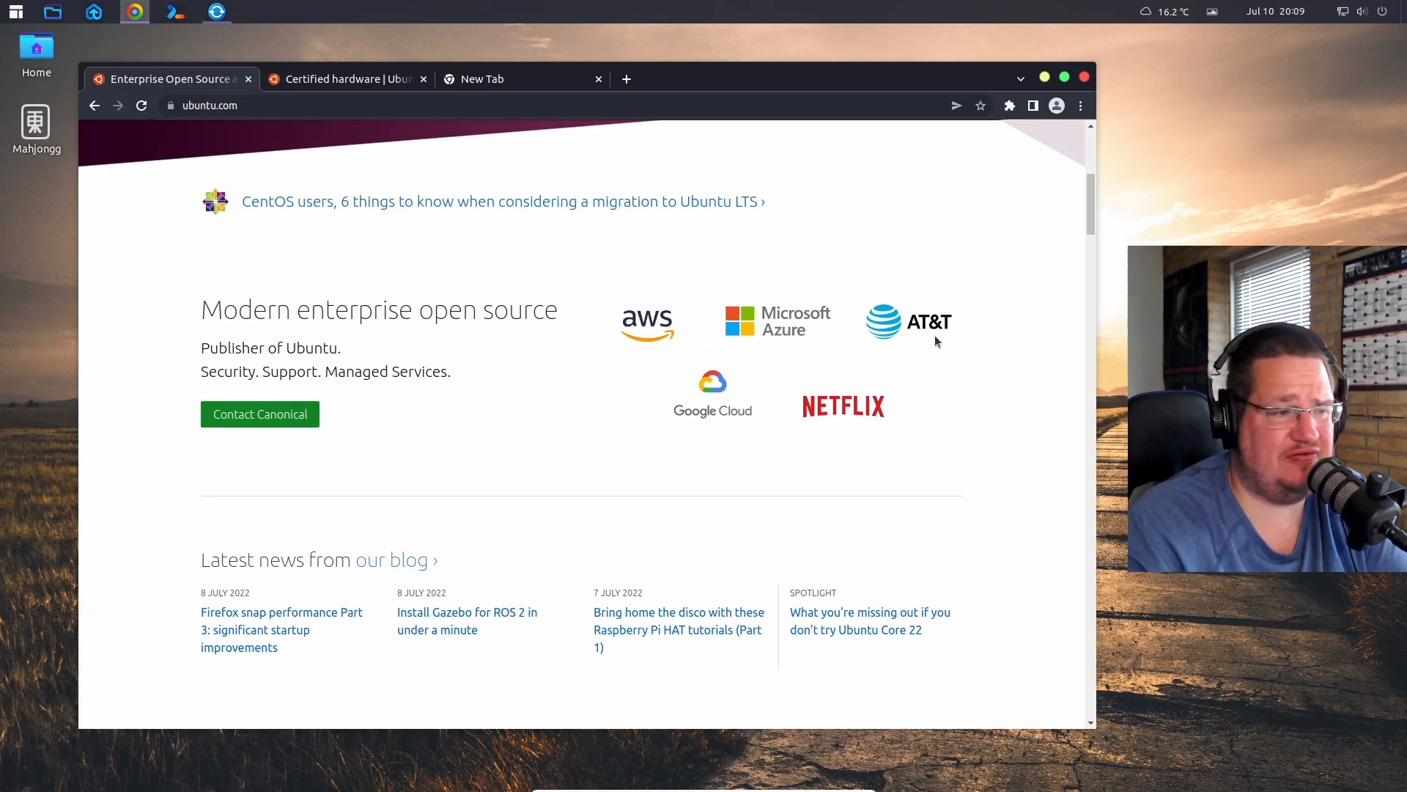
pyautogui.scroll(-3)
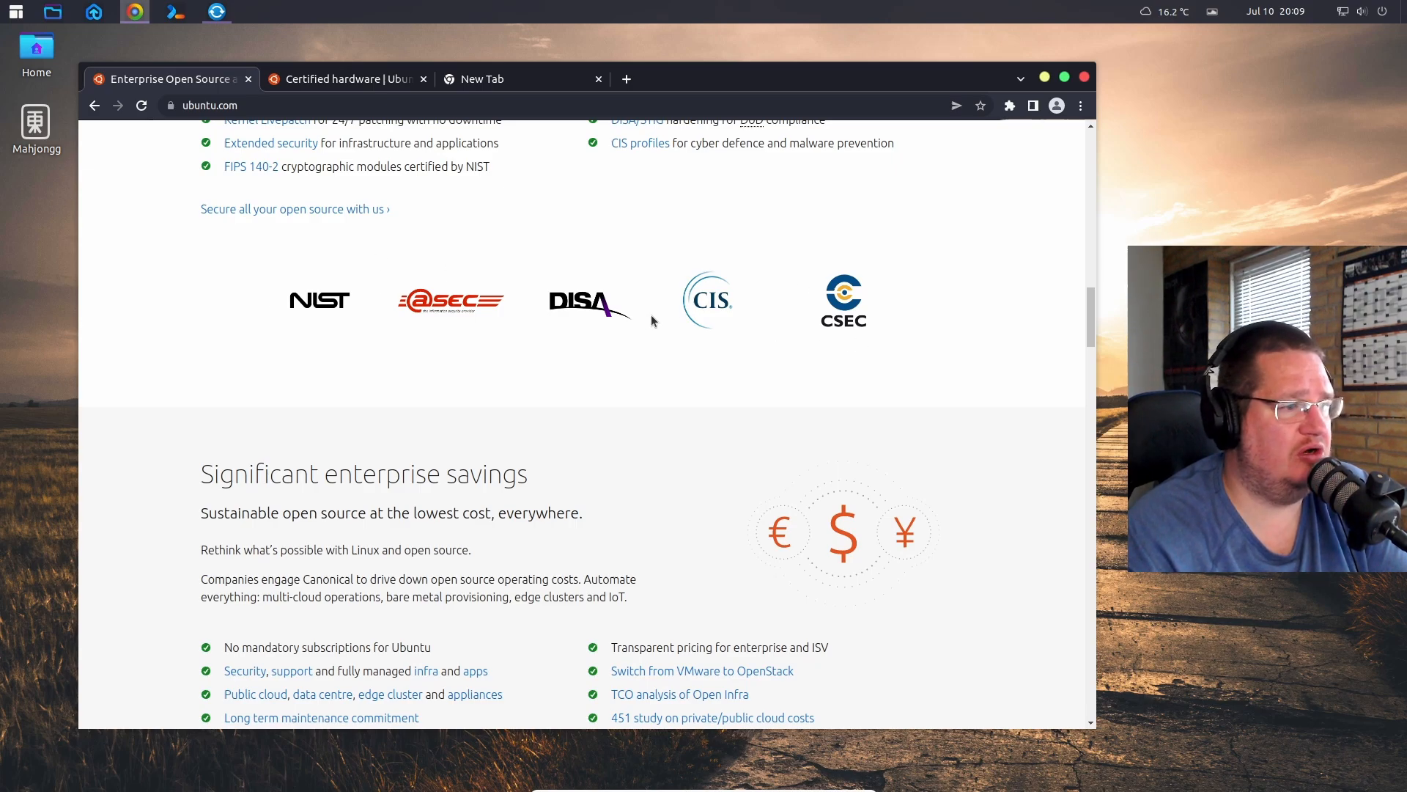
pyautogui.scroll(-3)
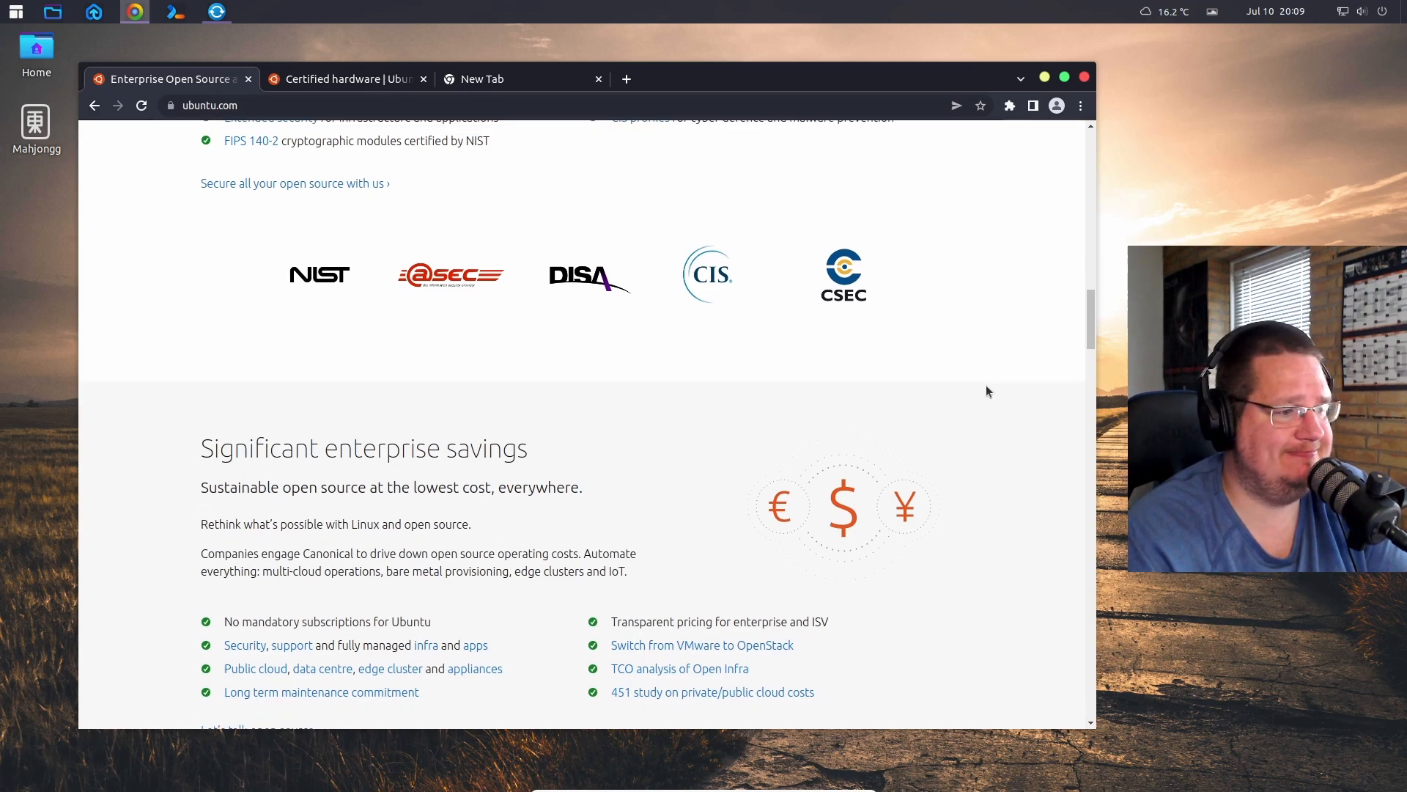
pyautogui.scroll(-3)
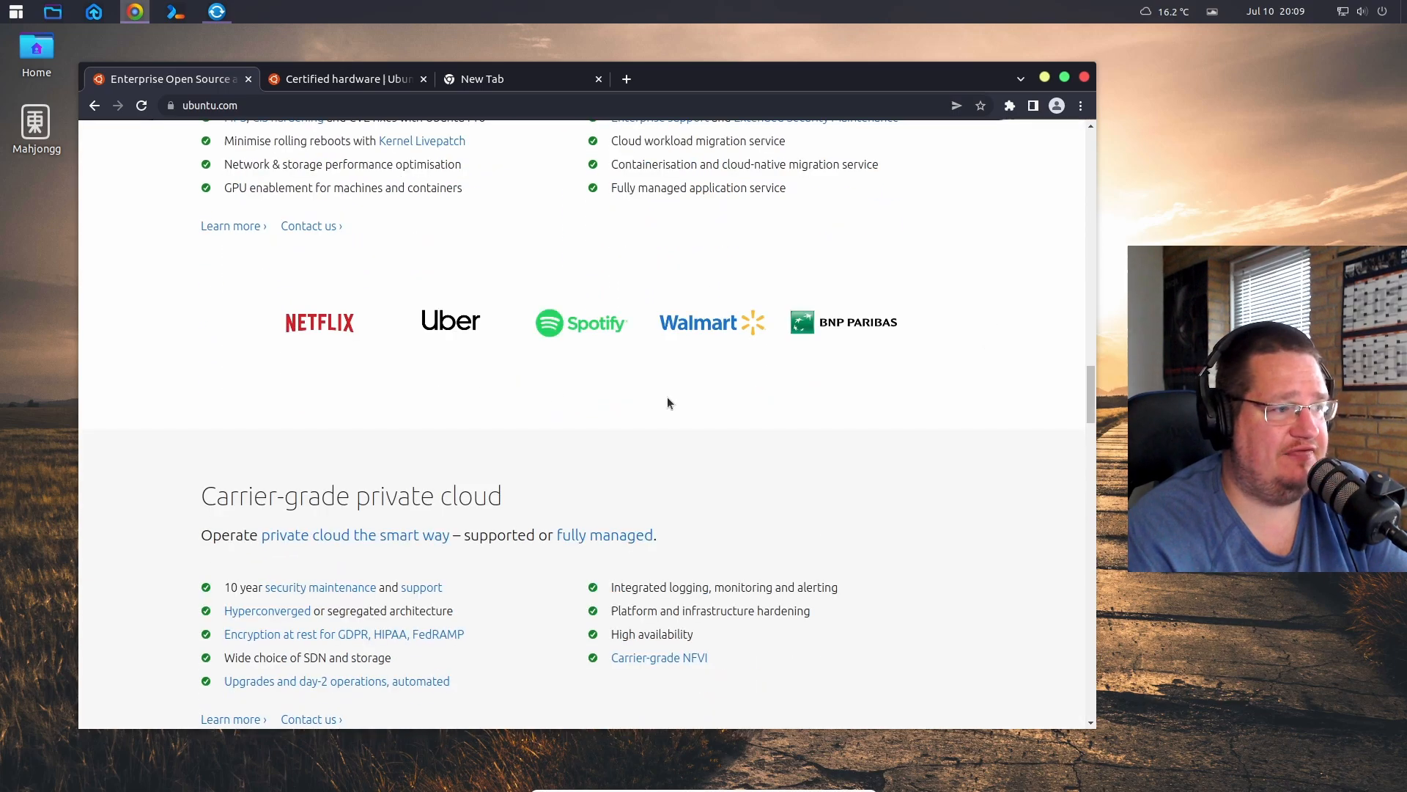
pyautogui.scroll(-3)
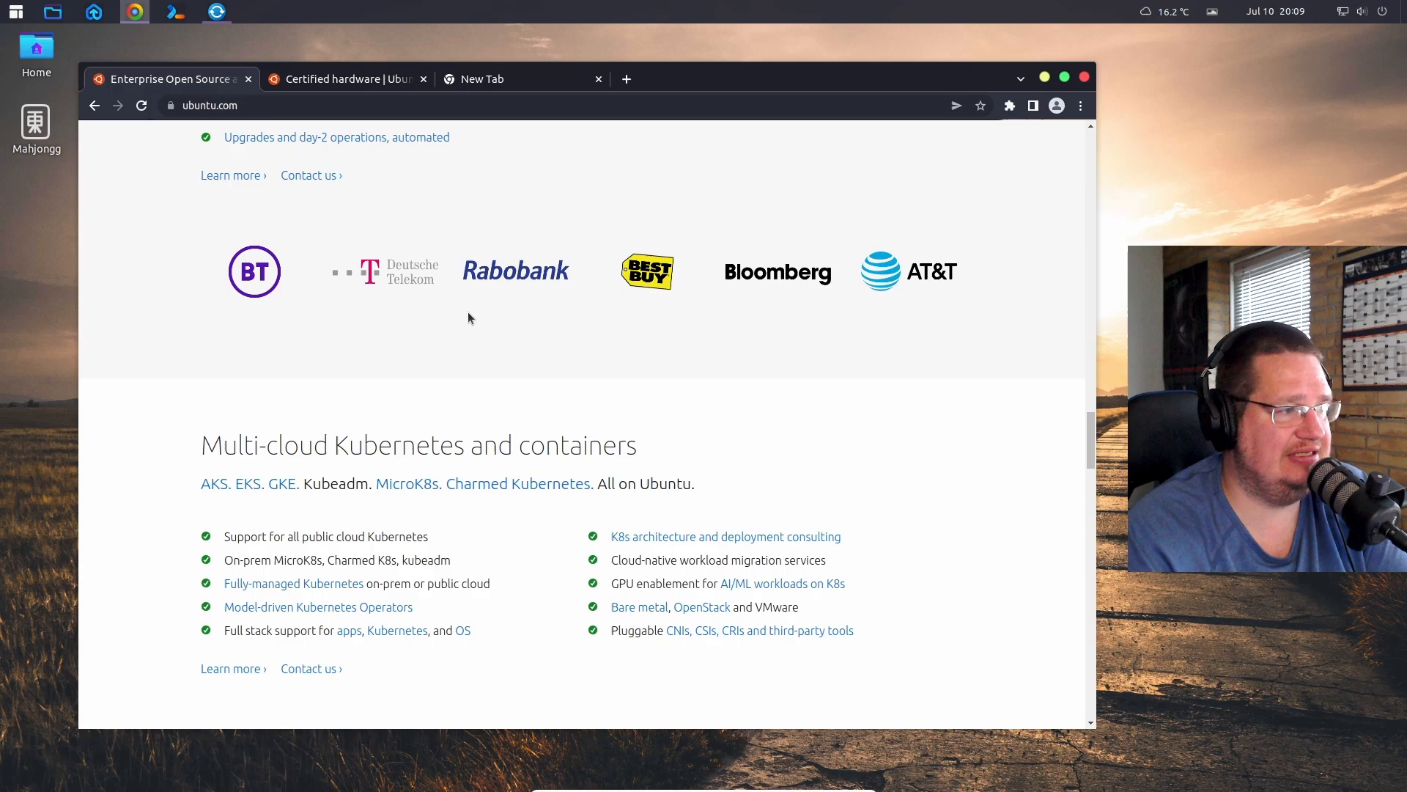
pyautogui.moveTo(643, 326)
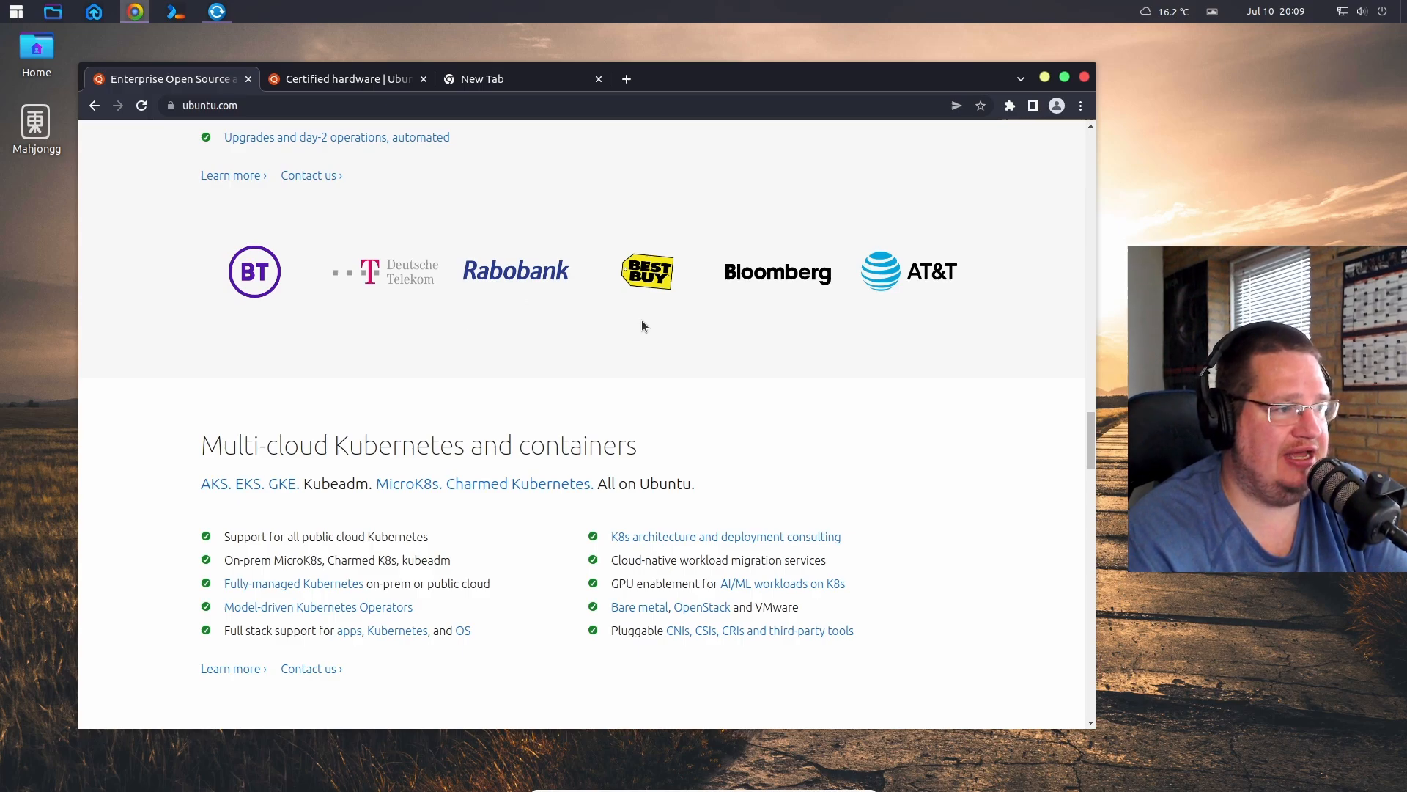
pyautogui.scroll(-3)
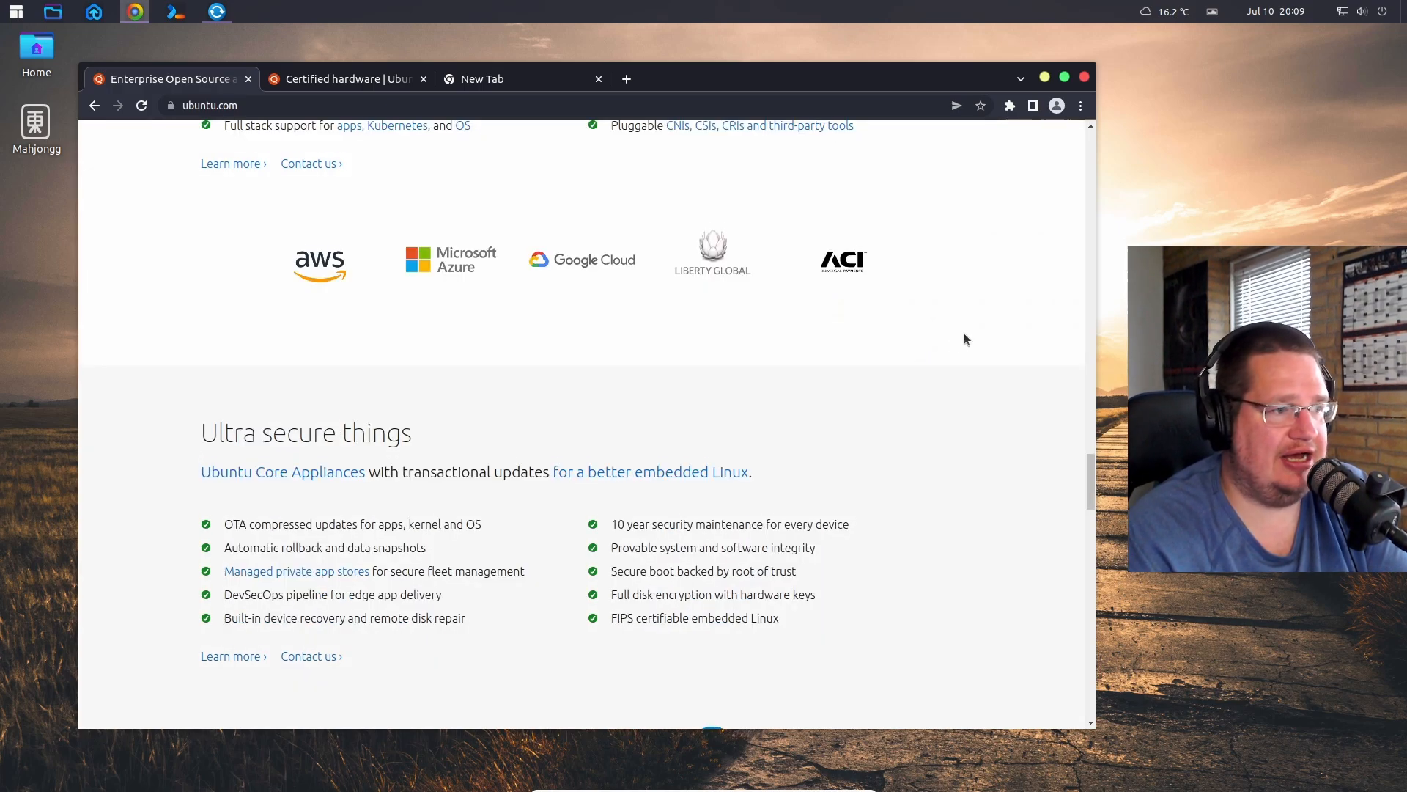
pyautogui.scroll(-3)
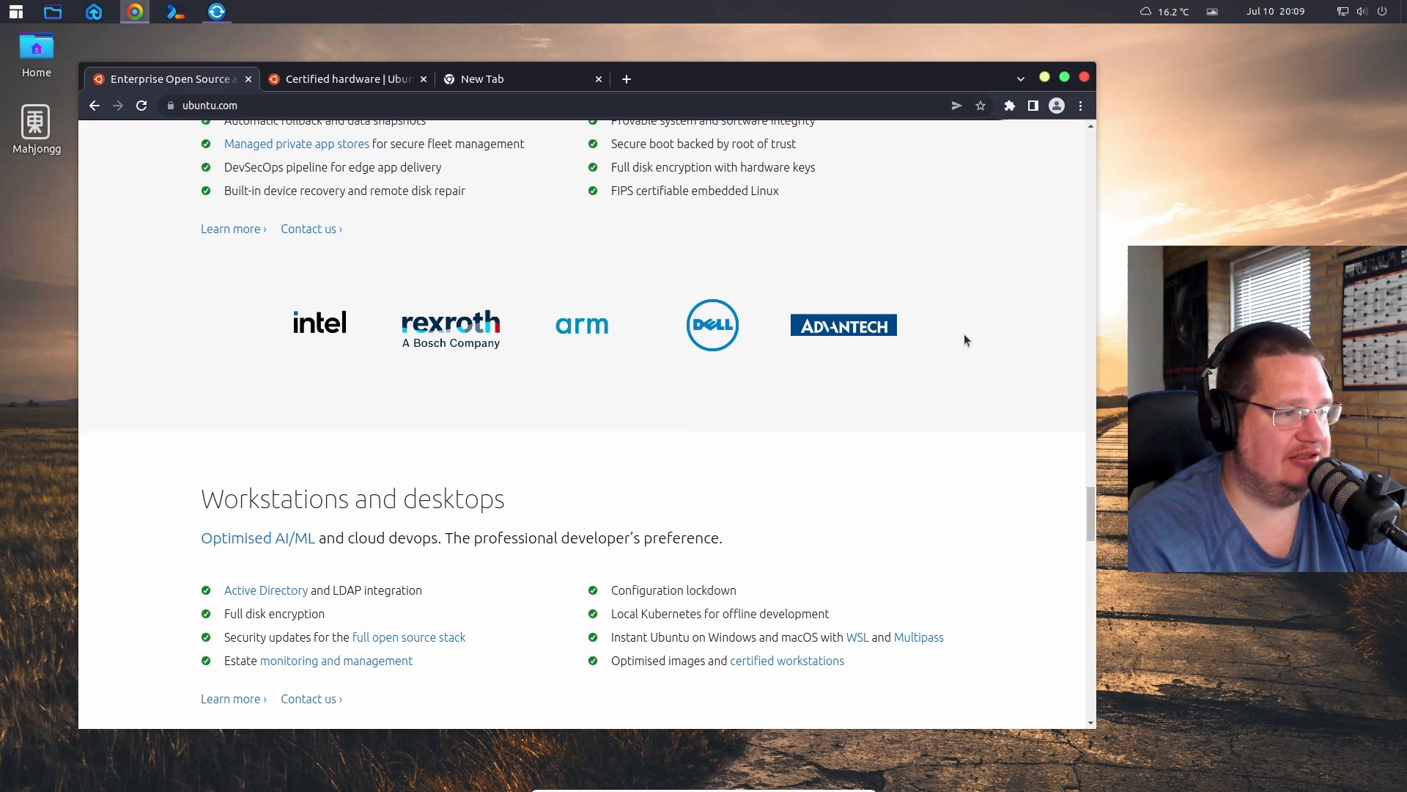
pyautogui.scroll(-3)
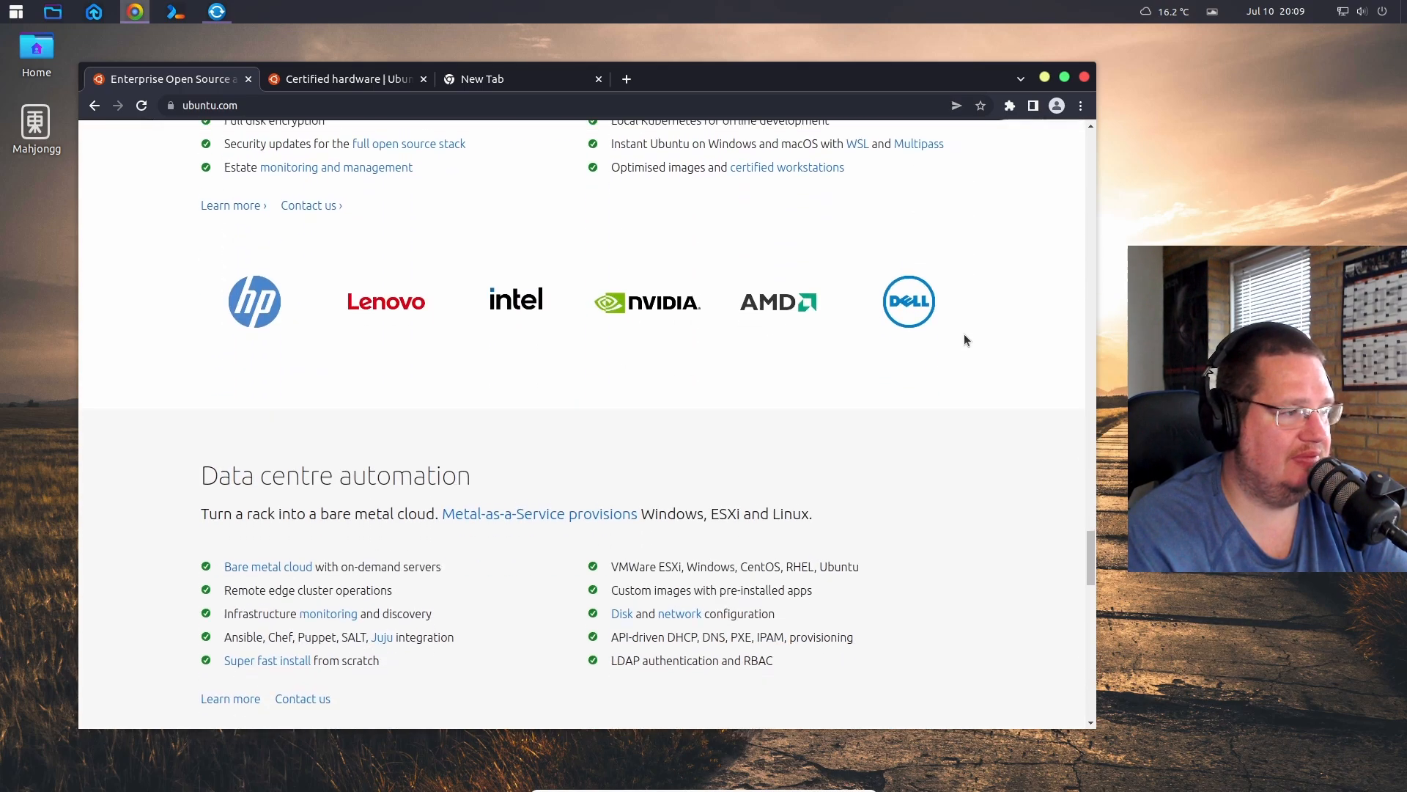
pyautogui.scroll(-3)
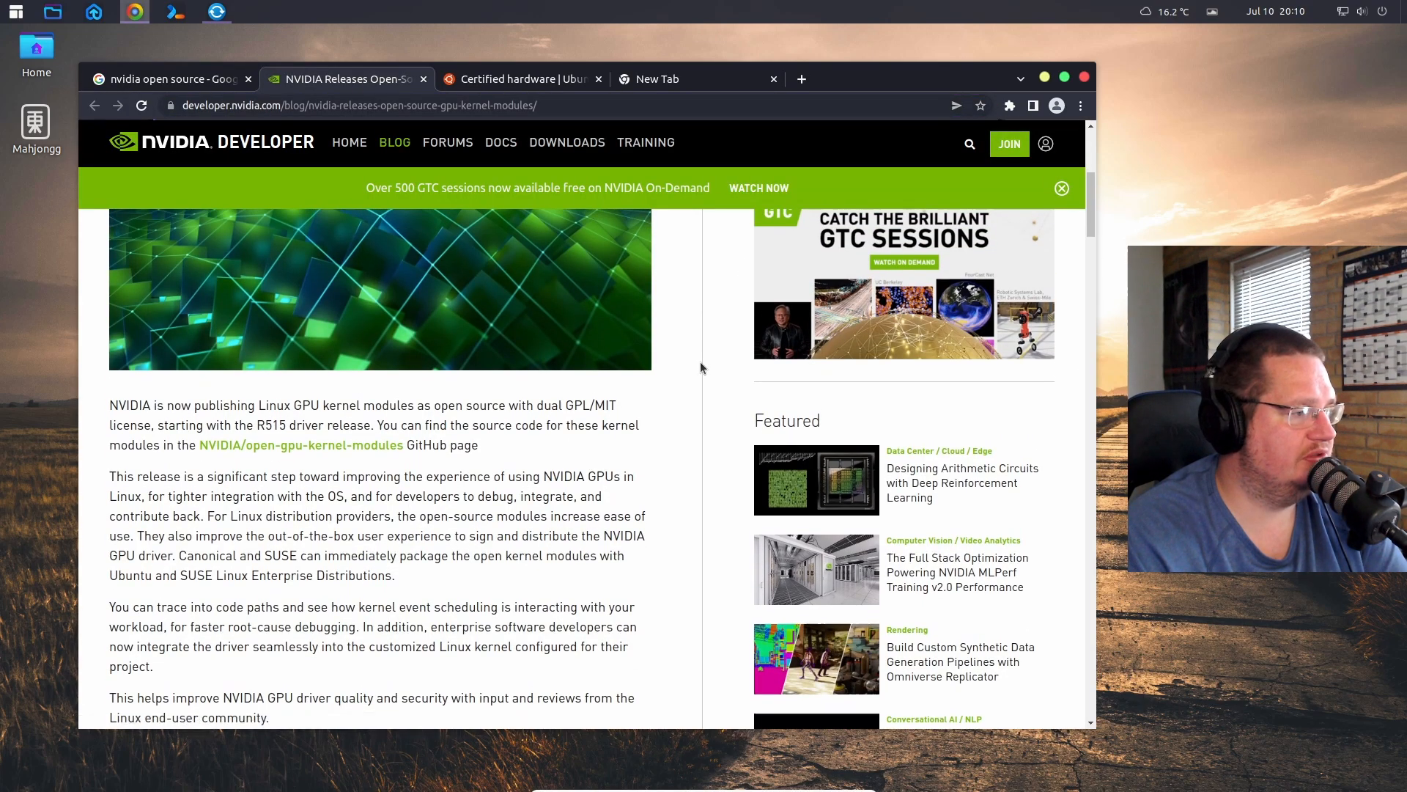
# - Highlight the NVIDIA article's sentence about packaging the GPU modules for Ubuntu and SUSE
pyautogui.scroll(-3)
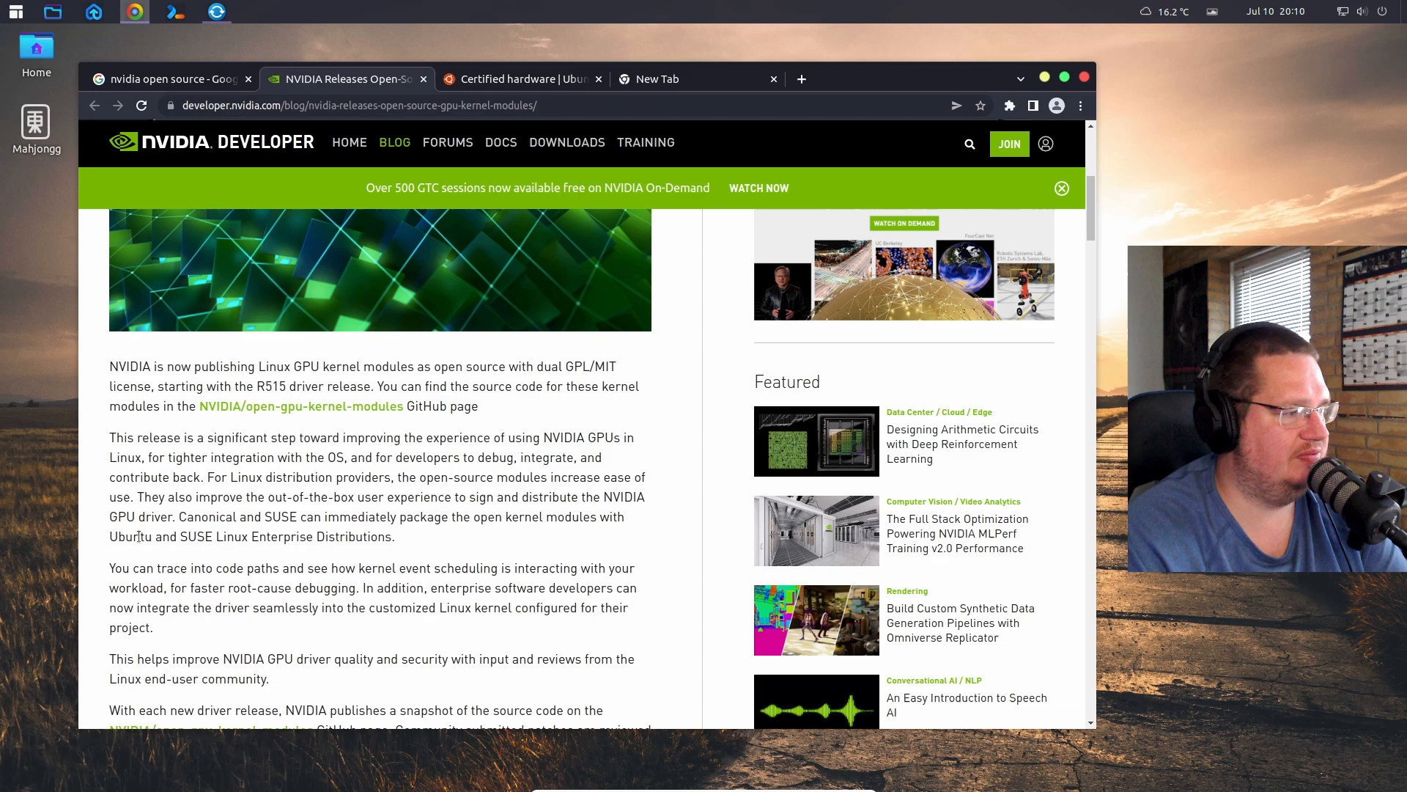
pyautogui.moveTo(205, 536); pyautogui.dragTo(357, 535)
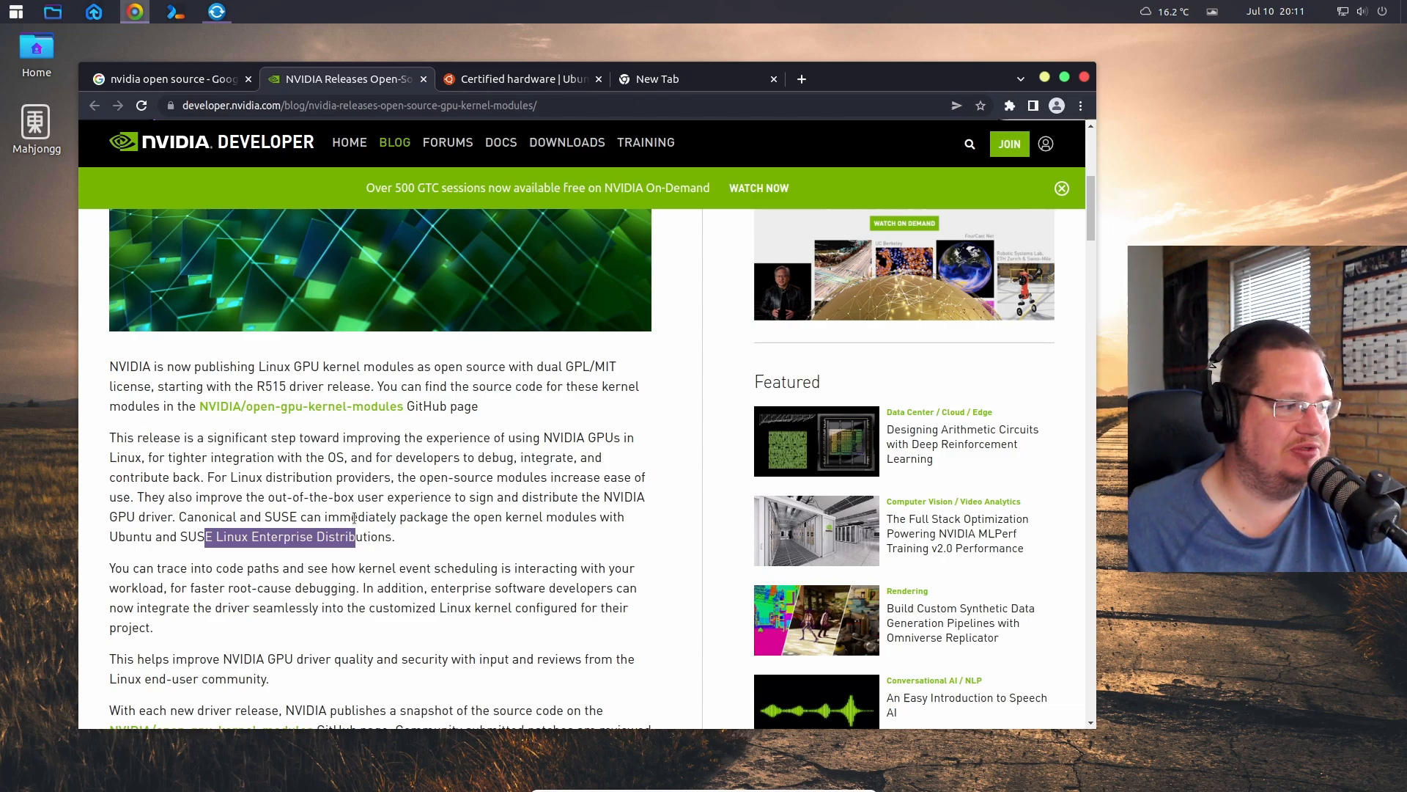
pyautogui.scroll(-3)
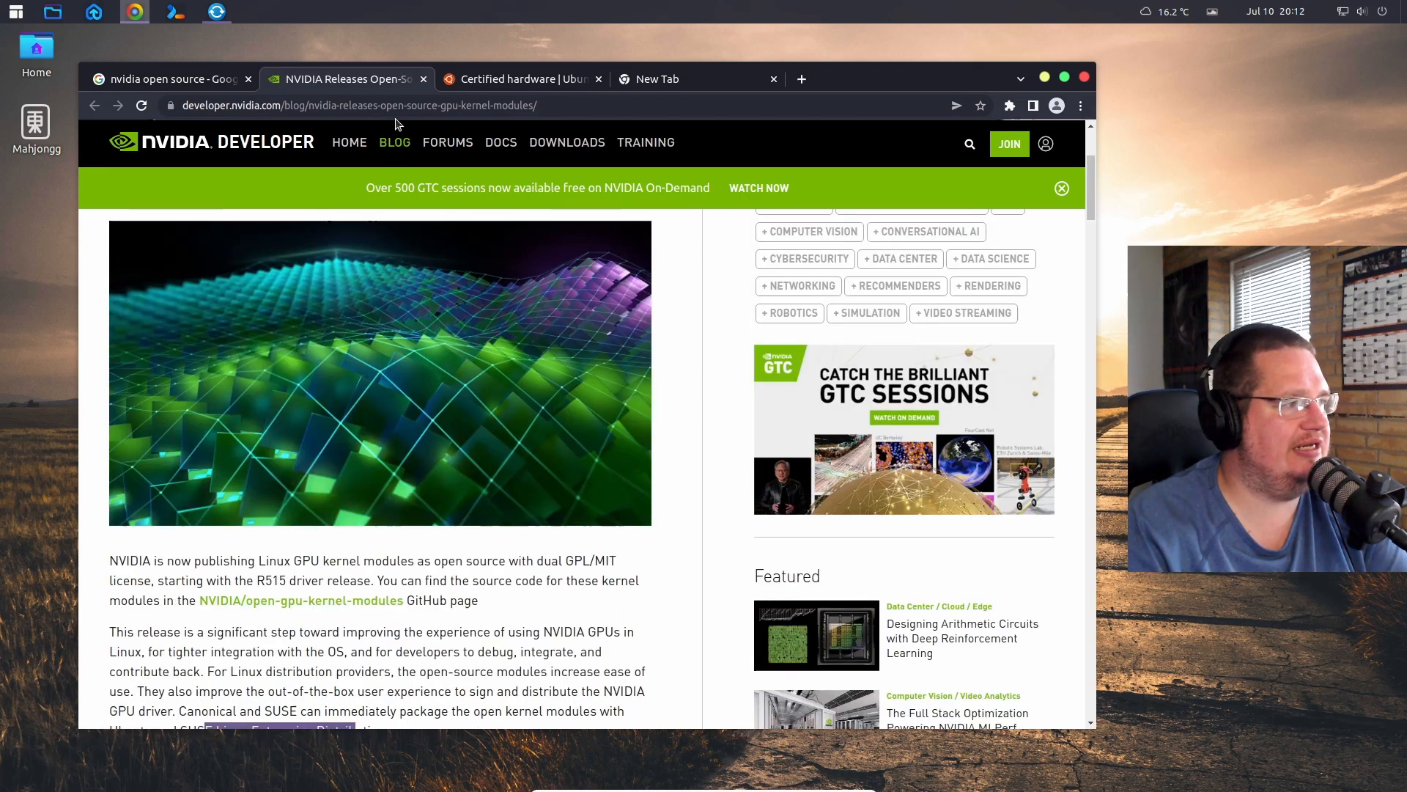
pyautogui.write('ubuntu')
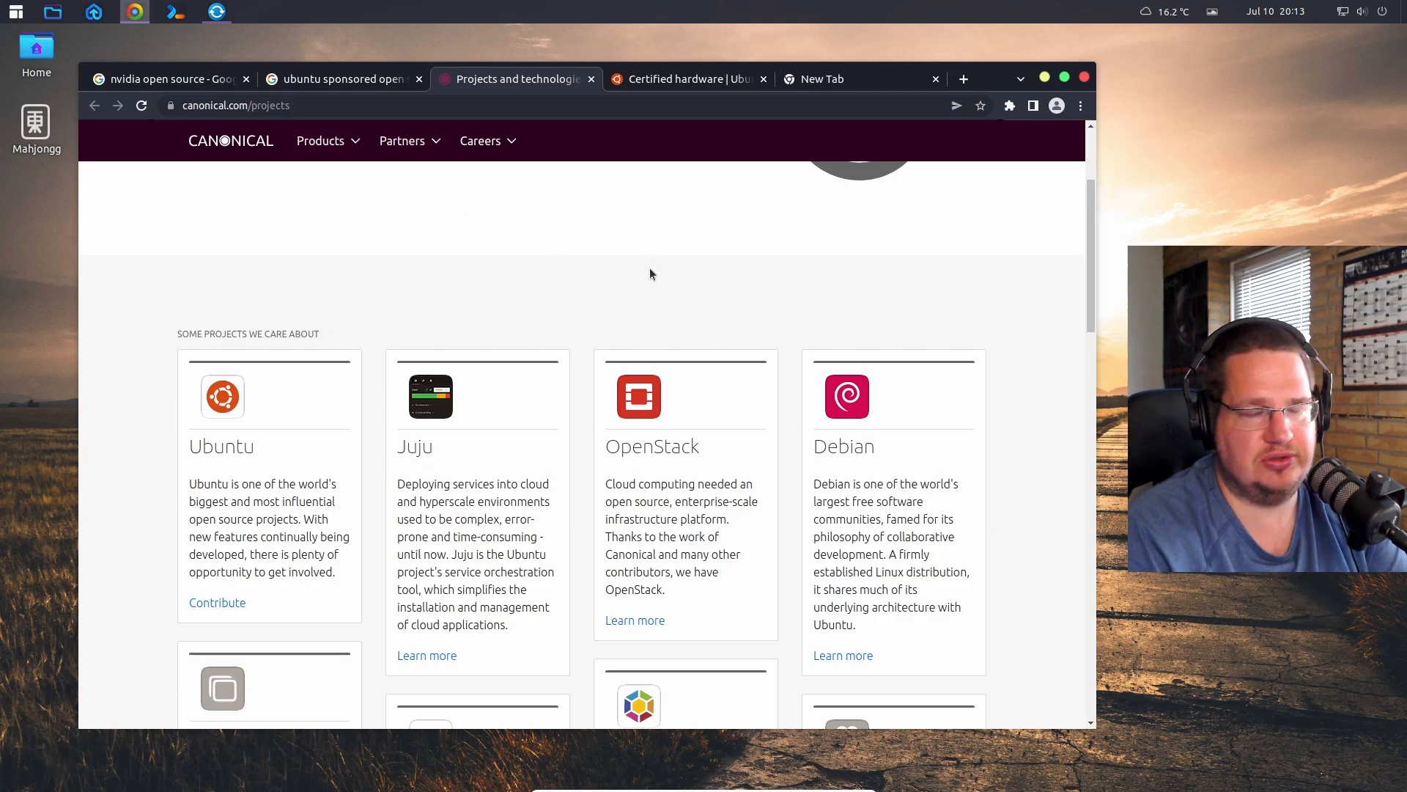
pyautogui.moveTo(653, 251)
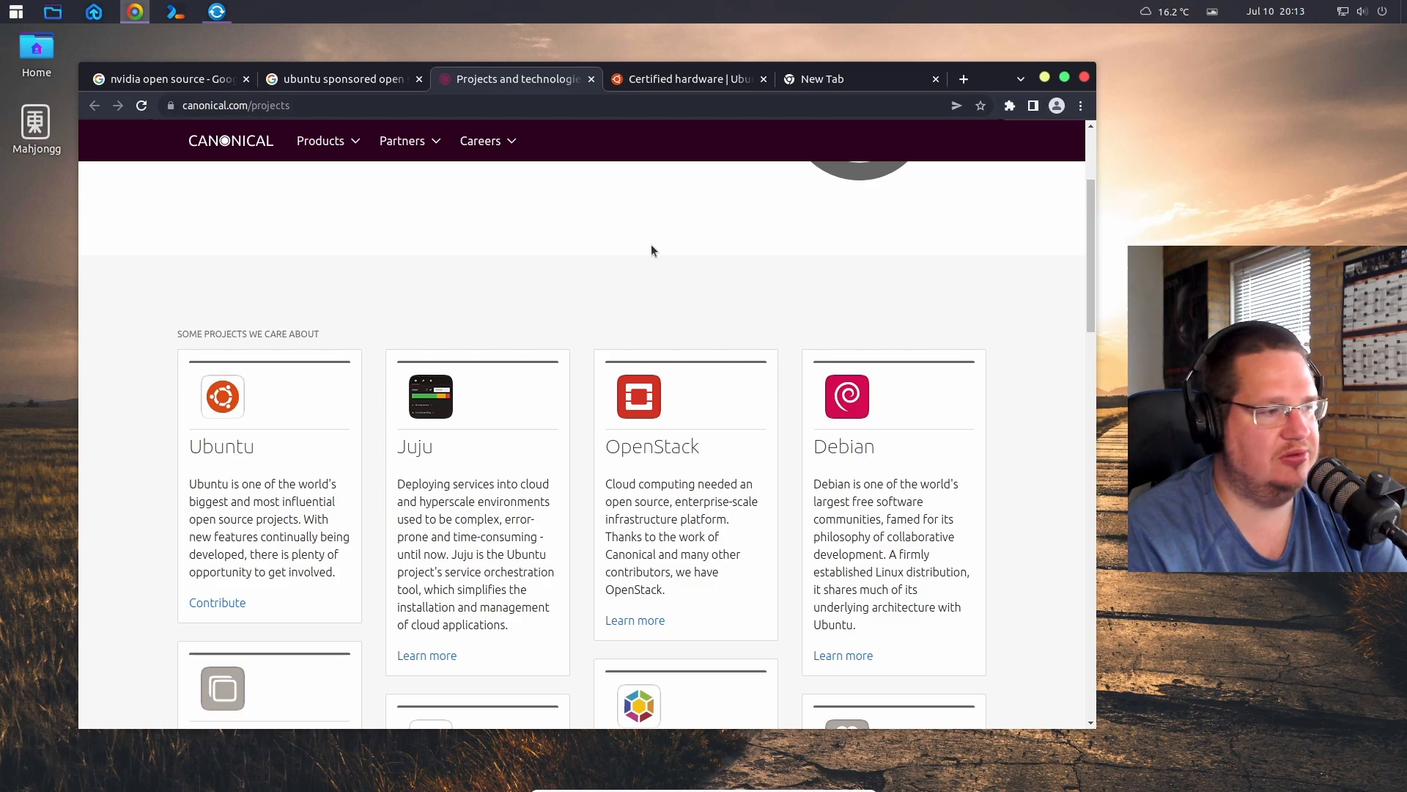
# - Scroll Canonical's project cards down to MAAS and Bazaar, then back to the top
pyautogui.scroll(-3)
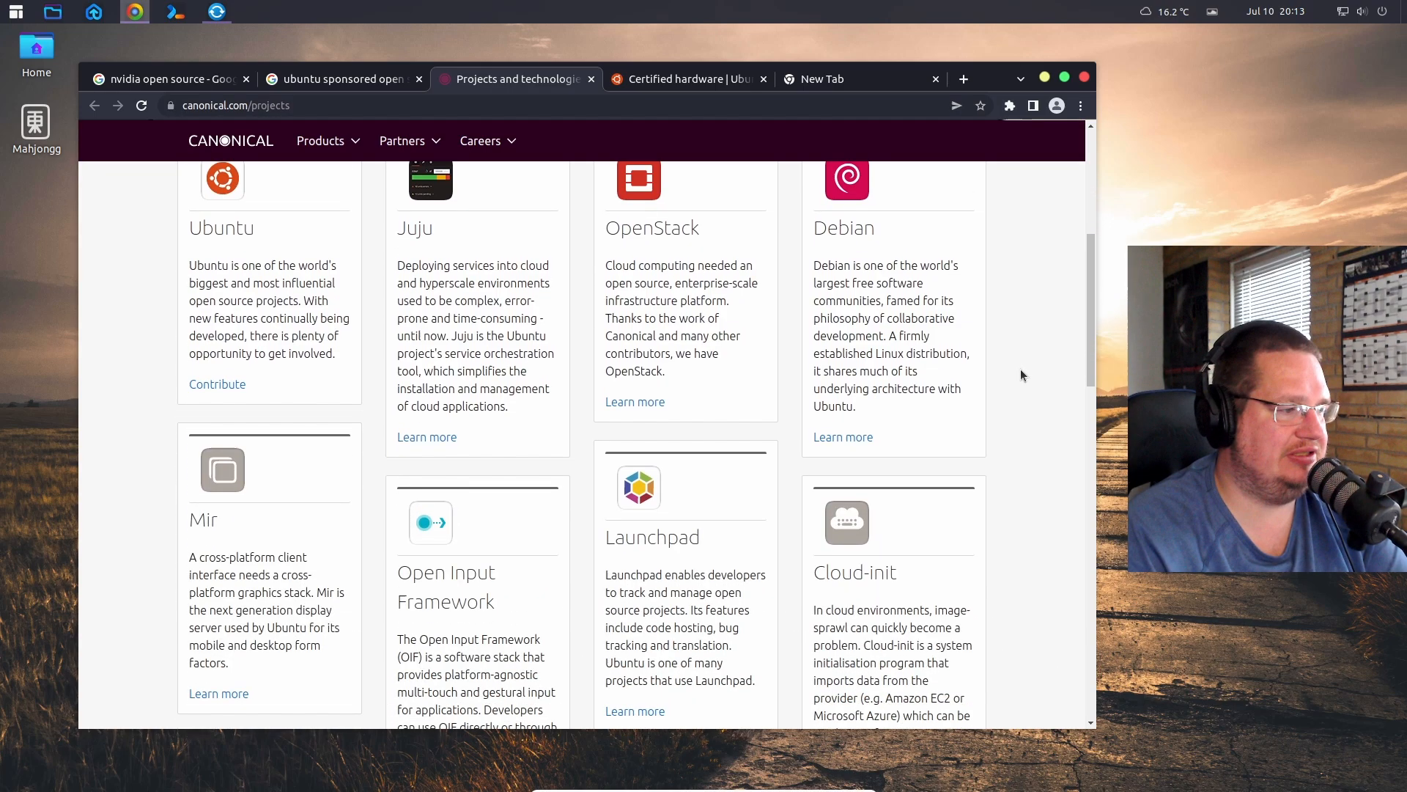
pyautogui.scroll(-3)
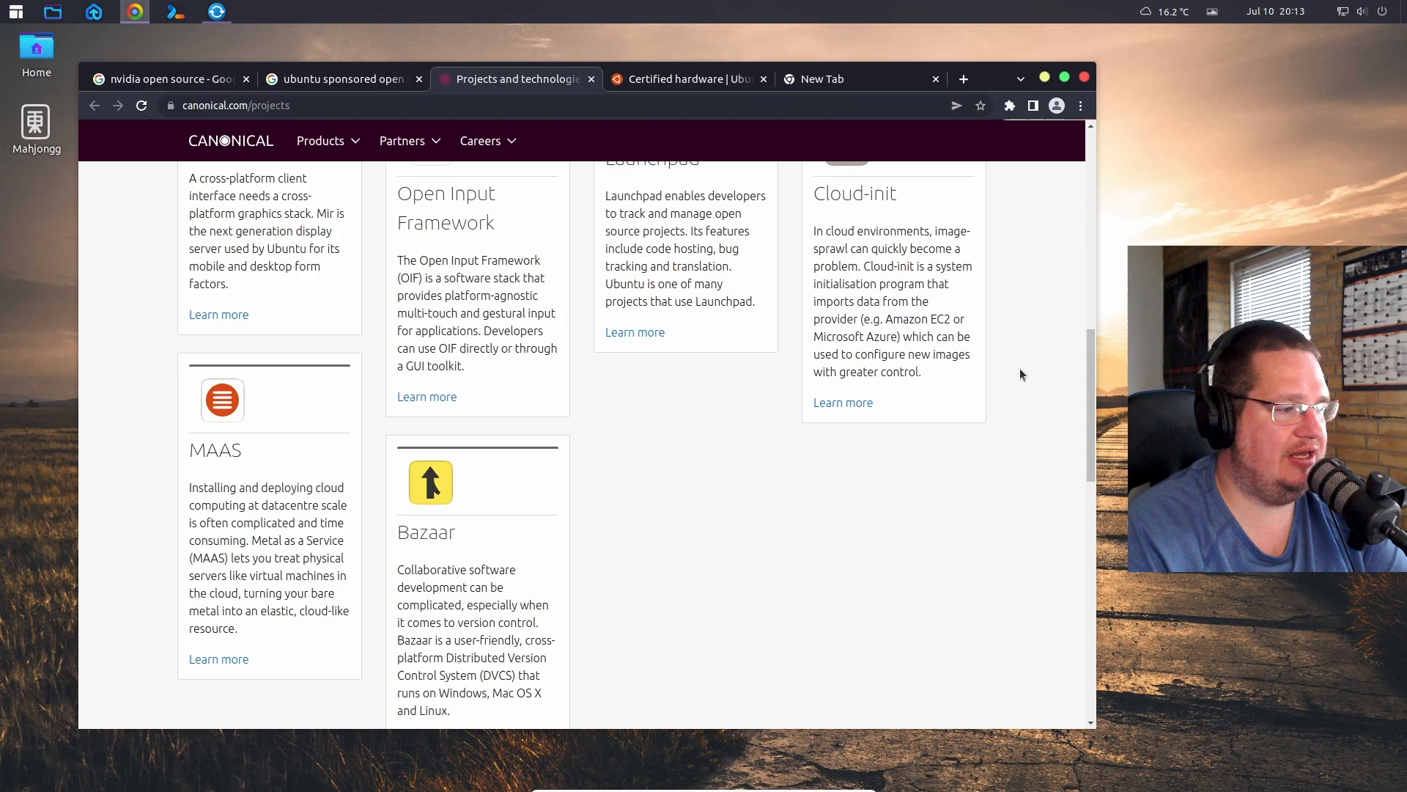
pyautogui.scroll(-3)
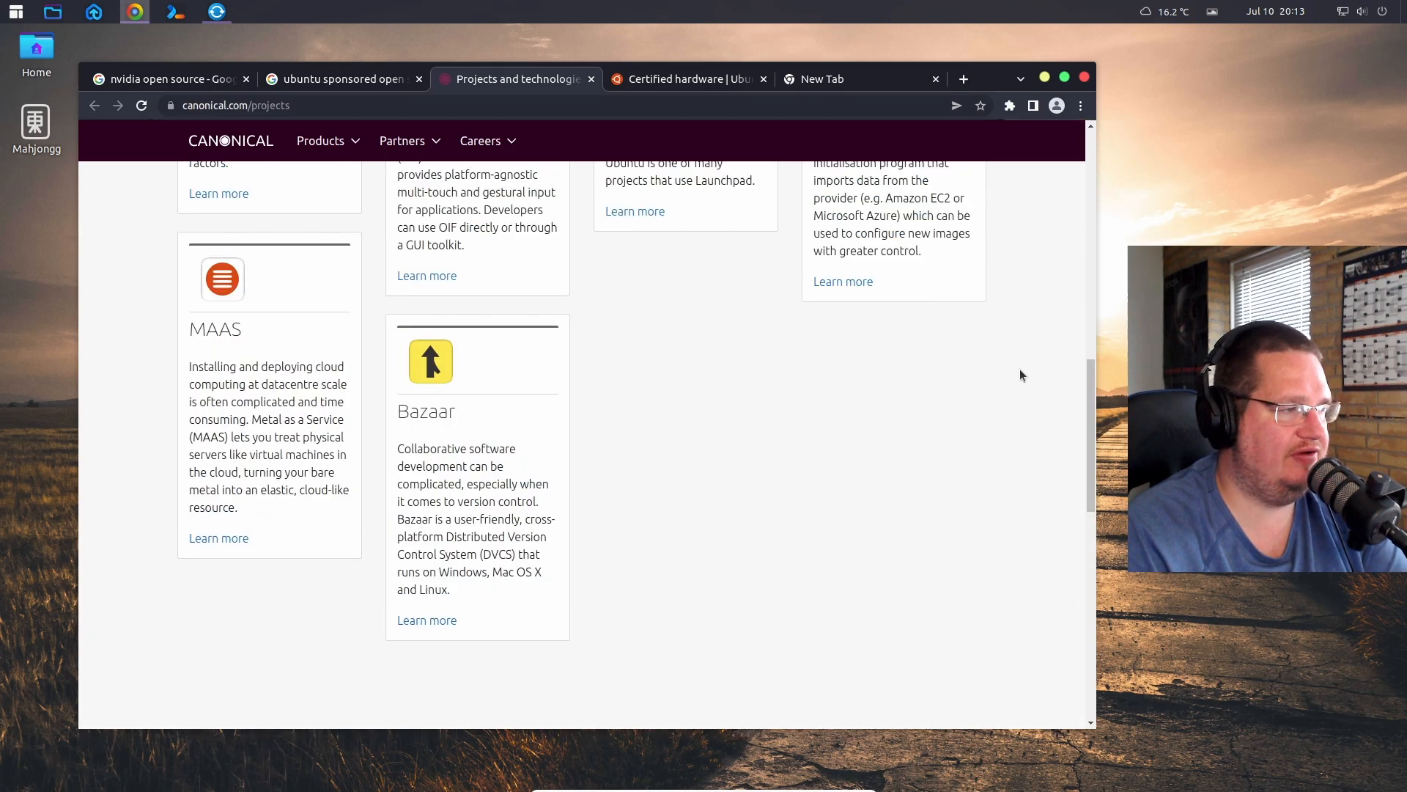
pyautogui.scroll(3)
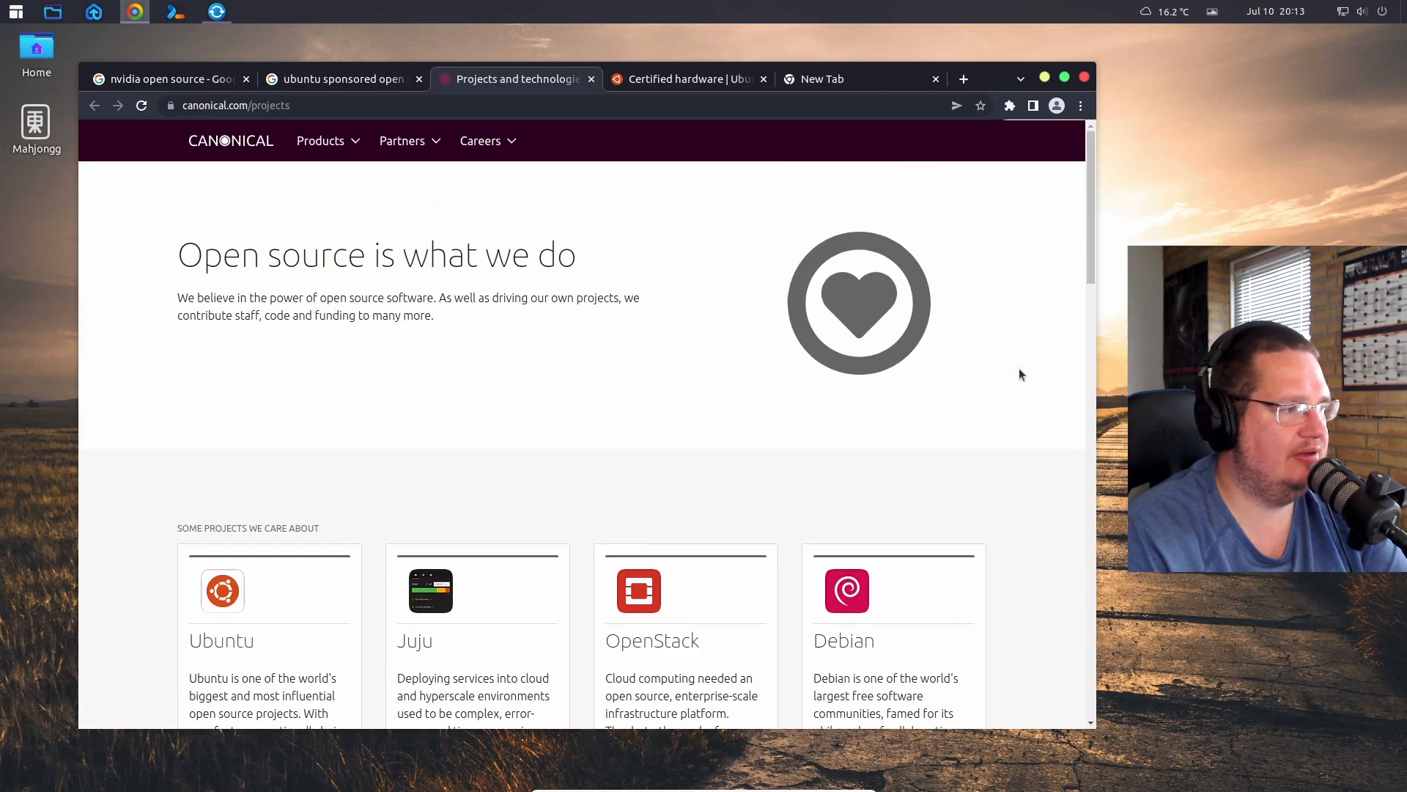
pyautogui.scroll(-3)
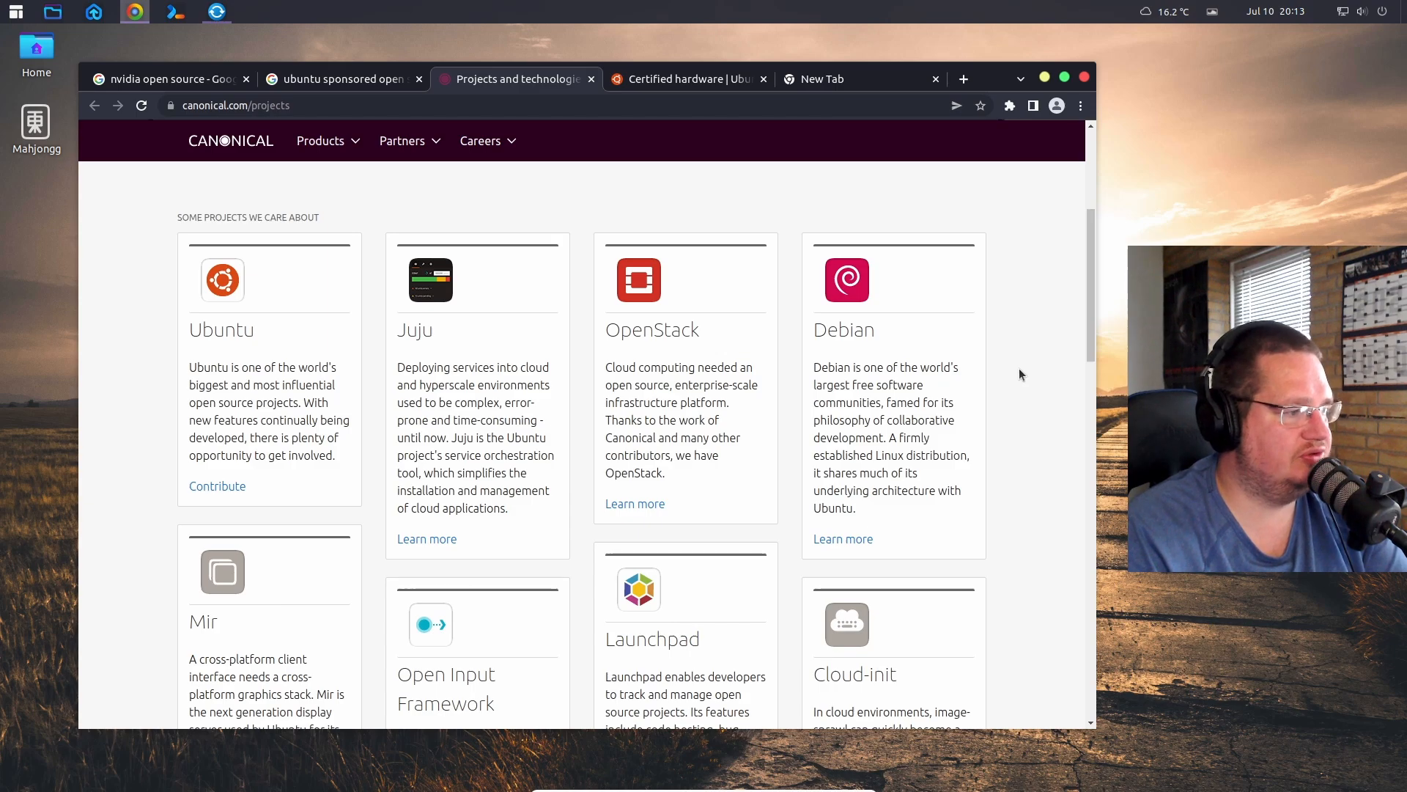
pyautogui.scroll(-3)
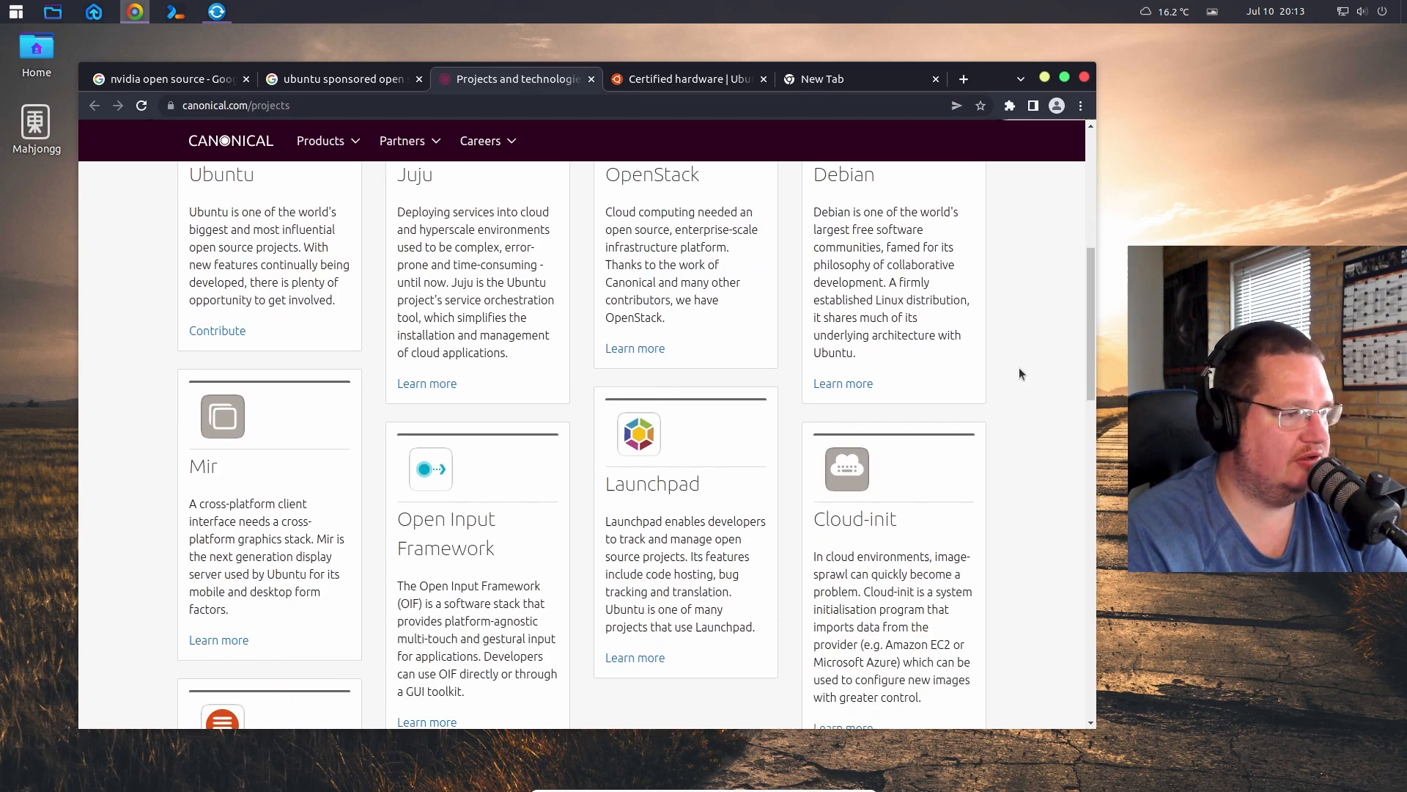
pyautogui.scroll(-3)
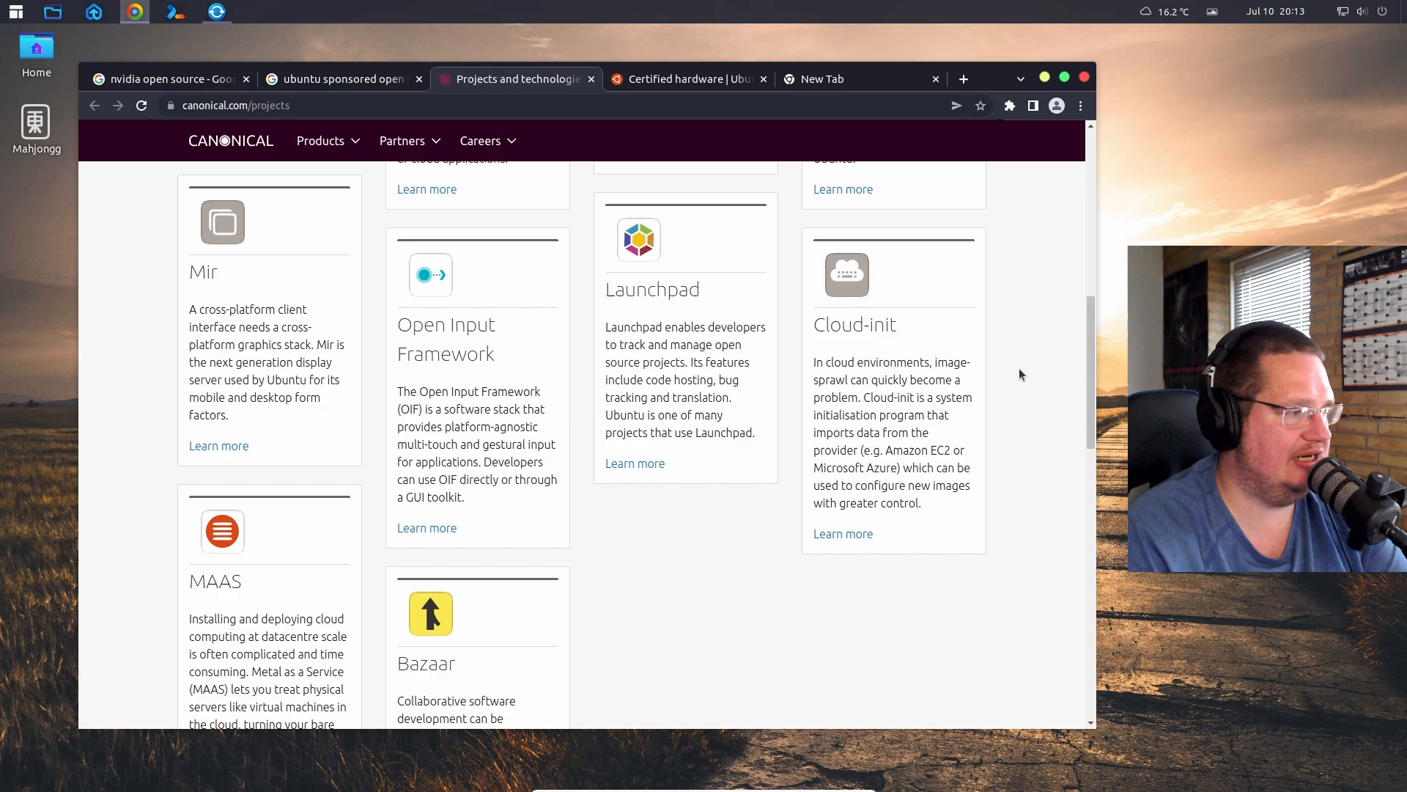
pyautogui.scroll(3)
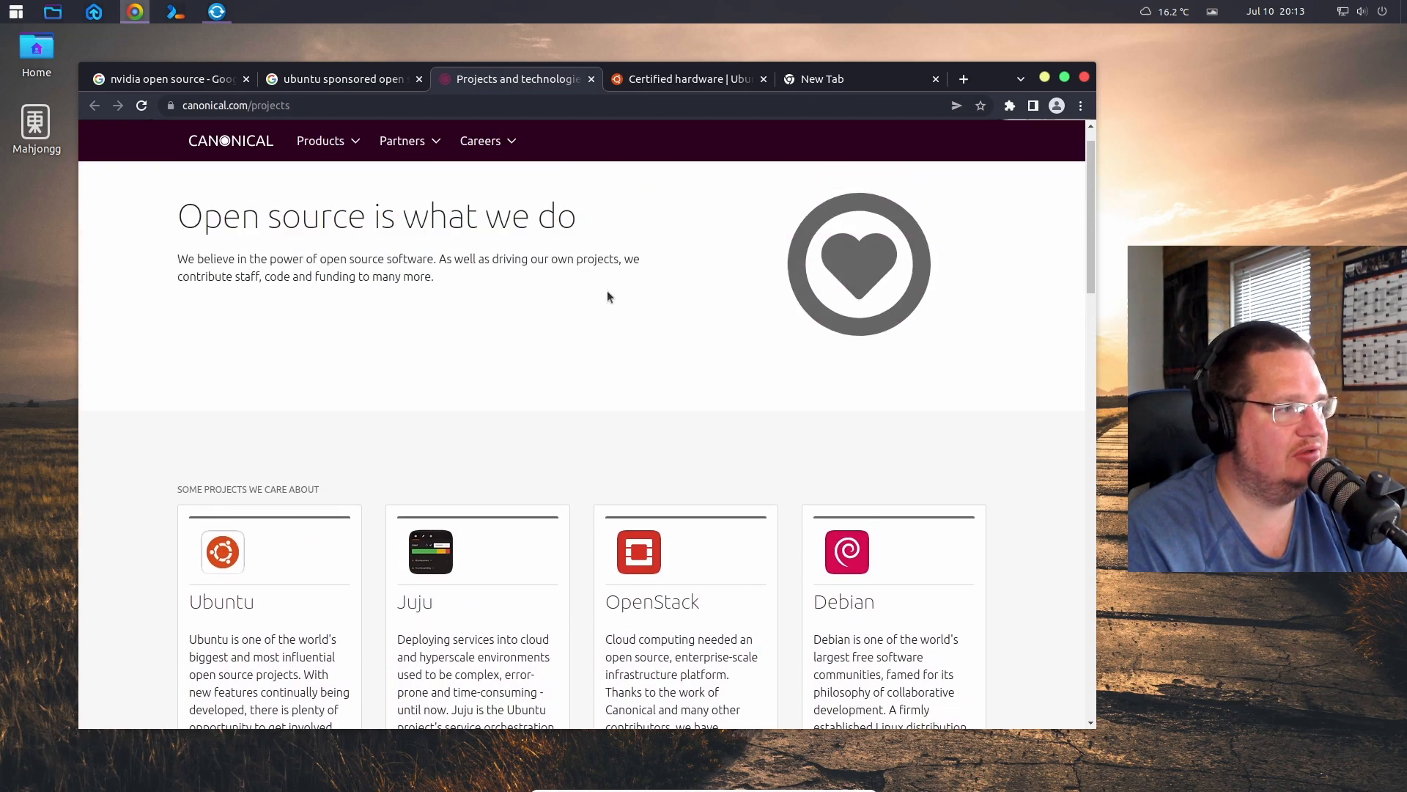
pyautogui.moveTo(562, 284)
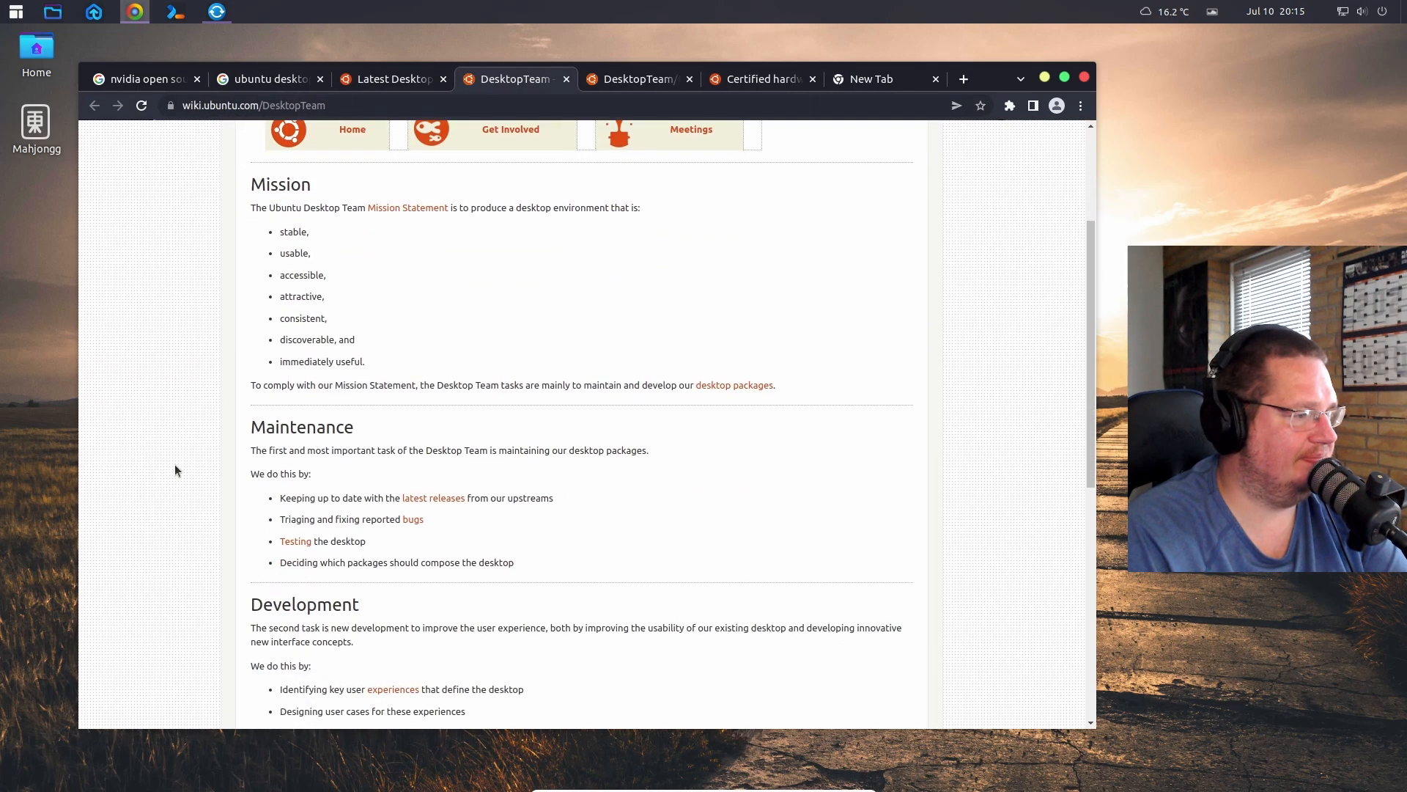
# - Scroll the DesktopTeam wiki page down to the Mission, Maintenance and Development sections
pyautogui.scroll(-3)
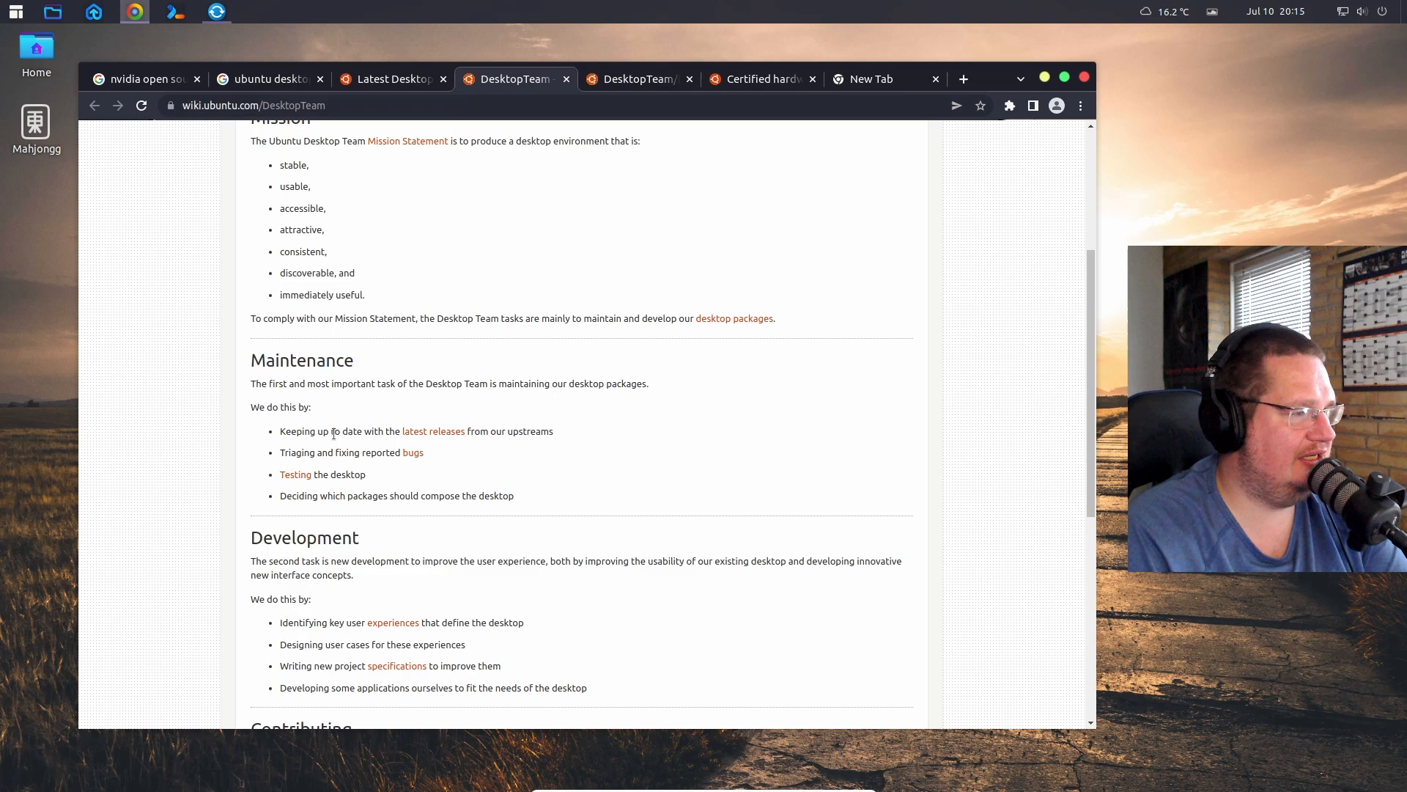
pyautogui.moveTo(330, 398)
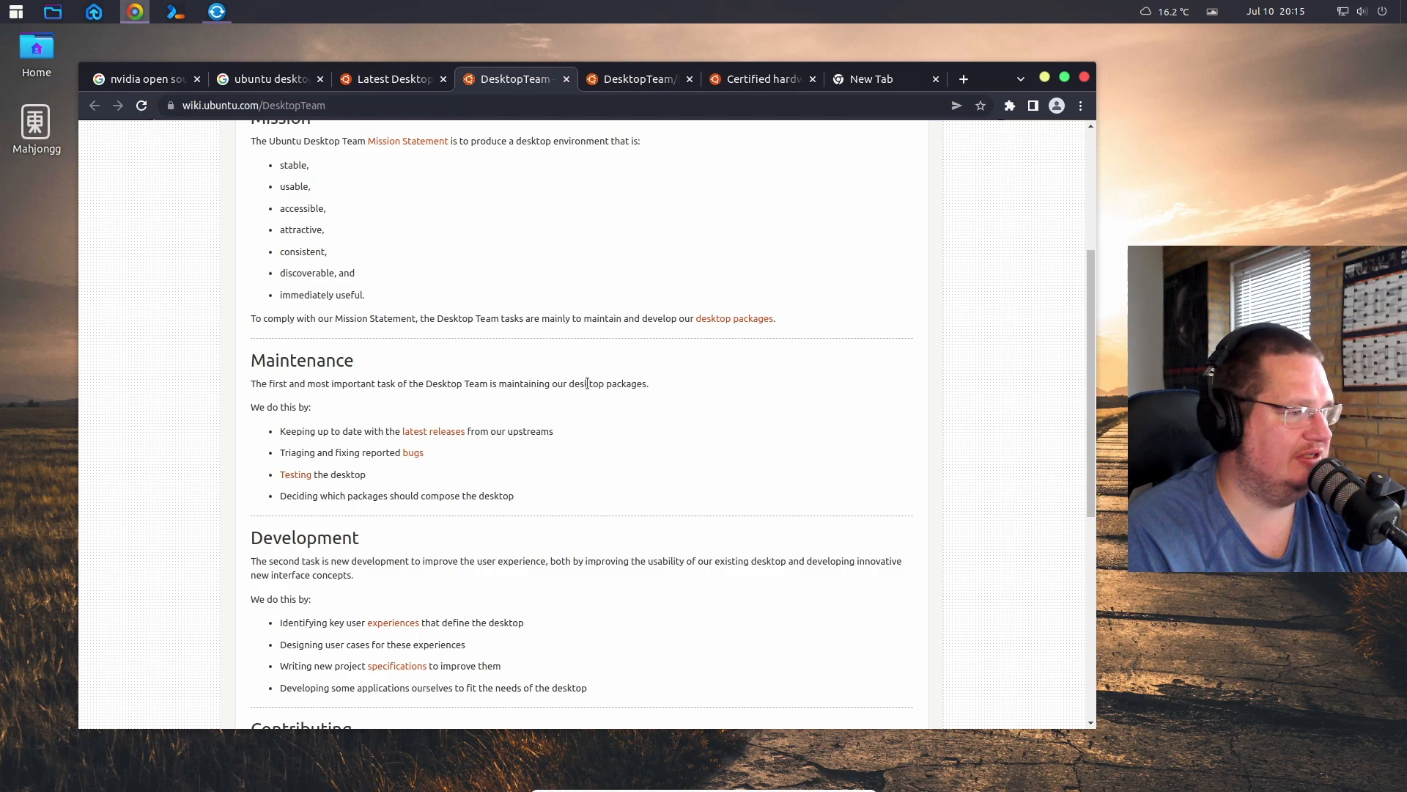
pyautogui.moveTo(628, 393)
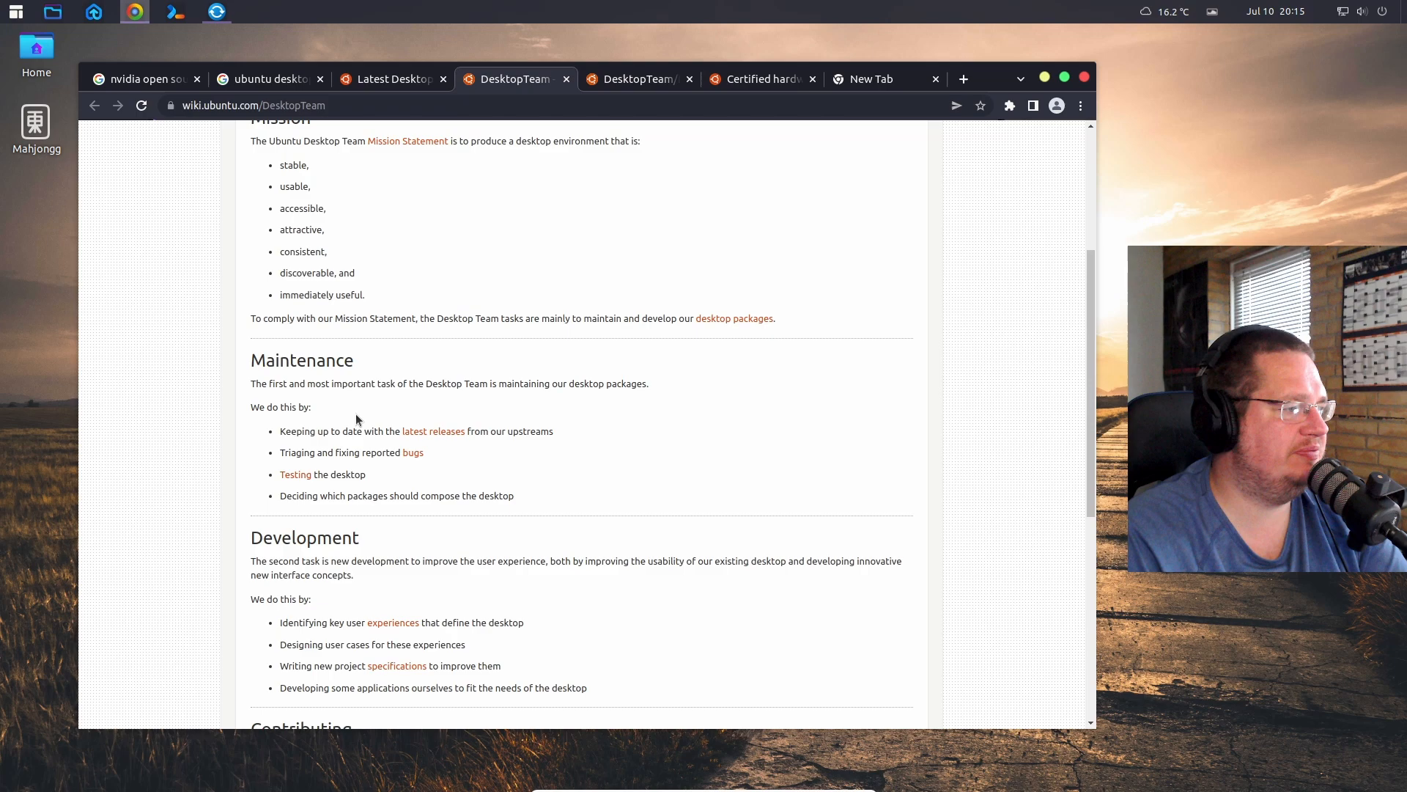
pyautogui.moveTo(433, 431)
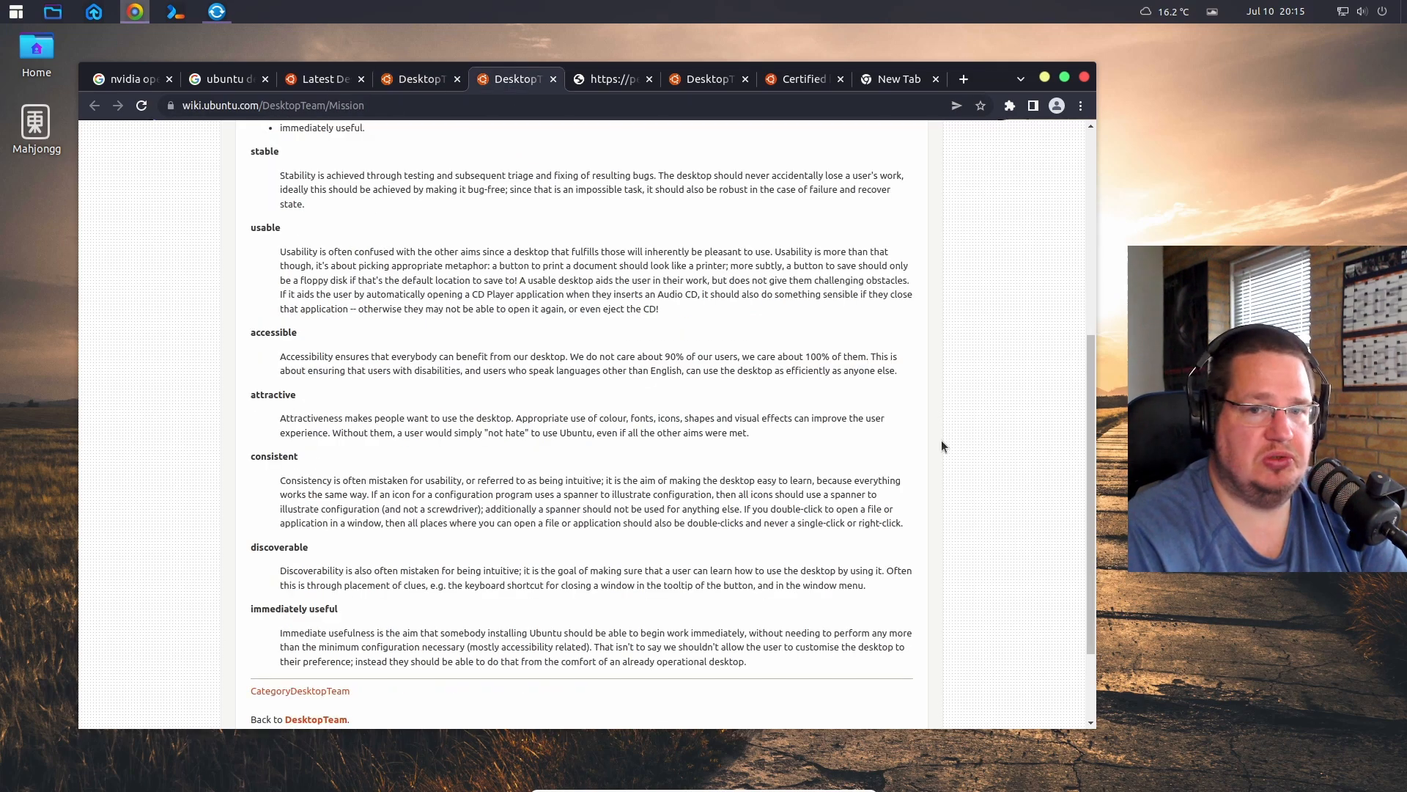
# - Read the DesktopTeam/Mission page, then show the Discourse Desktop Team Updates list
pyautogui.click(613, 79)
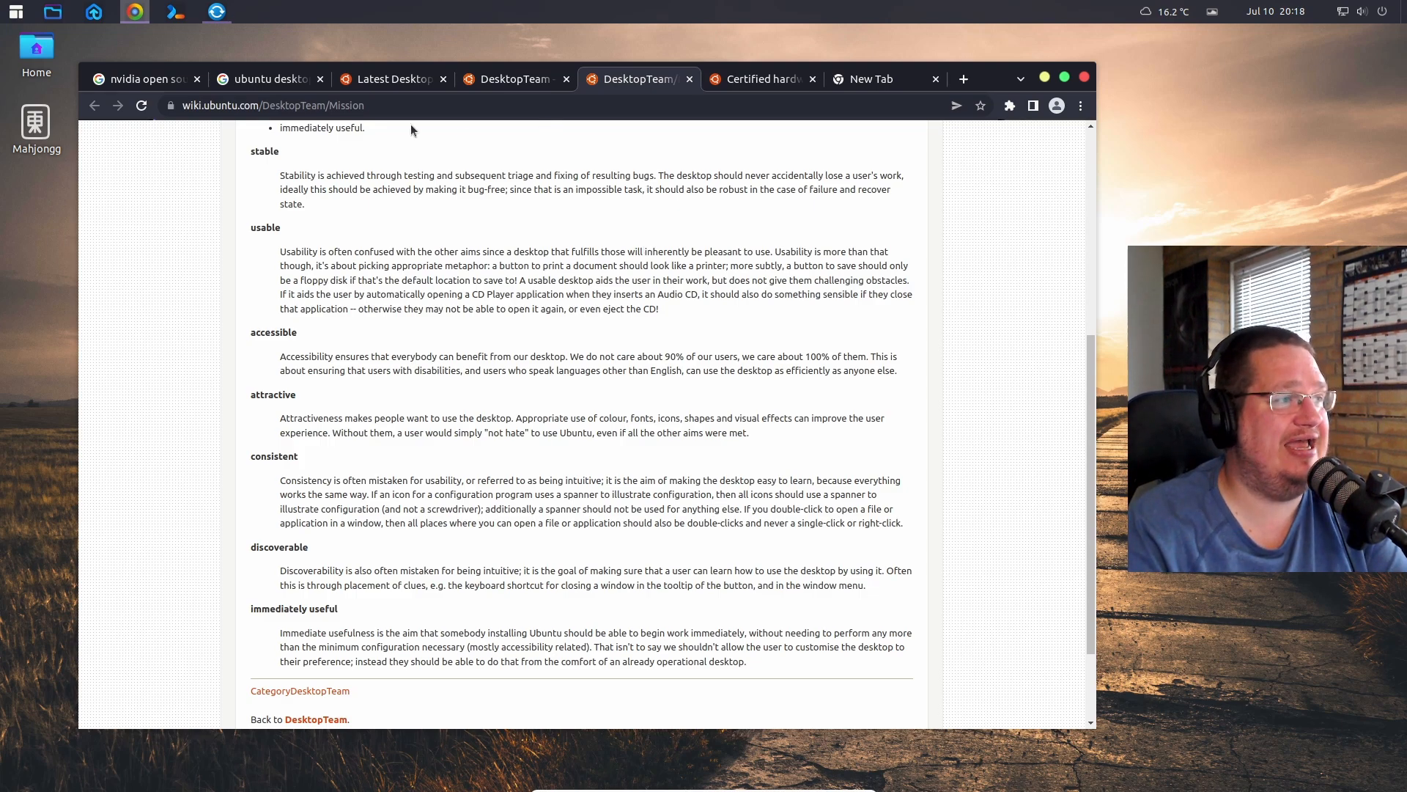
pyautogui.click(388, 78)
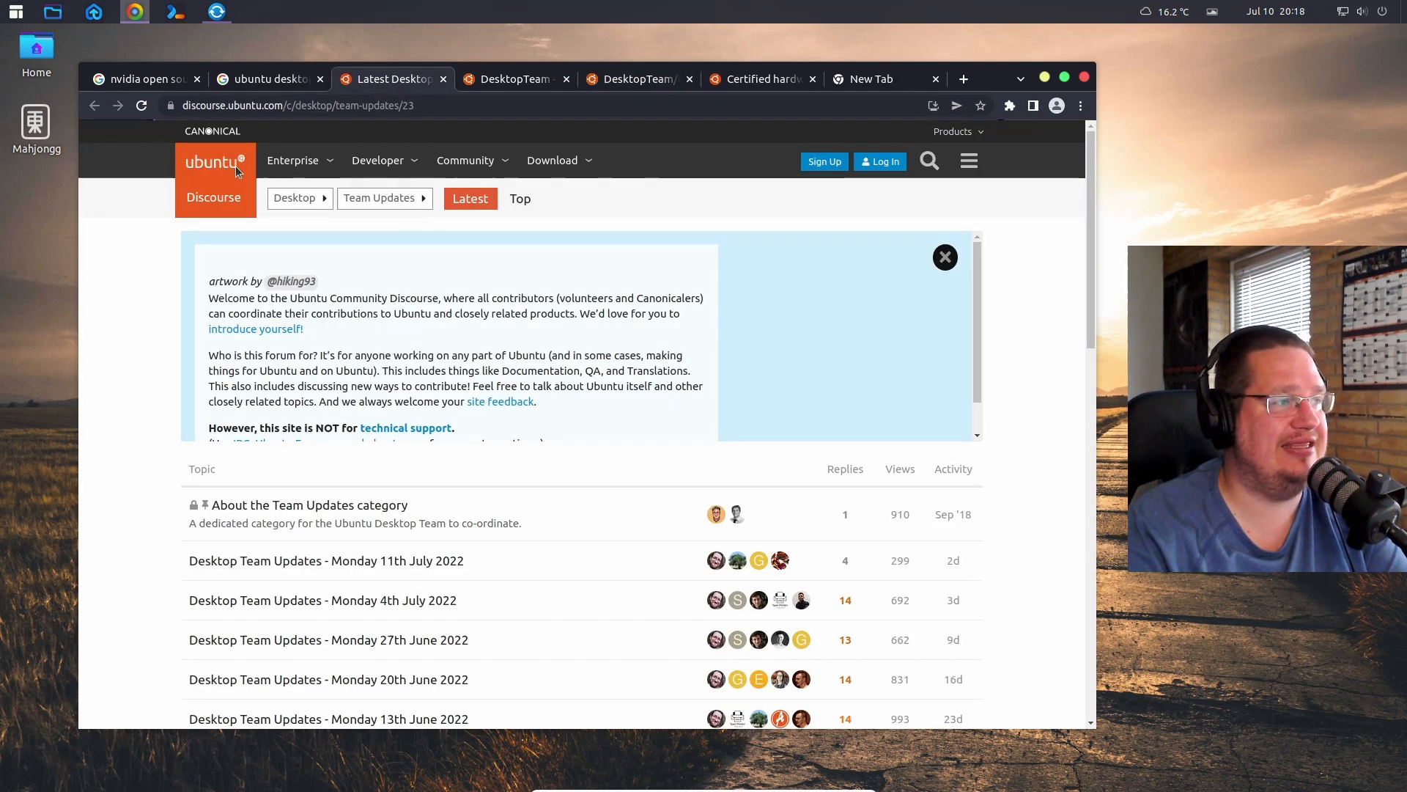
# - Leave the Desktop Team Updates list for the ubuntu.com home page
pyautogui.click(240, 164)
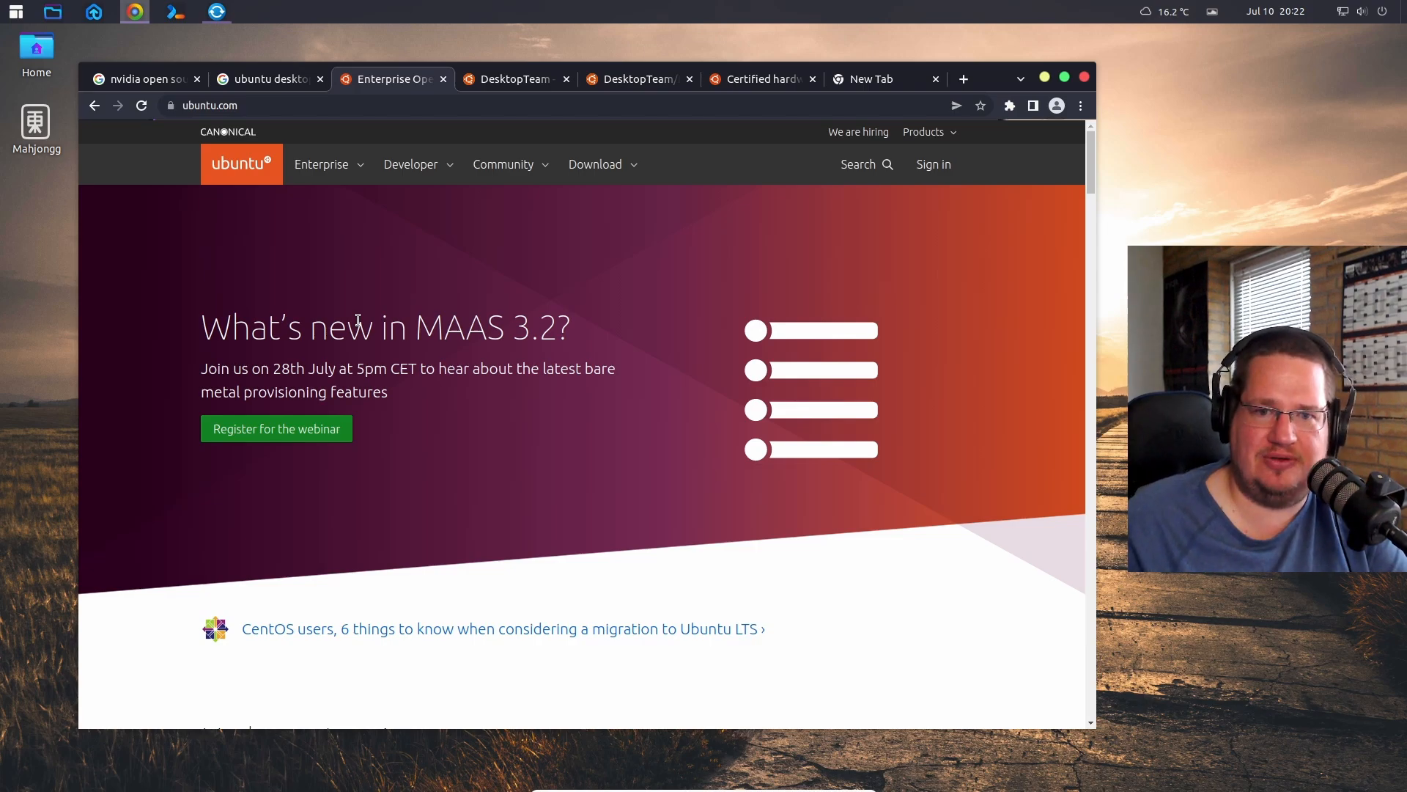
# - Follow the CANONICAL link to canonical.com's products grid (MAAS, LXD, Juju)
pyautogui.click(228, 132)
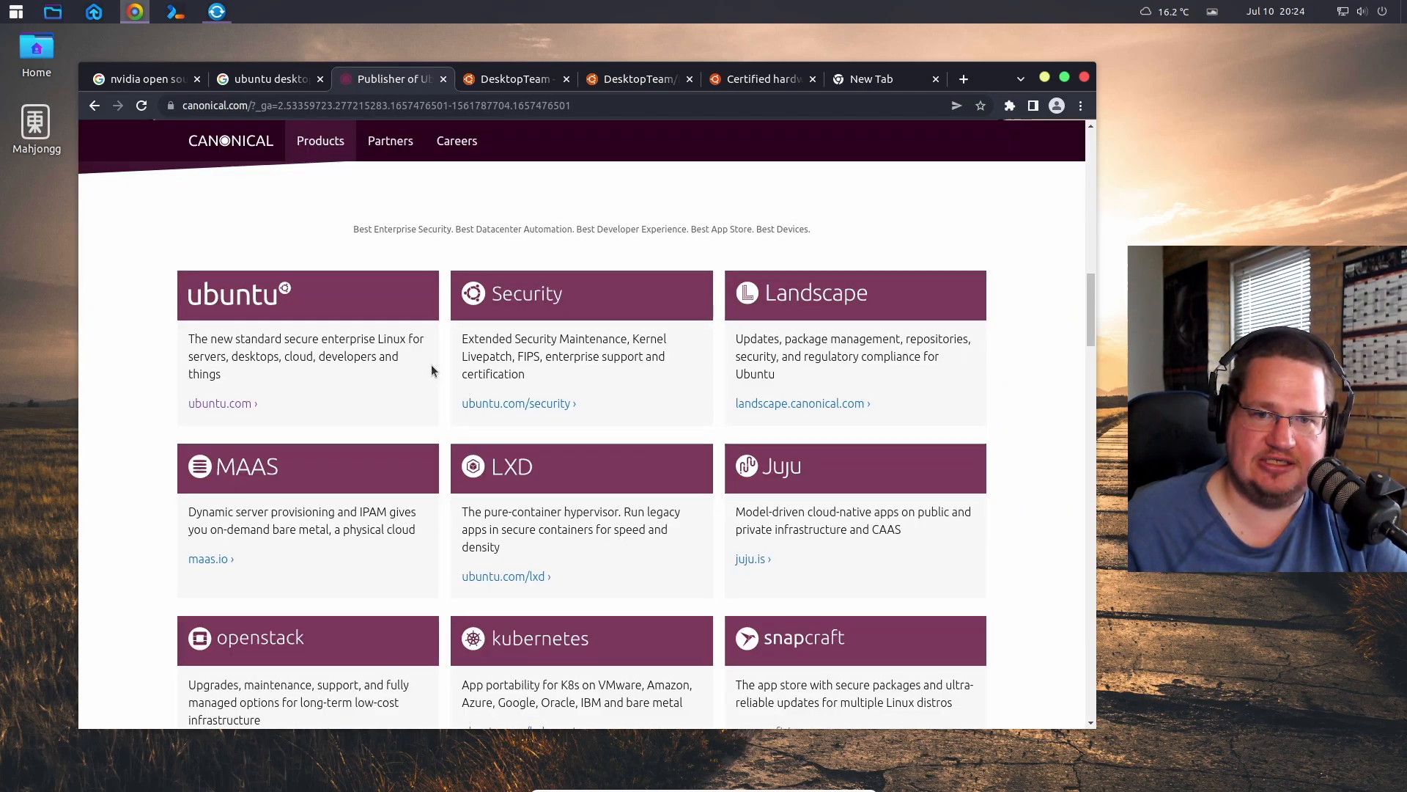